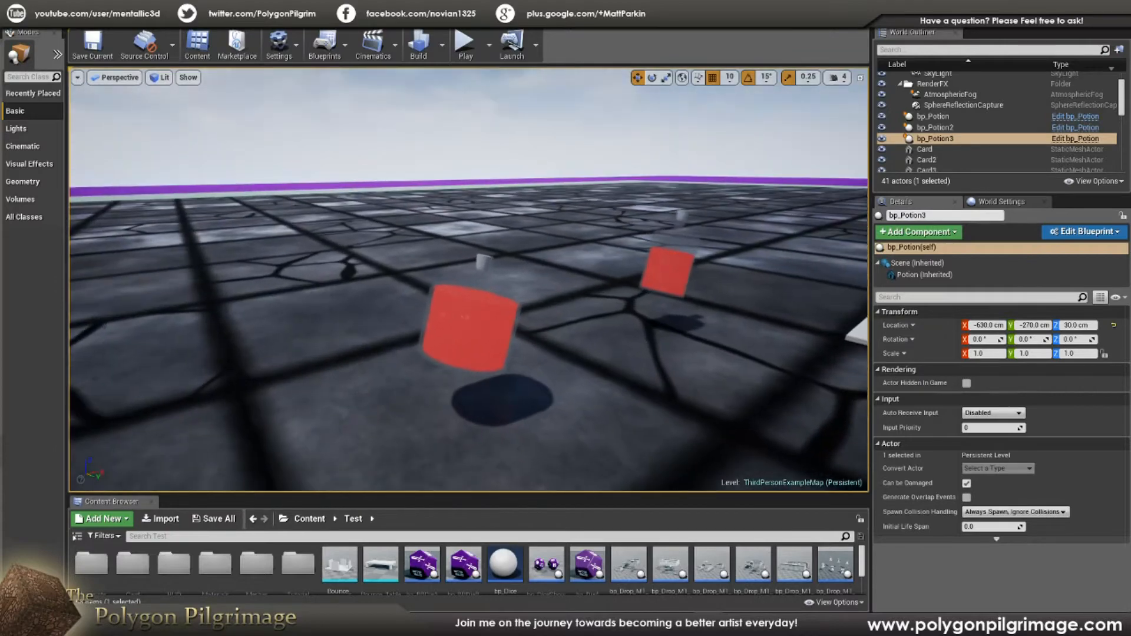
- Show bp_Potion's inherited mesh component: PotionA with Liquid, Glassy and Cork materials
left_click(463, 43)
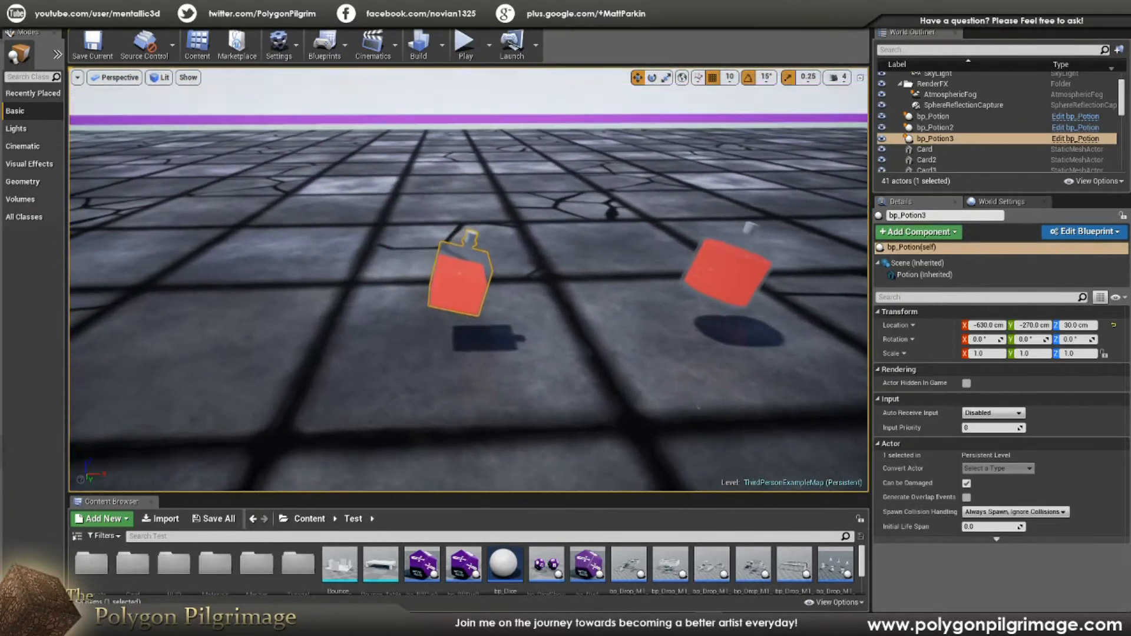
left_click(467, 42)
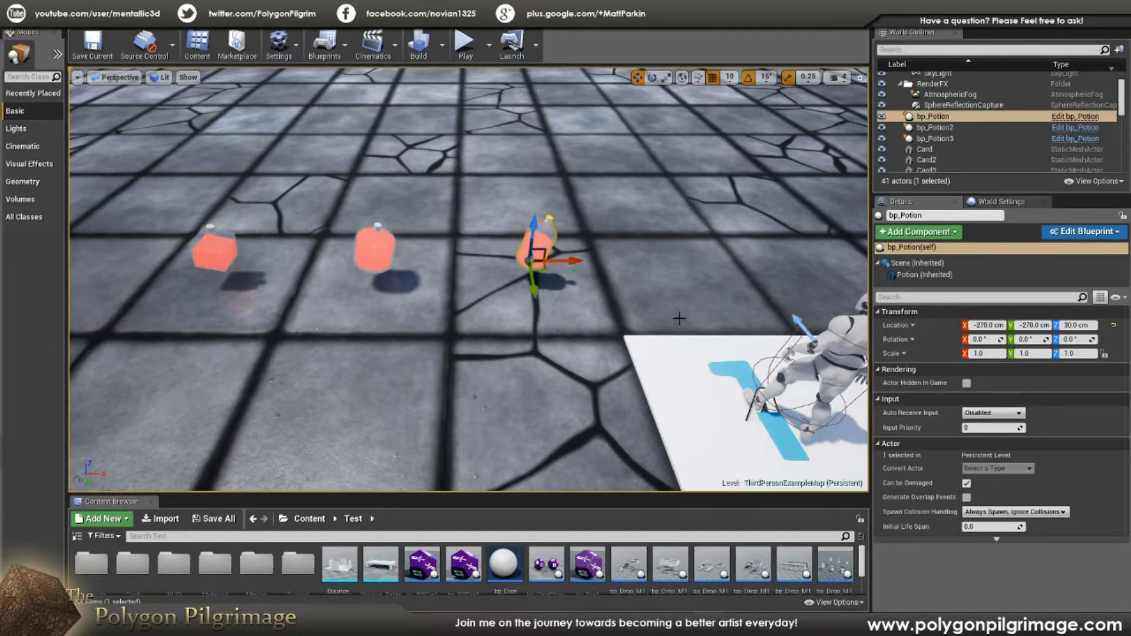
mouse_move(920, 275)
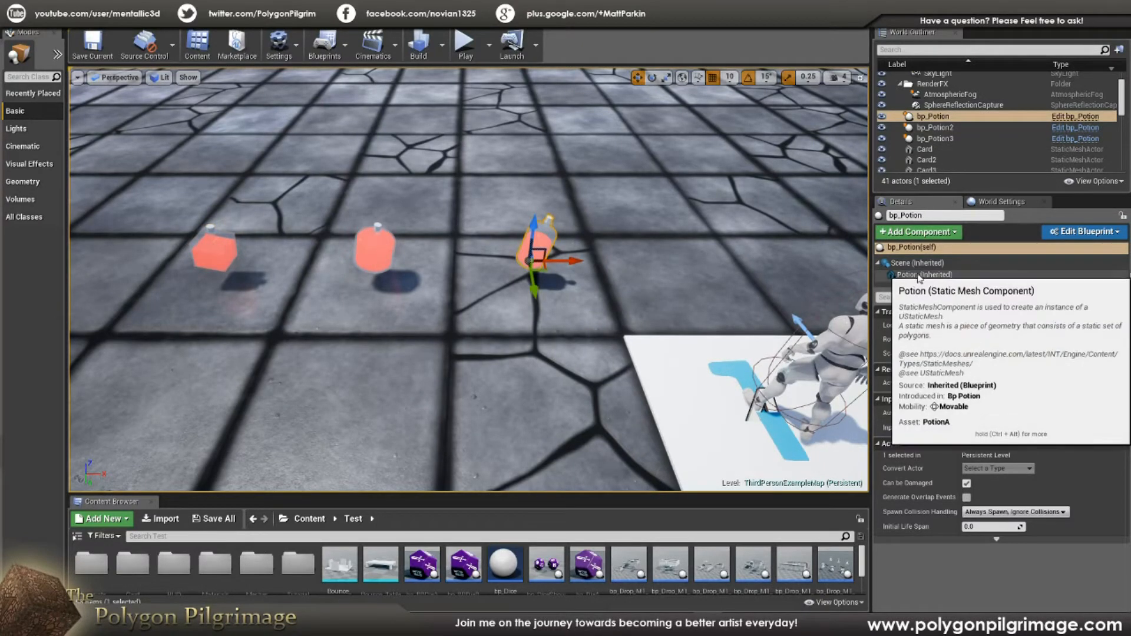
left_click(919, 274)
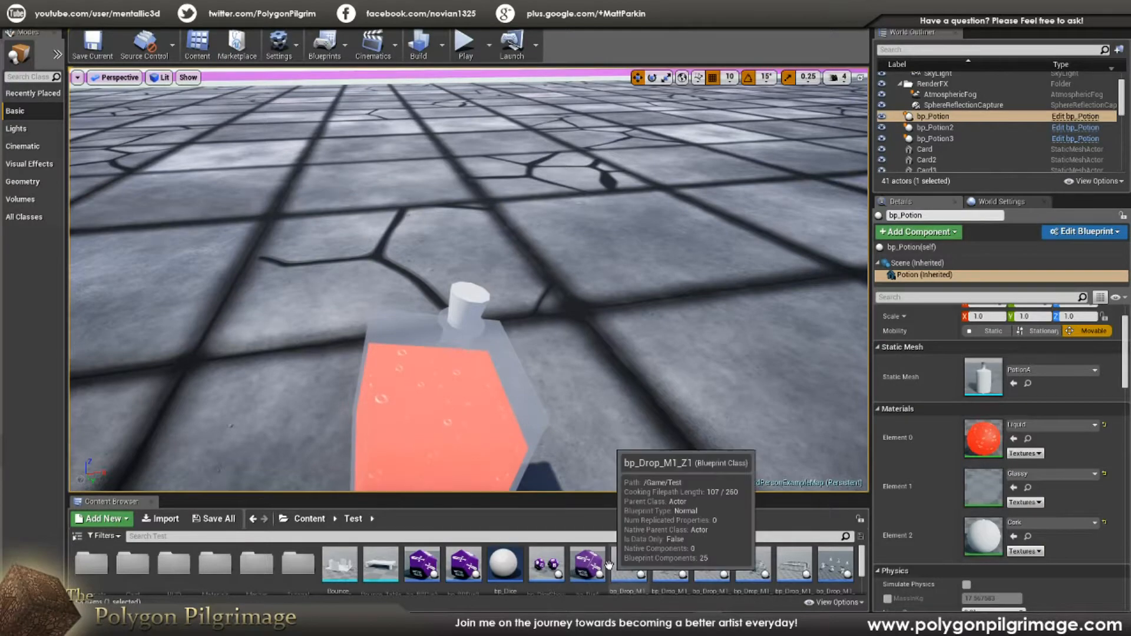
mouse_move(649, 320)
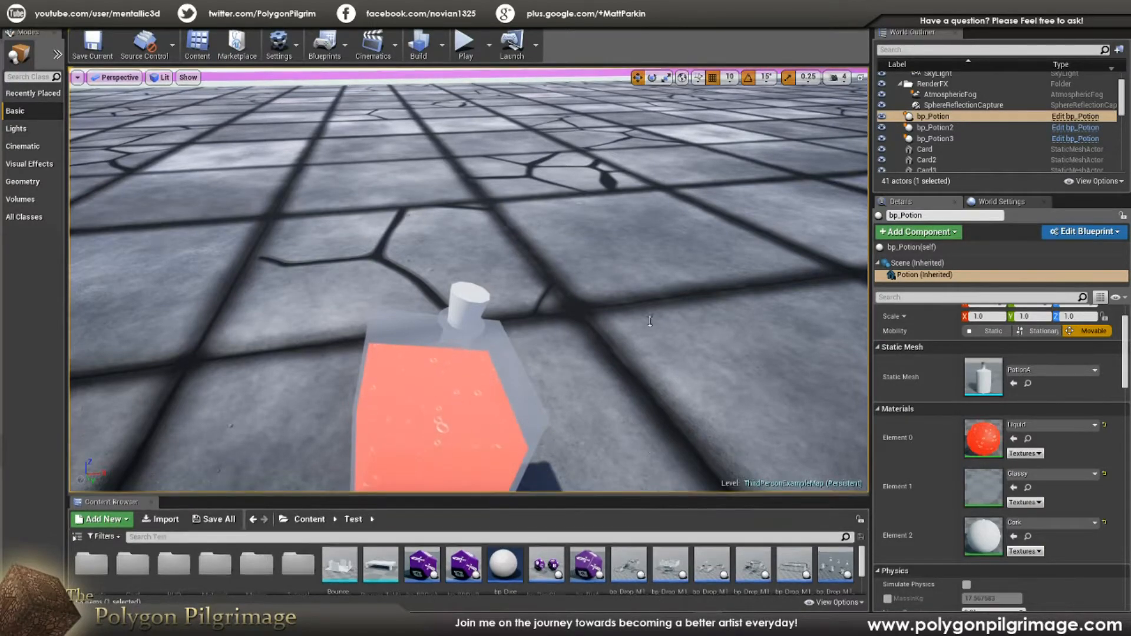
- Enlarge the Content Browser so all Test folder assets are visible
left_click(99, 174)
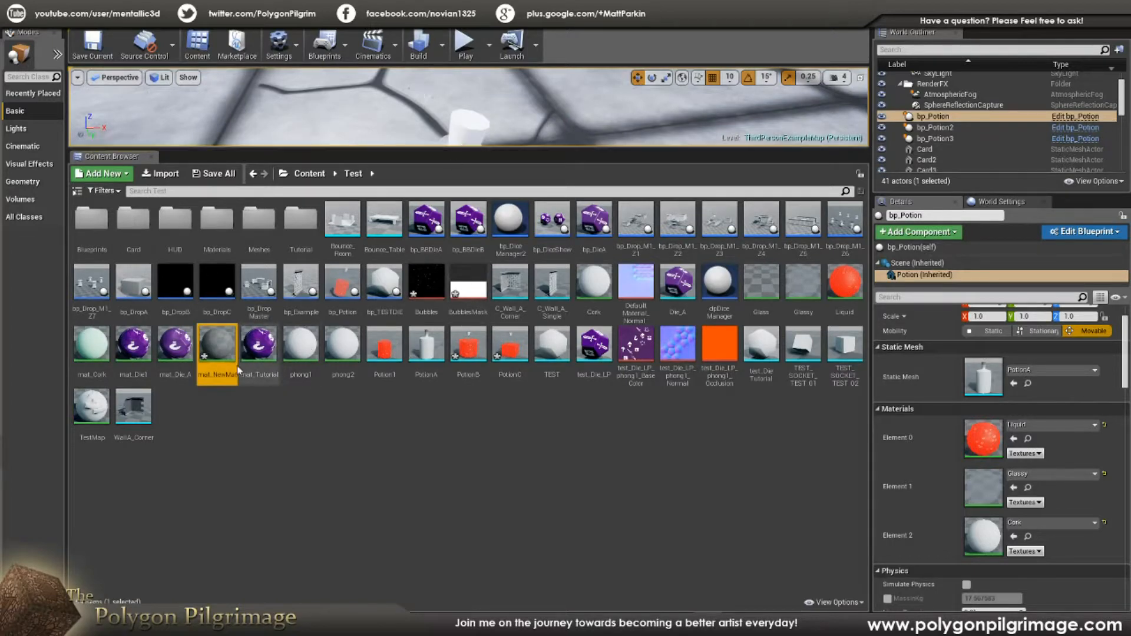
mouse_move(212, 342)
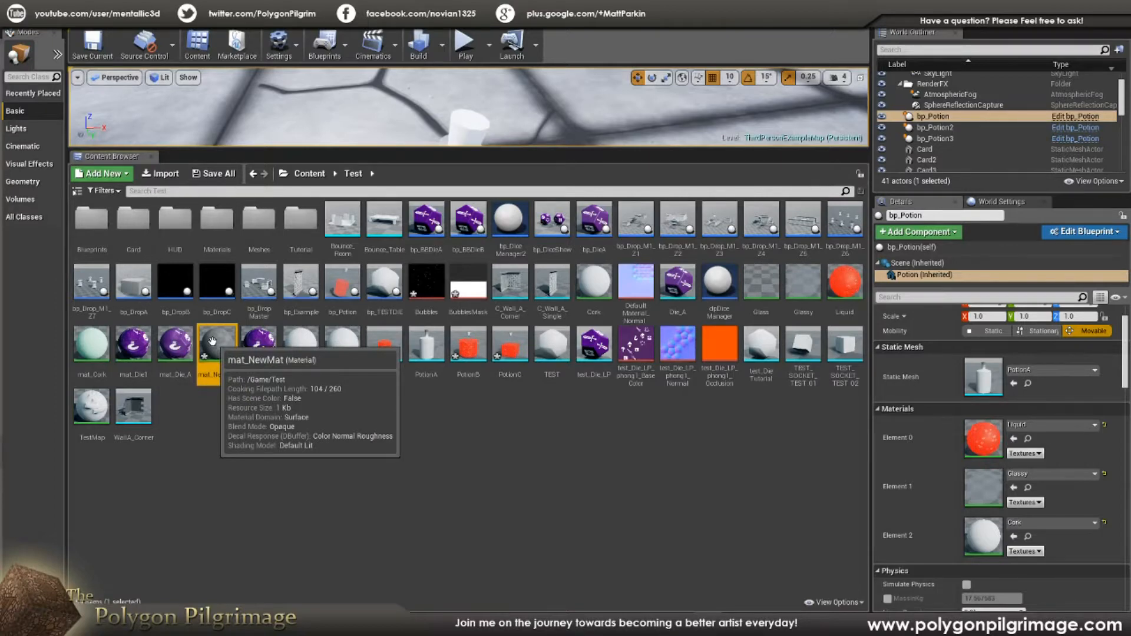
mouse_move(214, 348)
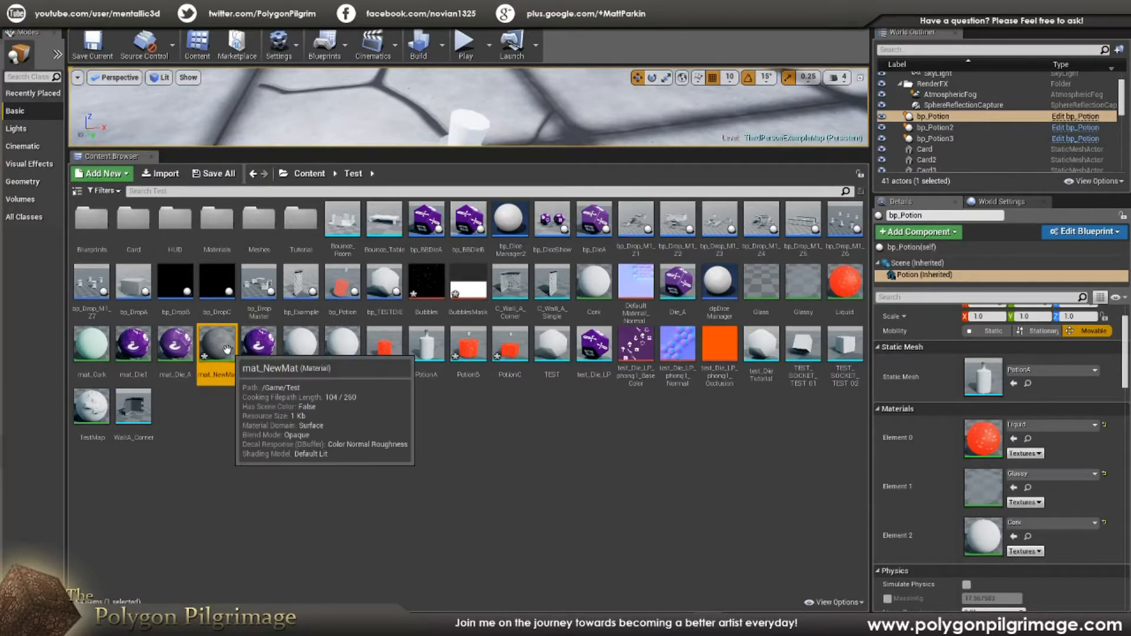
mouse_move(517, 159)
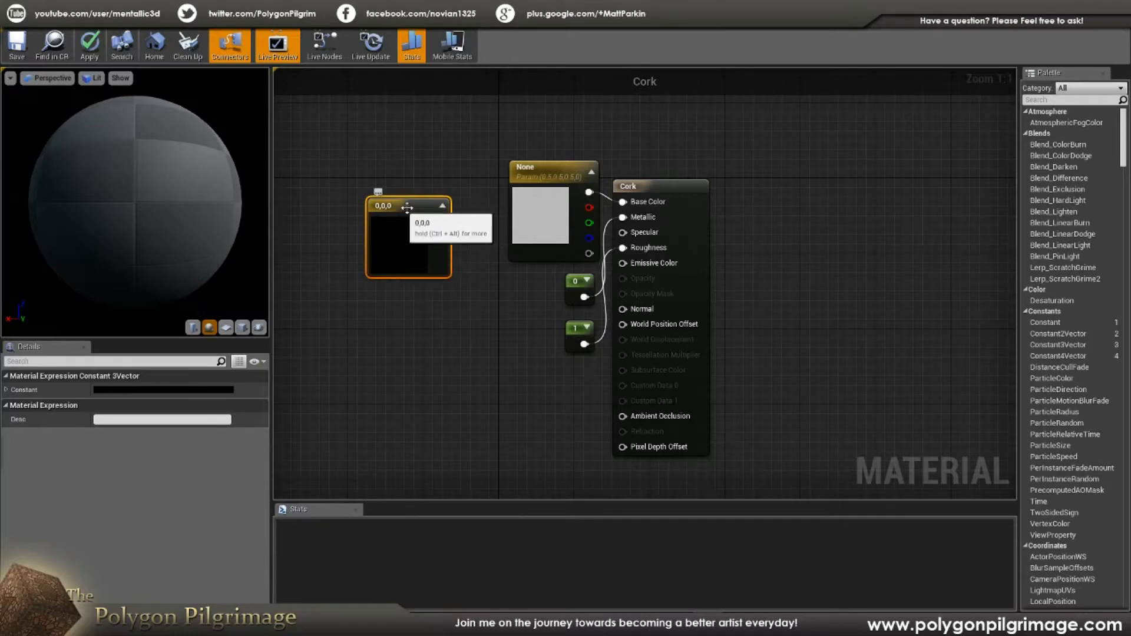
- Confirm the green 0.42, 0.69, 0.122 colour constant in Cork and arrange a zero constant beside it
double_click(408, 244)
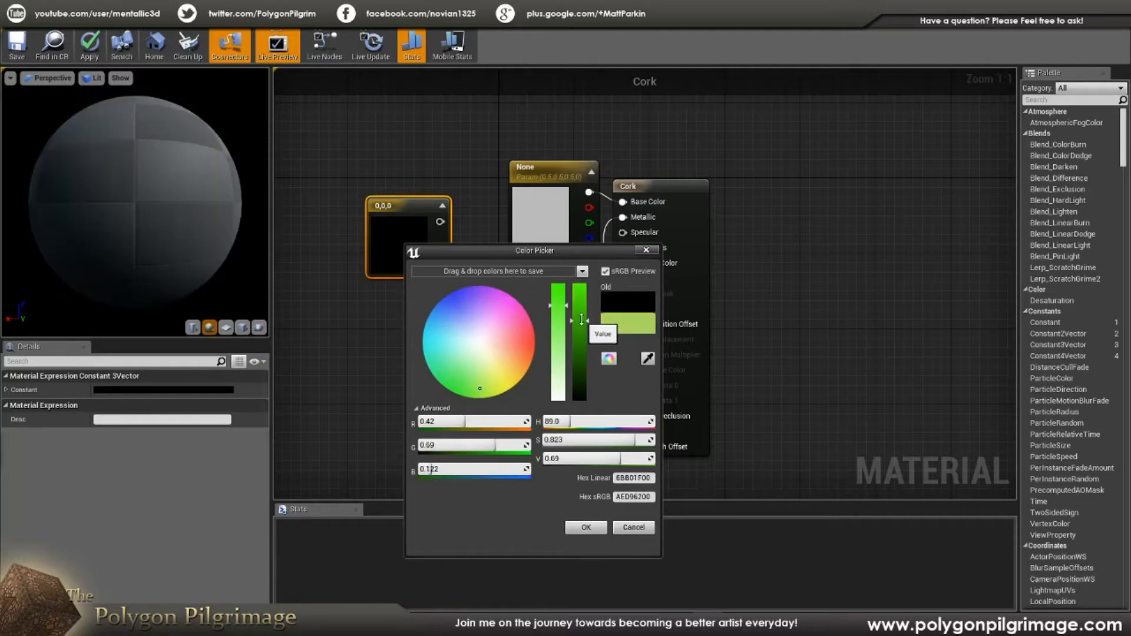
left_click(586, 527)
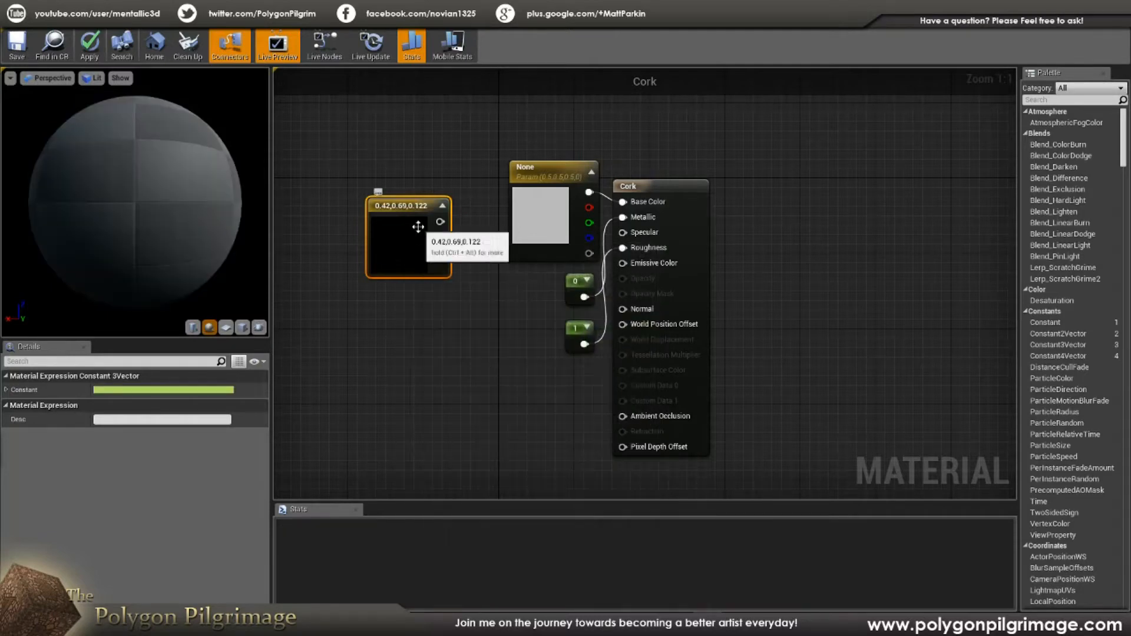
left_click_drag(418, 227, 397, 197)
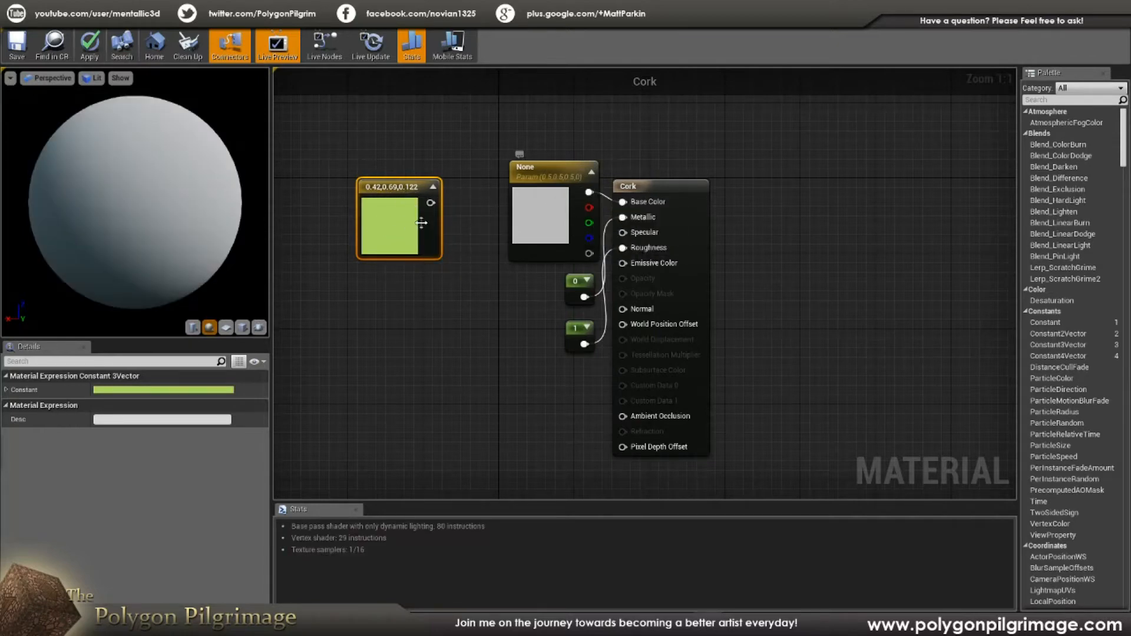
left_click_drag(432, 202, 456, 266)
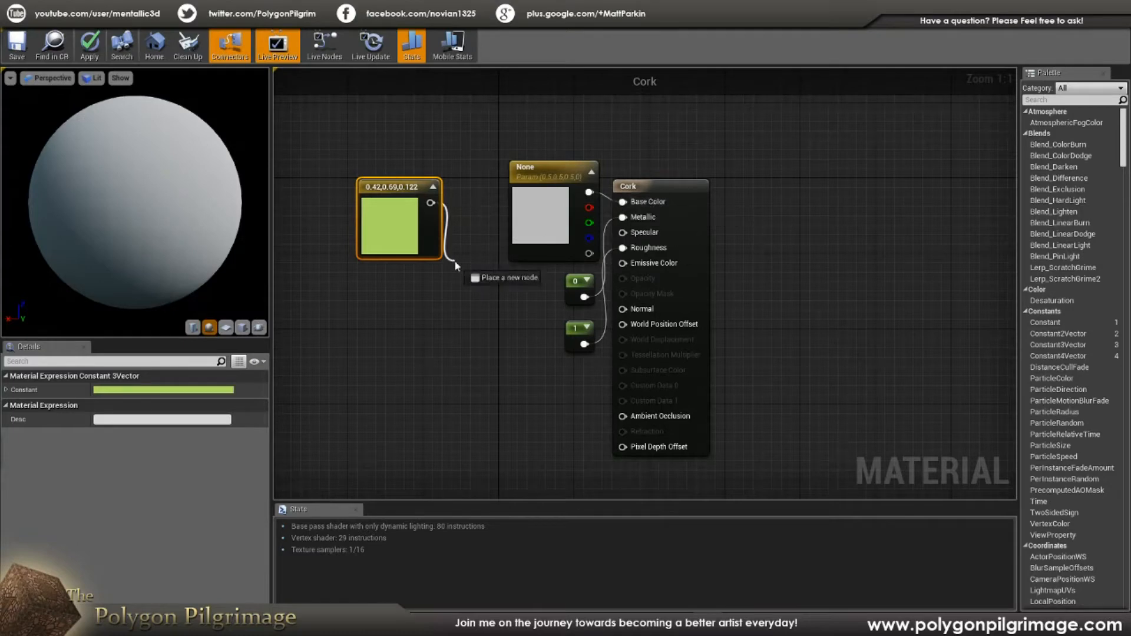
left_click(548, 168)
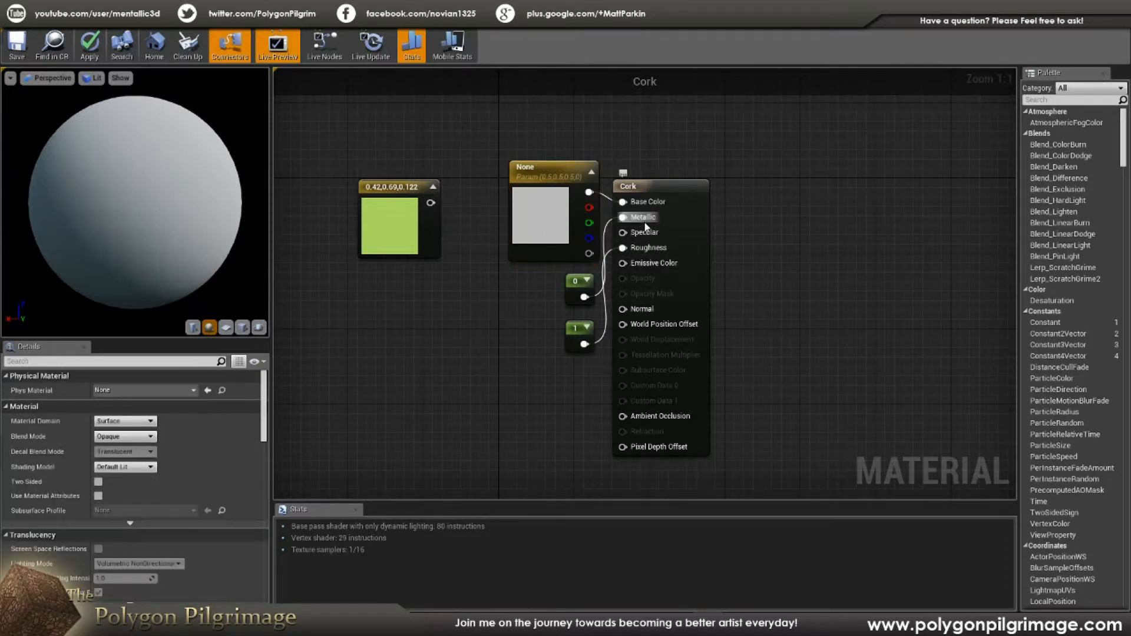
mouse_move(493, 347)
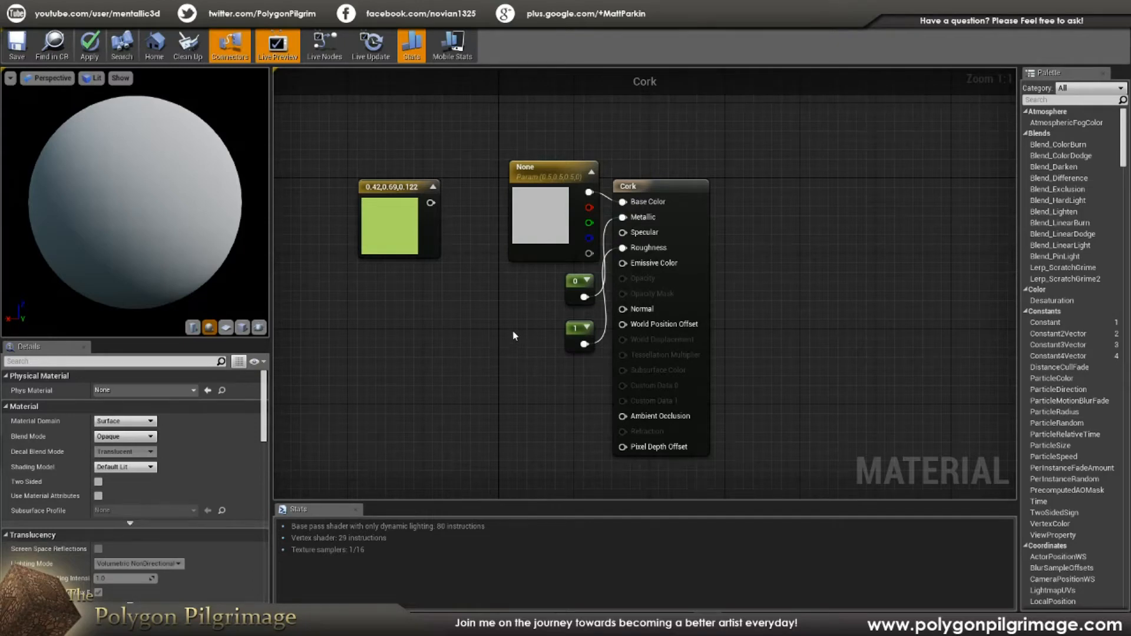
mouse_move(513, 351)
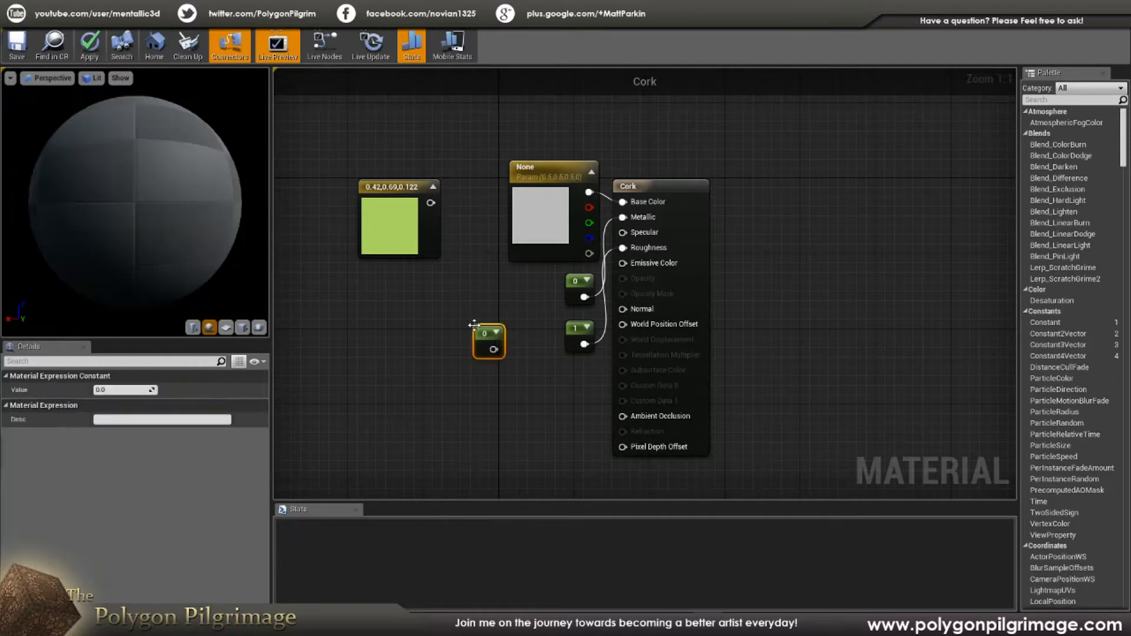
left_click_drag(488, 342, 475, 329)
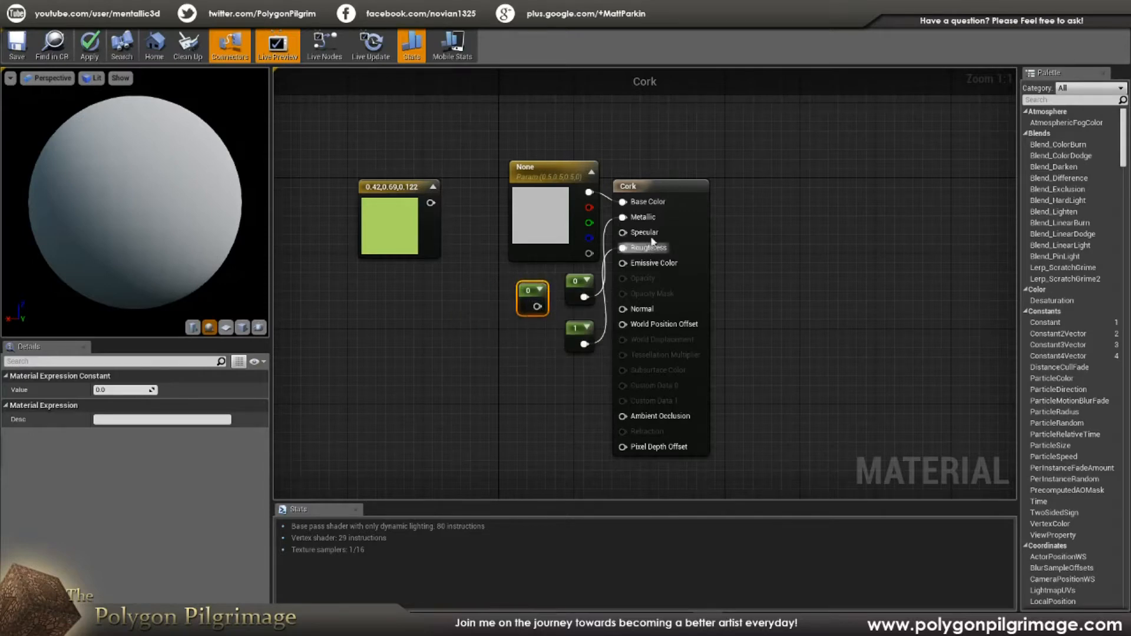
mouse_move(479, 295)
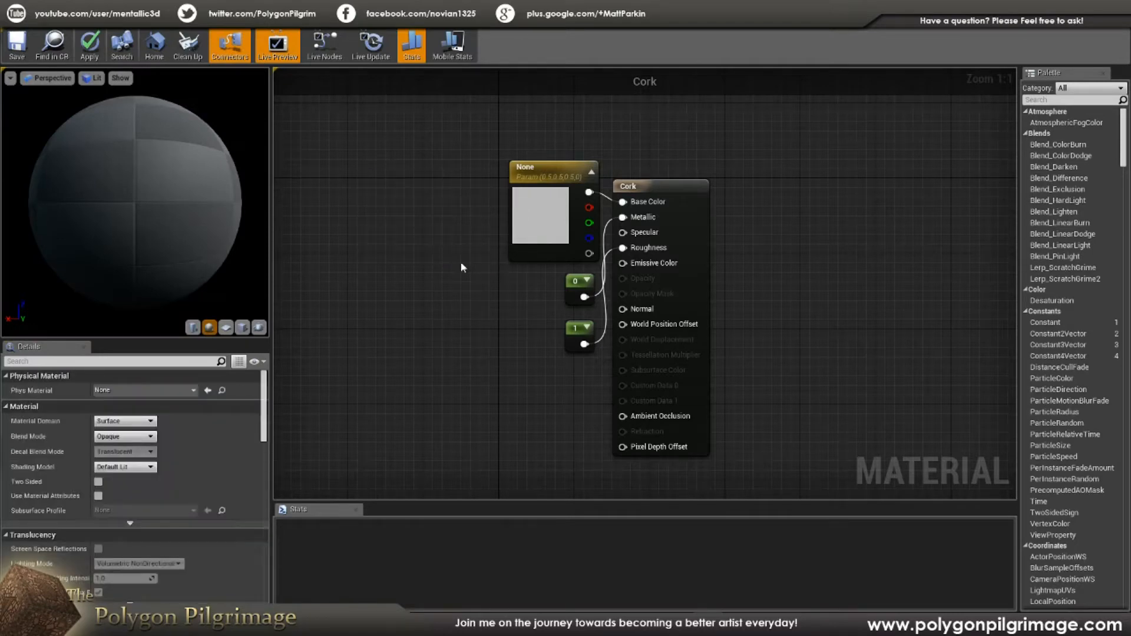
mouse_move(14, 45)
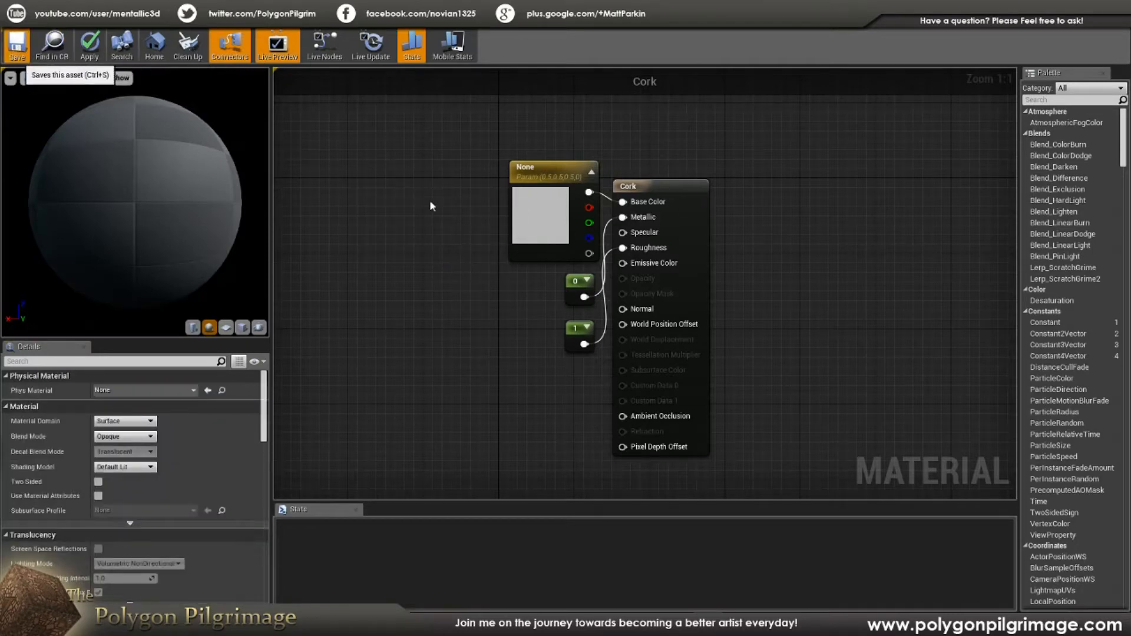
- Save the Cork material asset
left_click(15, 45)
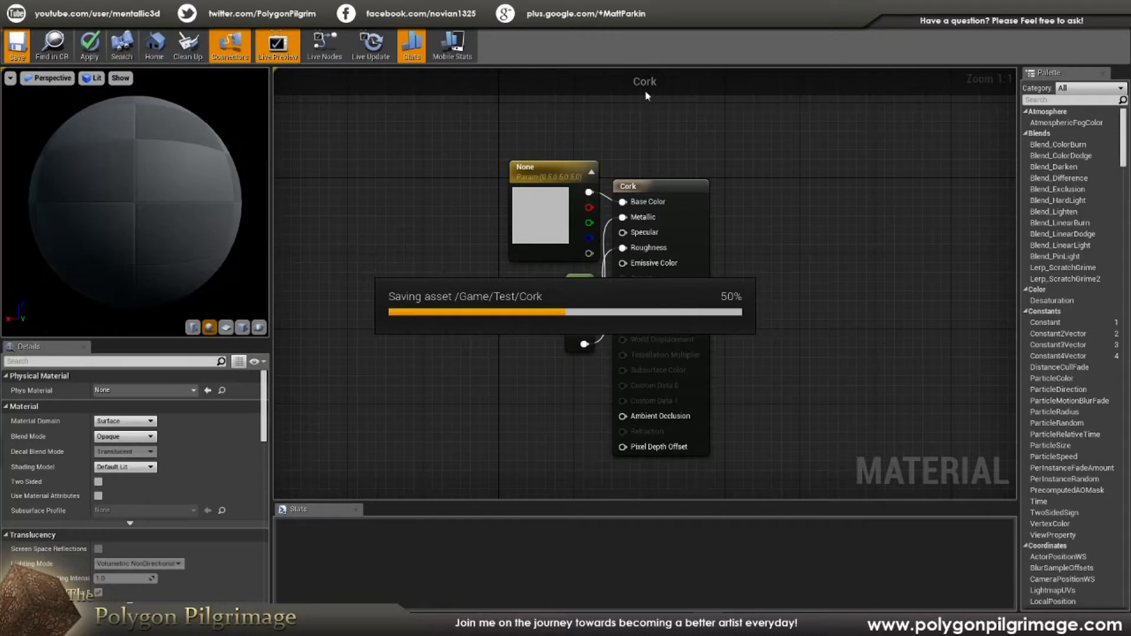
left_click(17, 43)
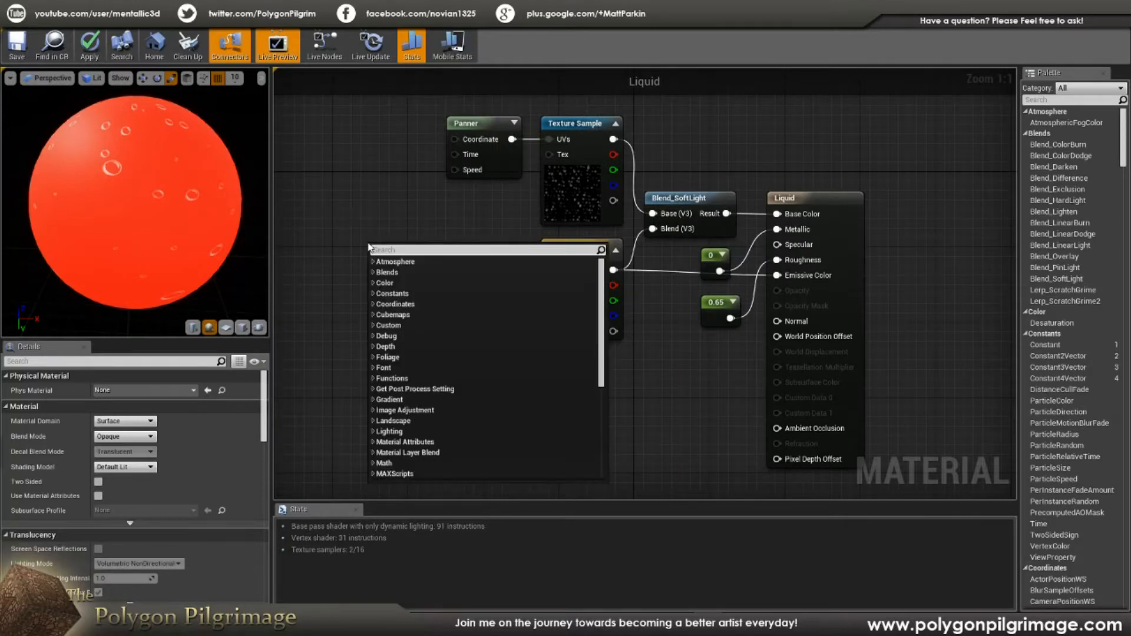
- Add a second texture sample in Liquid using the BubblesMask texture beside the Panner-fed Bubbles
type("panner")
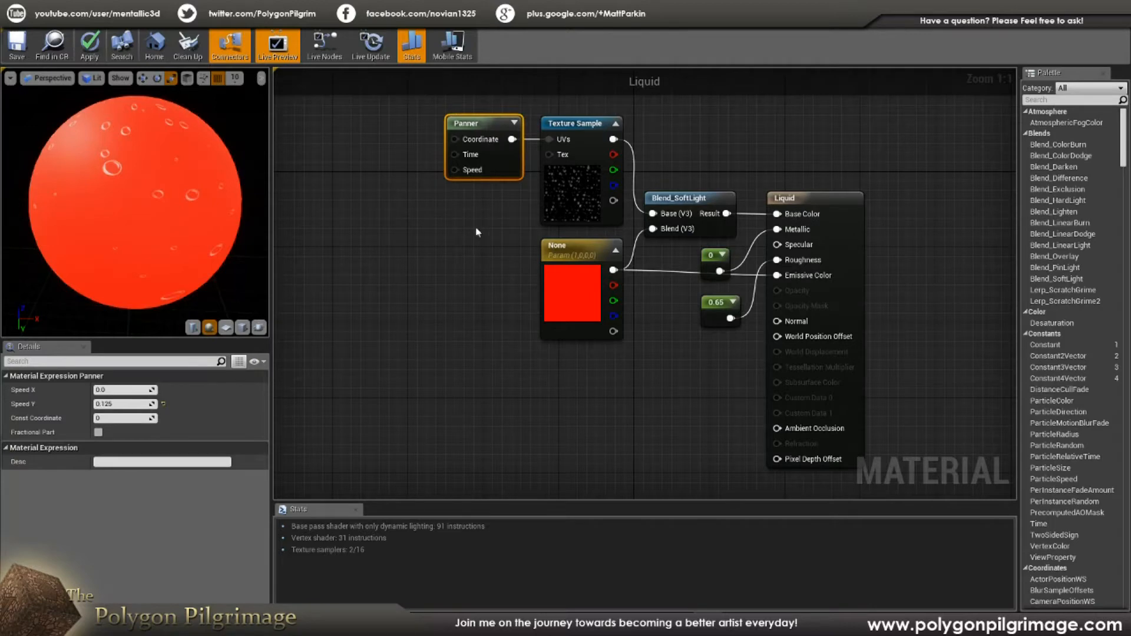
mouse_move(125, 418)
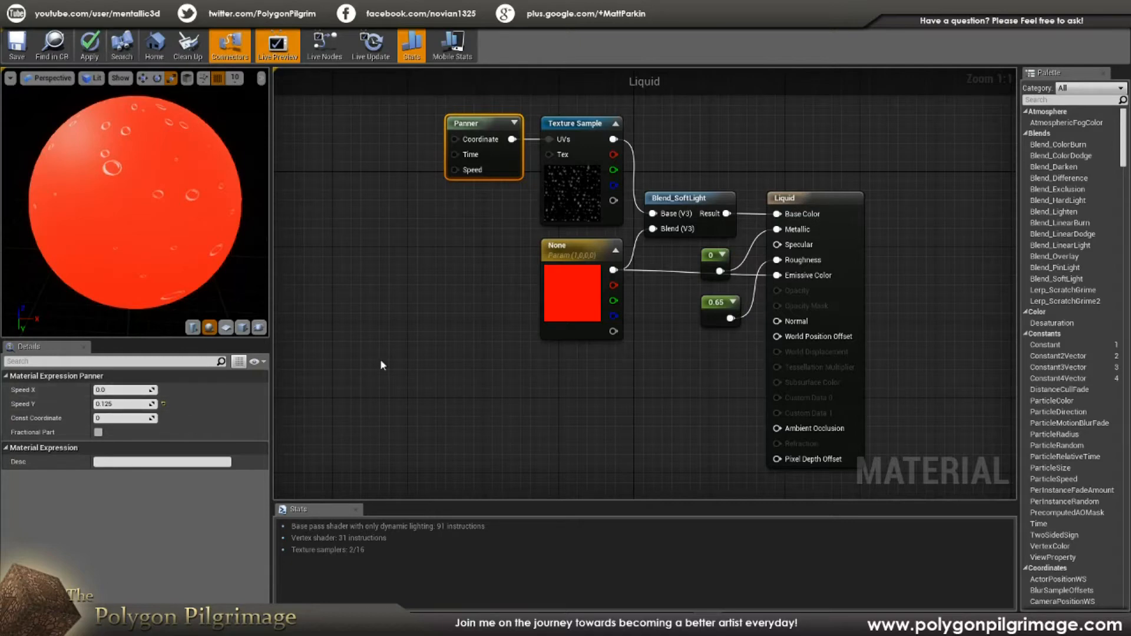
mouse_move(427, 321)
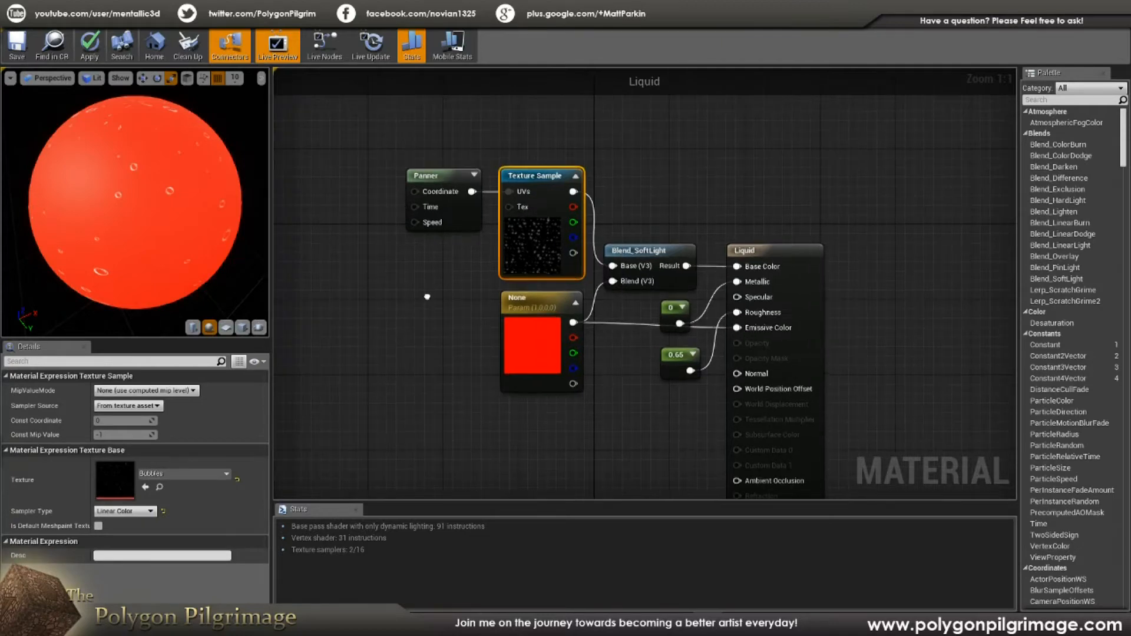
scroll("down", 3)
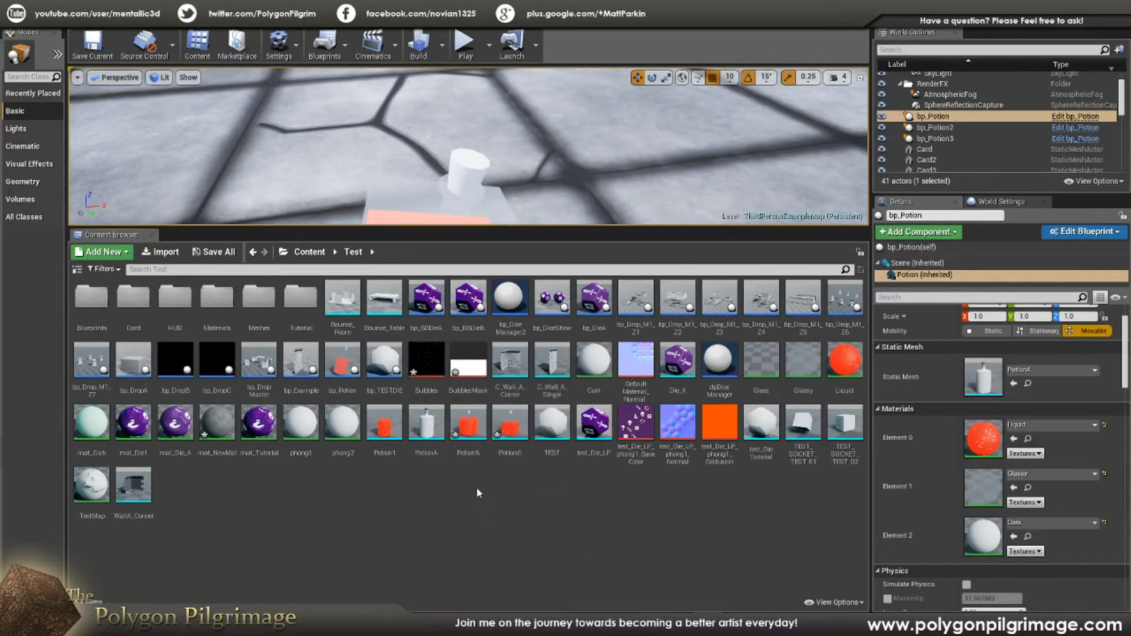
left_click(468, 364)
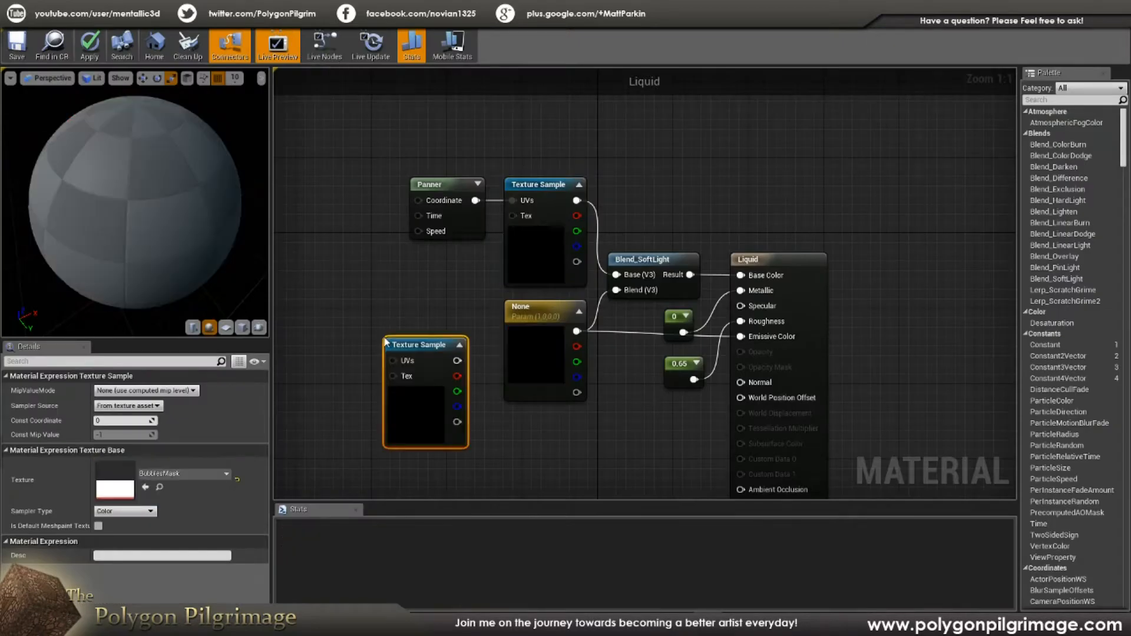
mouse_move(407, 339)
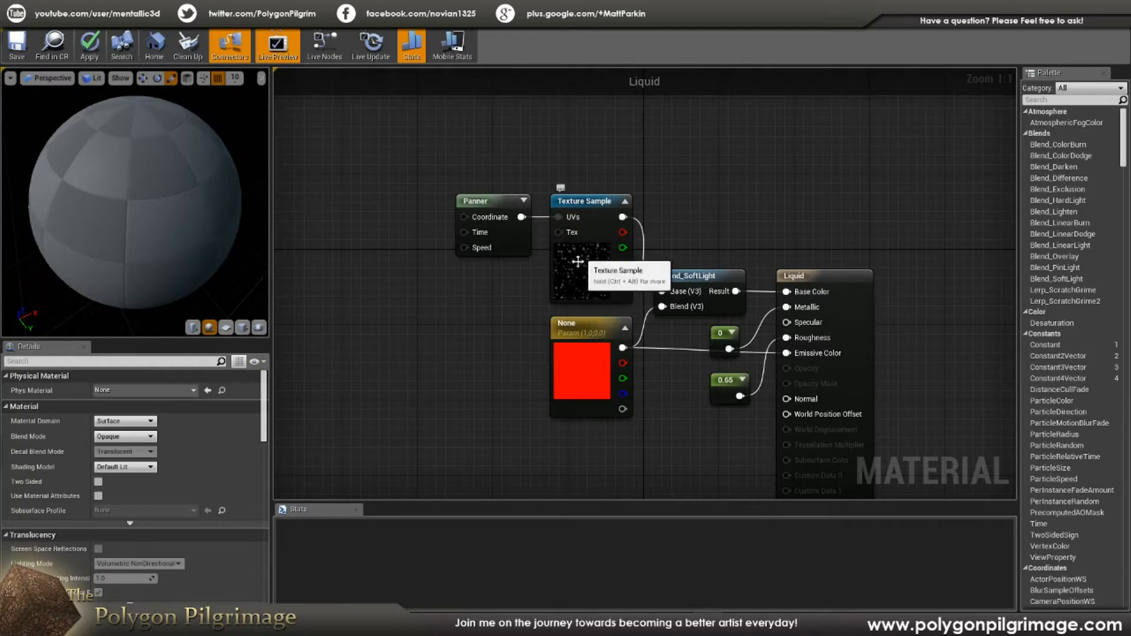
- Review the Panner node's speed settings and clear the node selection in Liquid
left_click(492, 200)
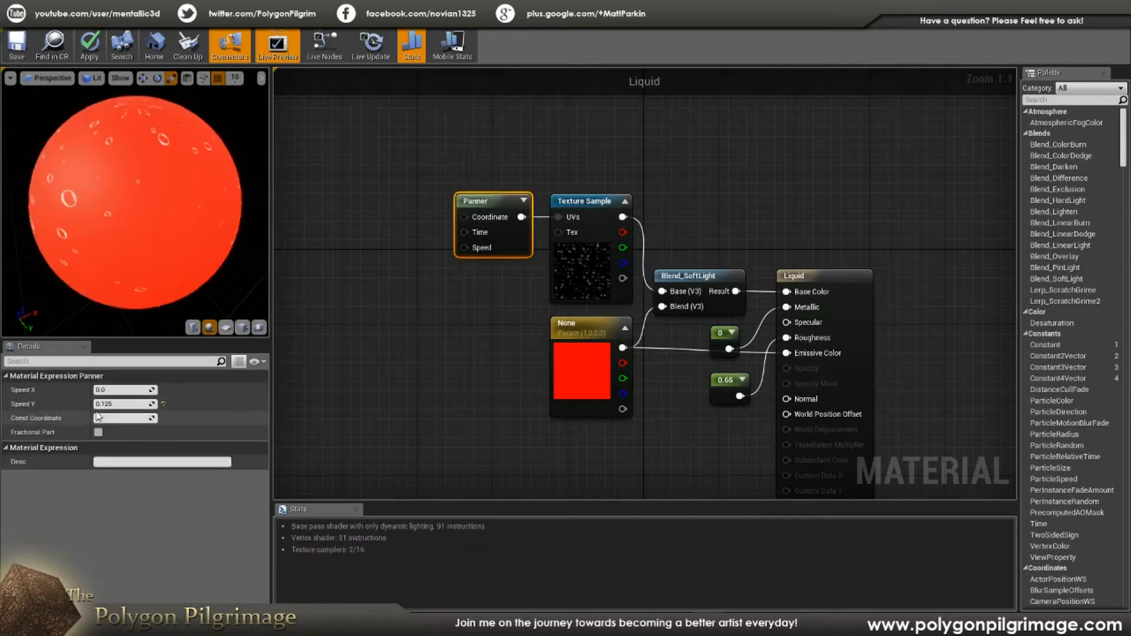
left_click(120, 417)
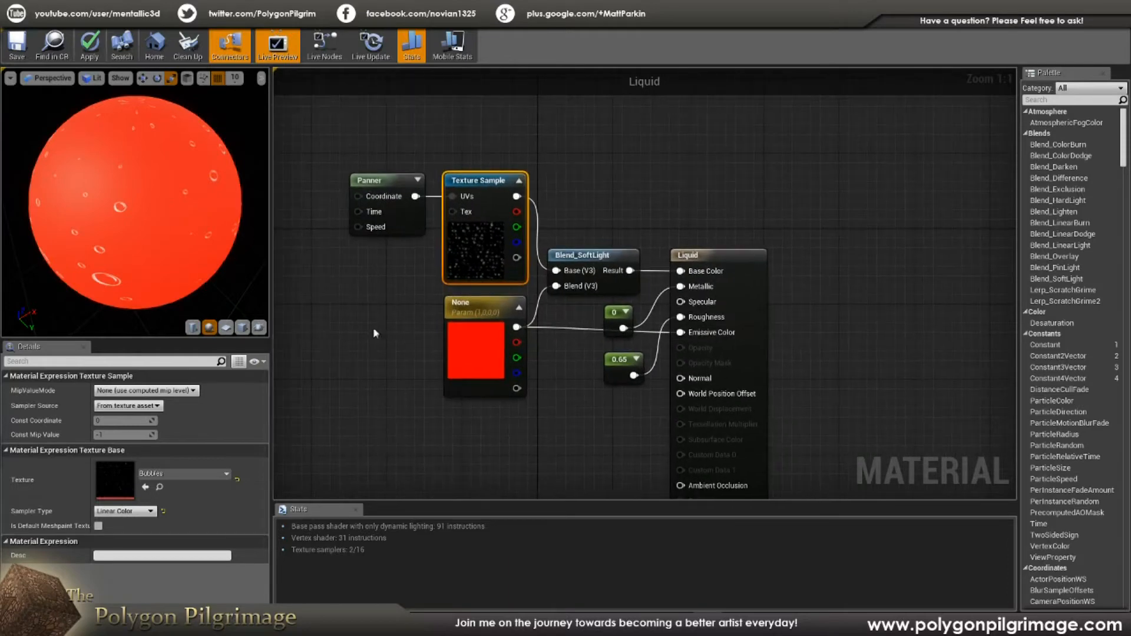
left_click(484, 349)
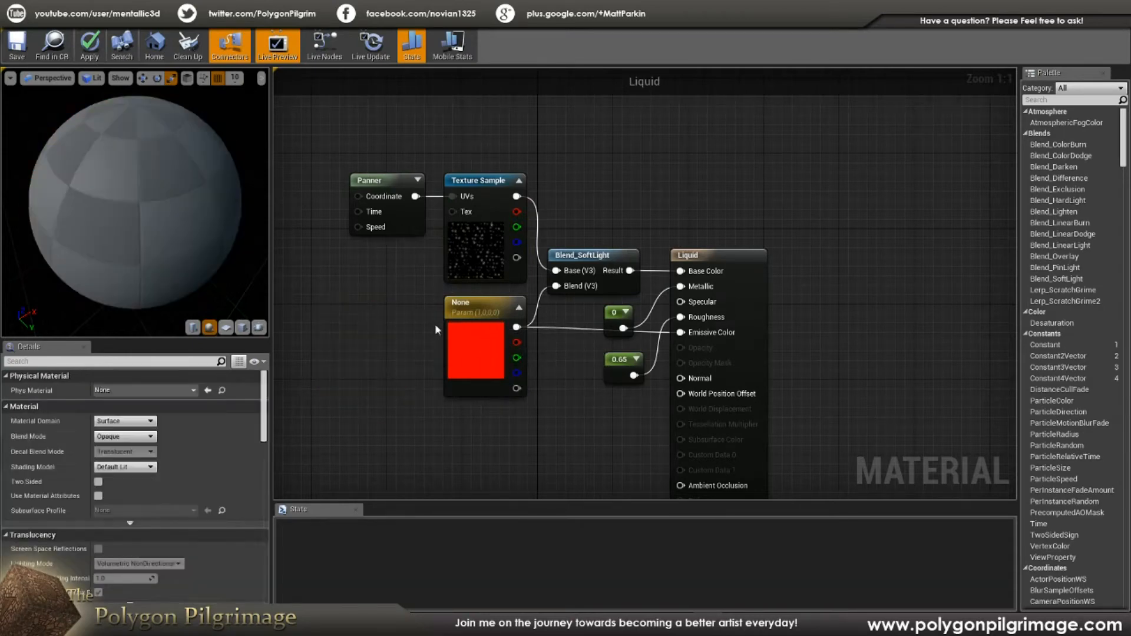
mouse_move(516, 321)
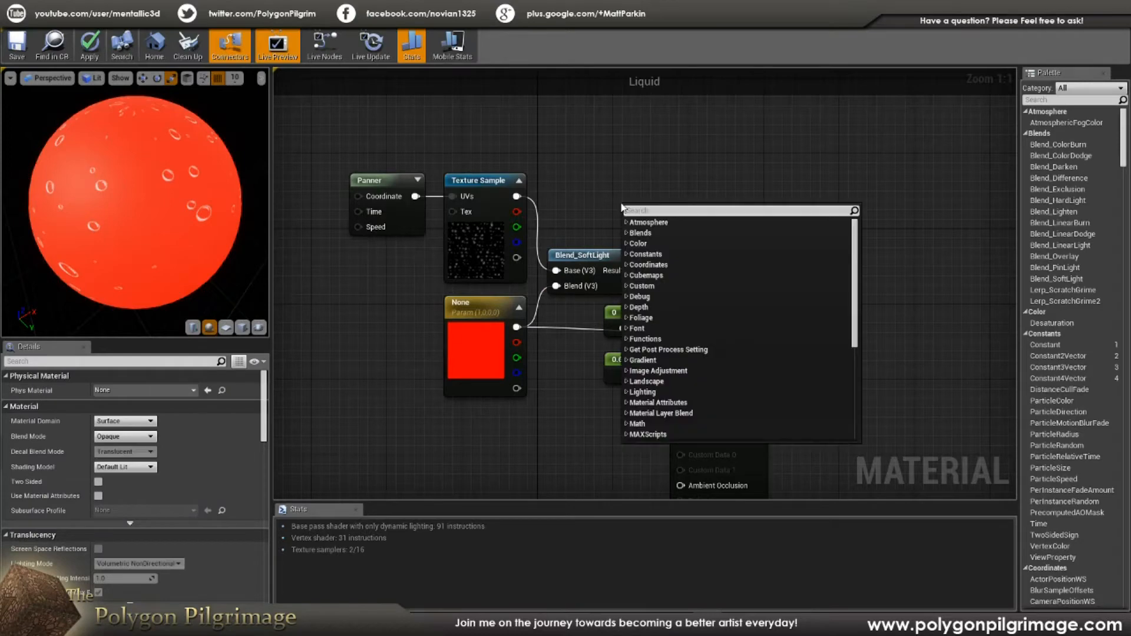
type("blend")
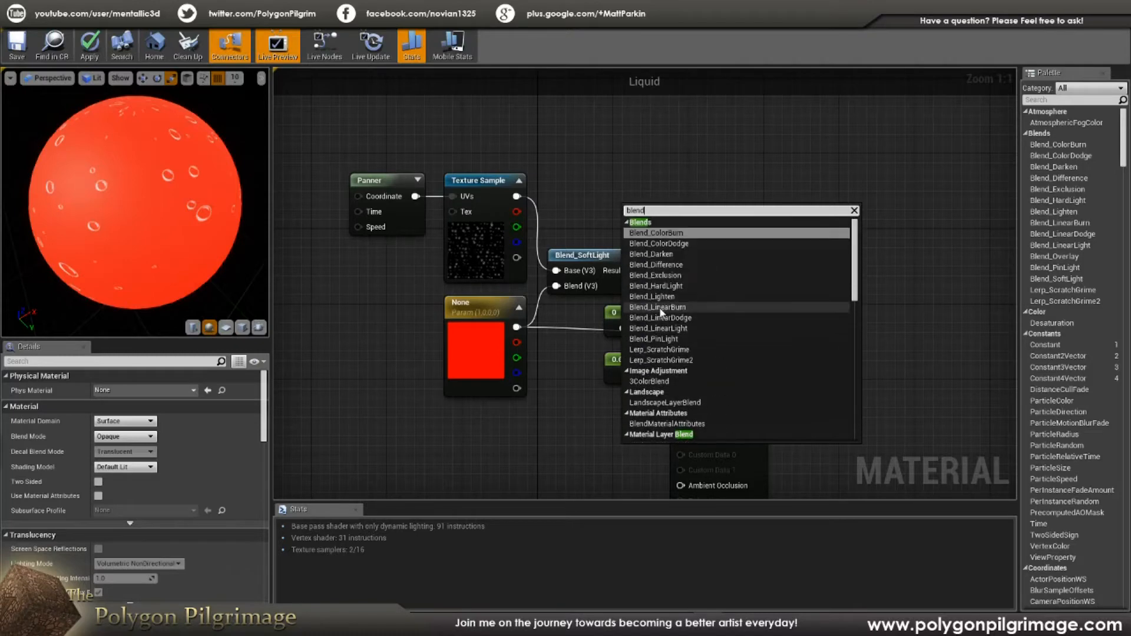
mouse_move(676, 328)
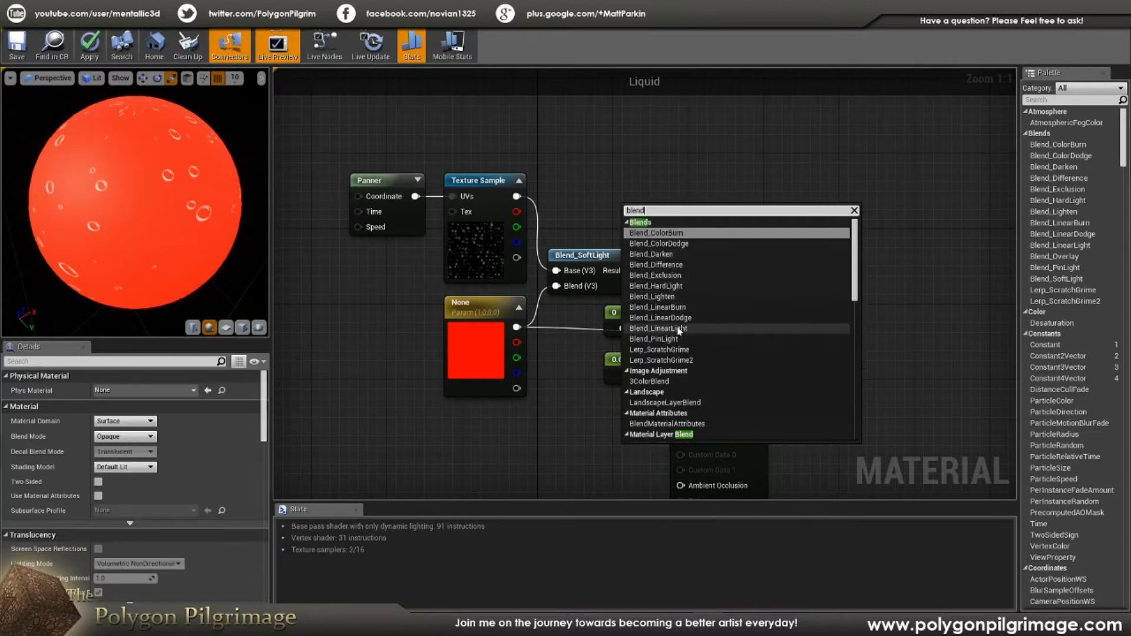
mouse_move(662, 285)
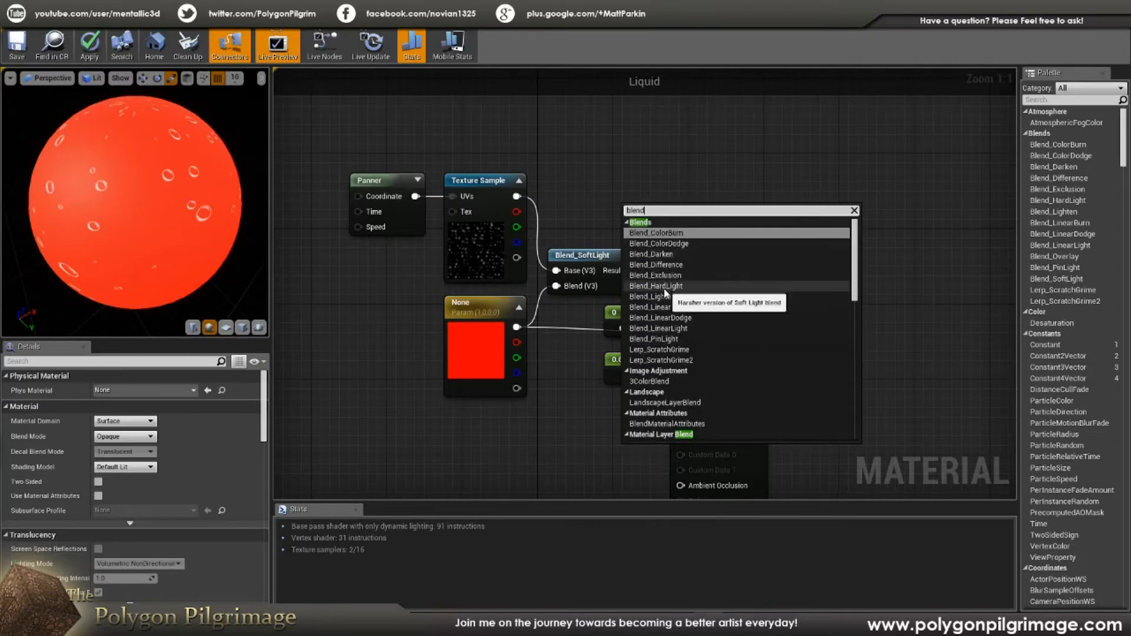
scroll("down", 3)
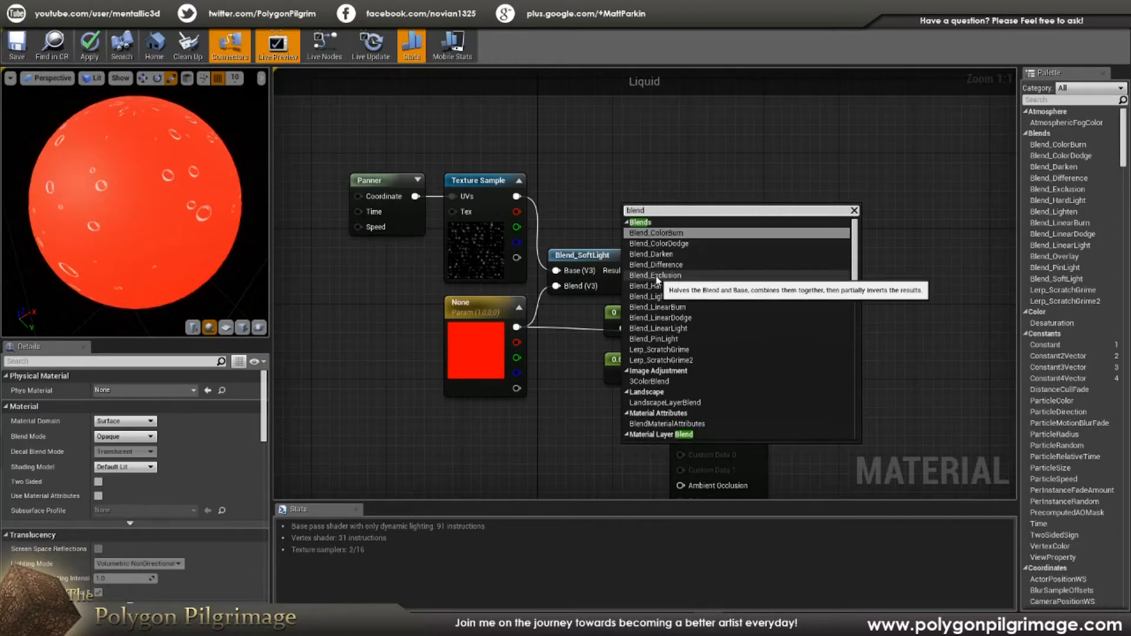
scroll("down", 3)
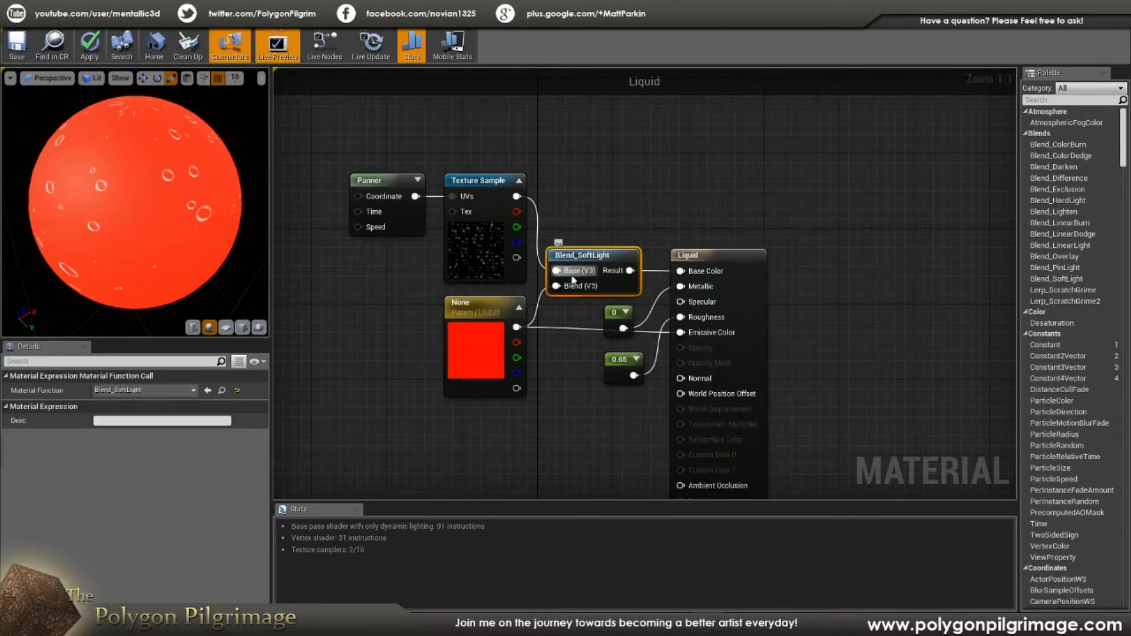
mouse_move(516, 328)
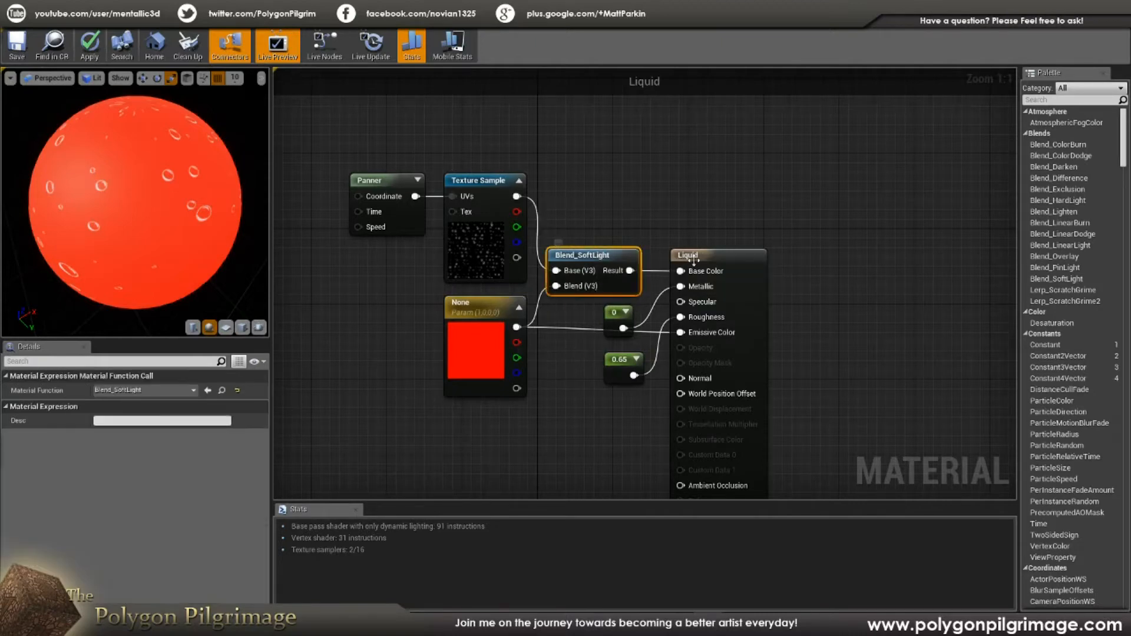
left_click(701, 255)
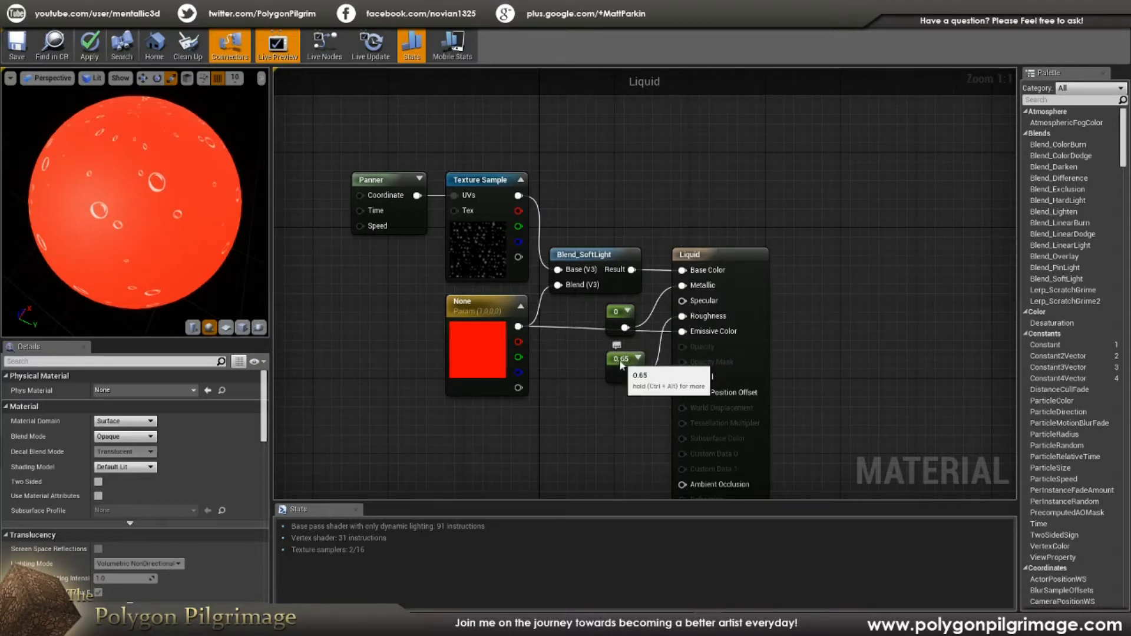
left_click(620, 358)
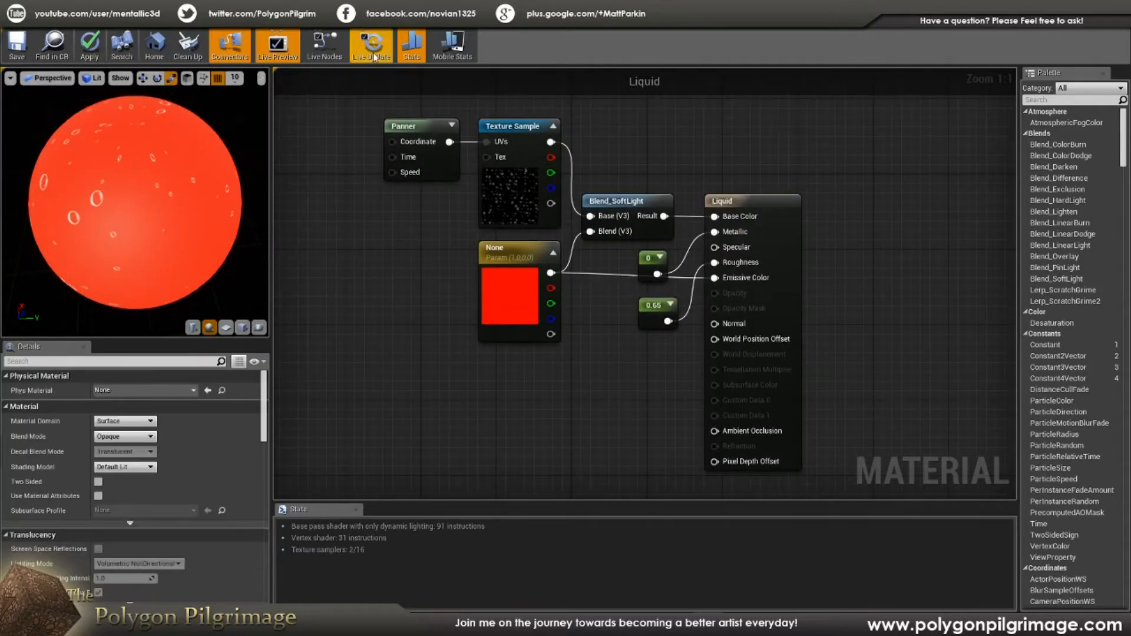
left_click(370, 45)
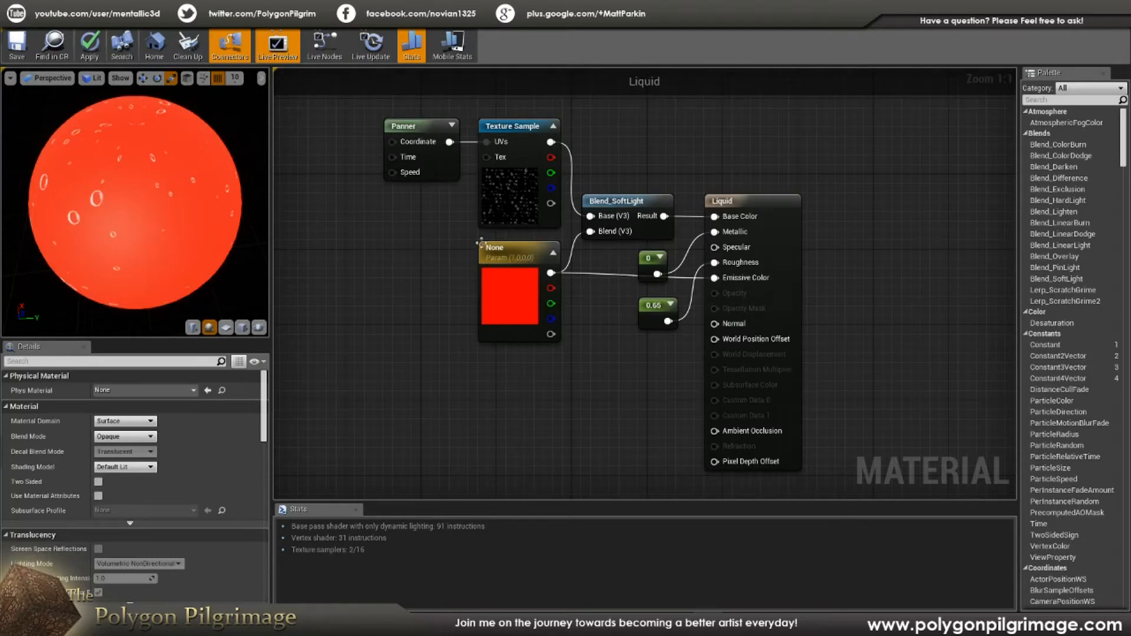
mouse_move(425, 270)
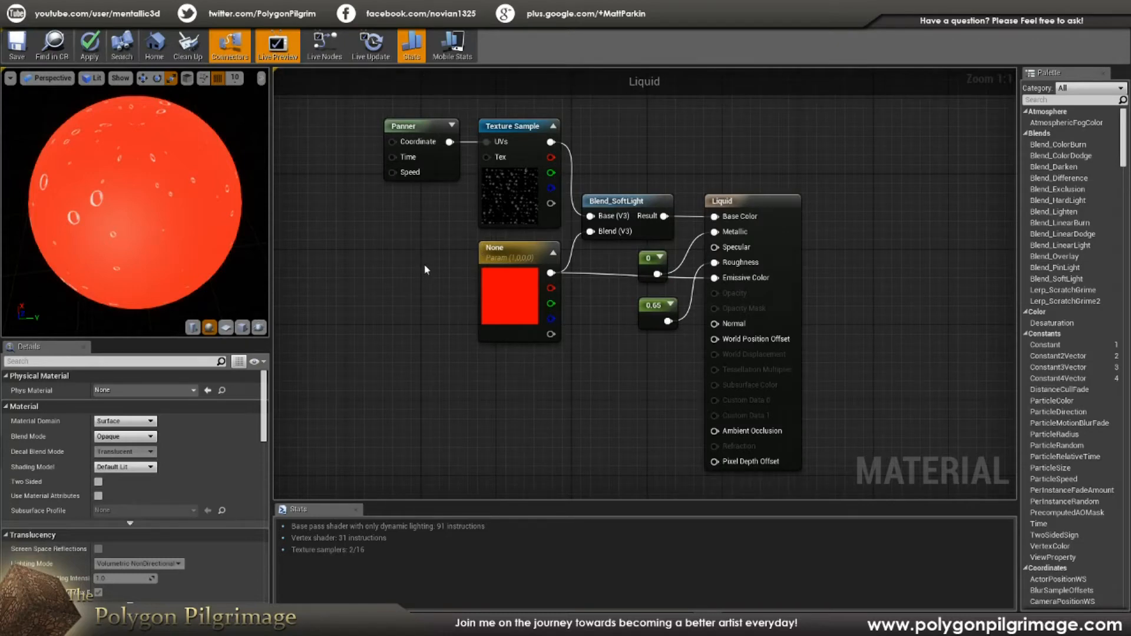
mouse_move(422, 242)
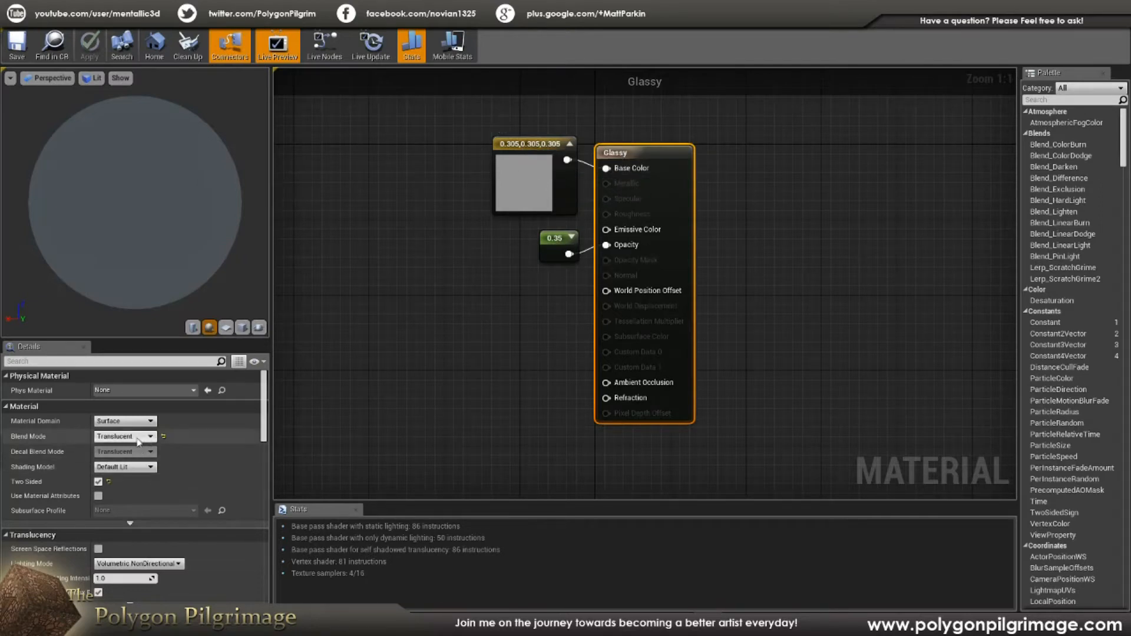
mouse_move(136, 436)
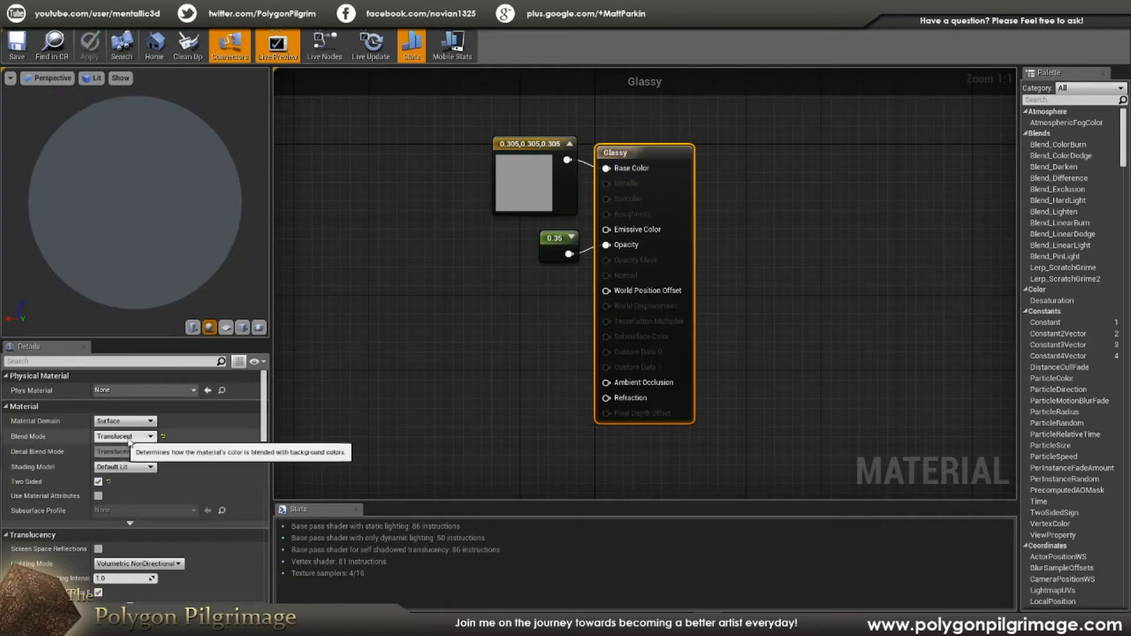
mouse_move(537, 160)
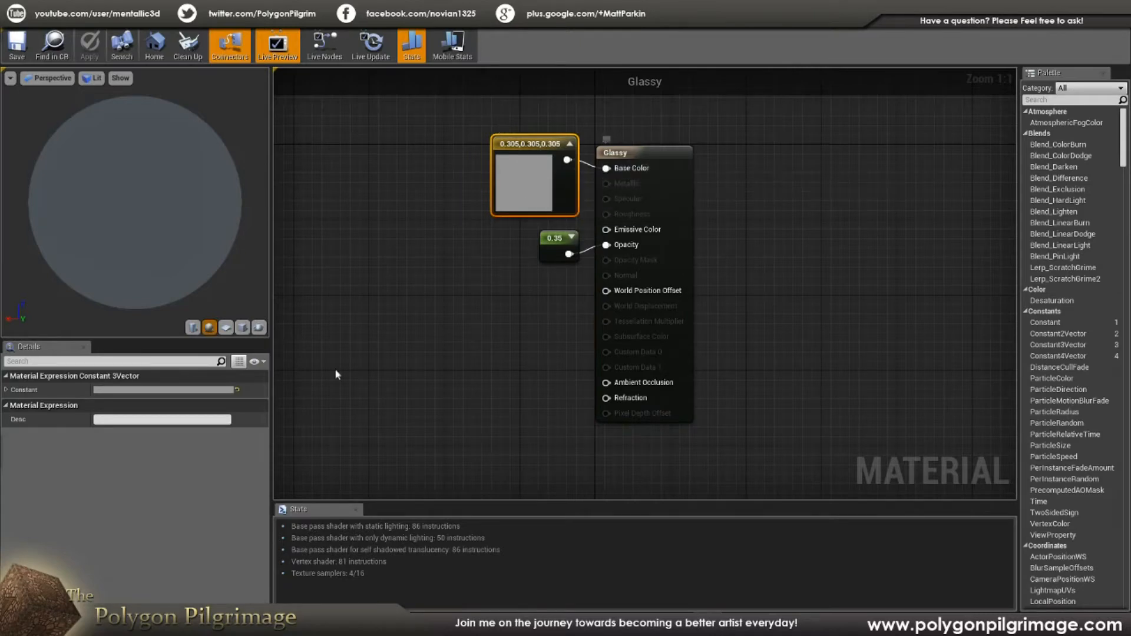
- Raise the colour chooser for Glassy's grey 0.305 base colour constant
double_click(528, 186)
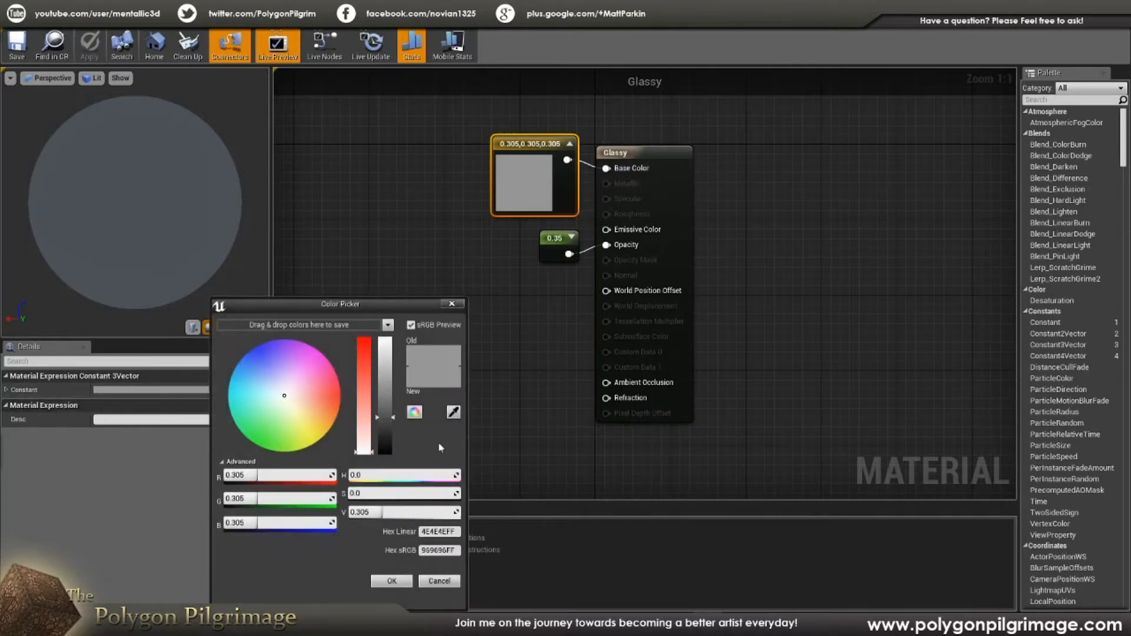
mouse_move(394, 423)
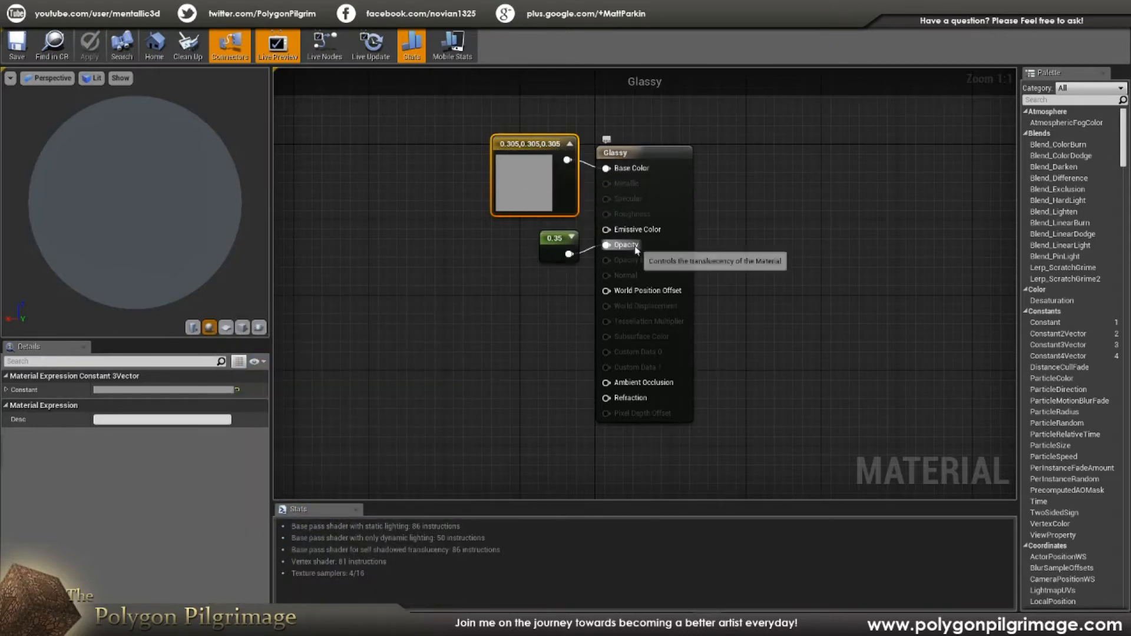
mouse_move(543, 328)
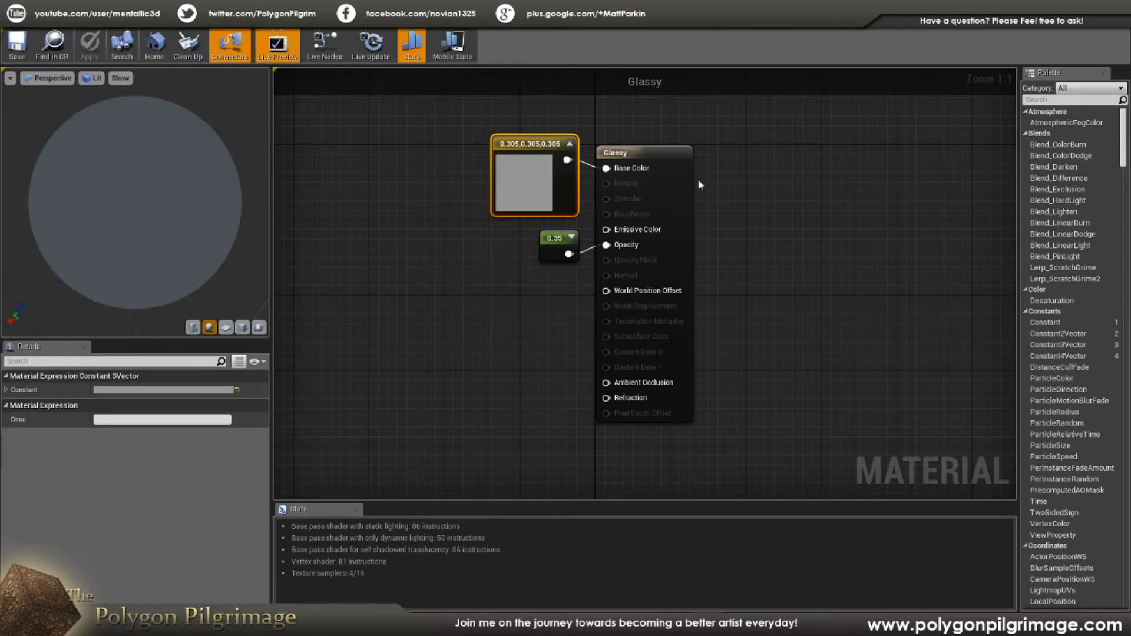
mouse_move(418, 190)
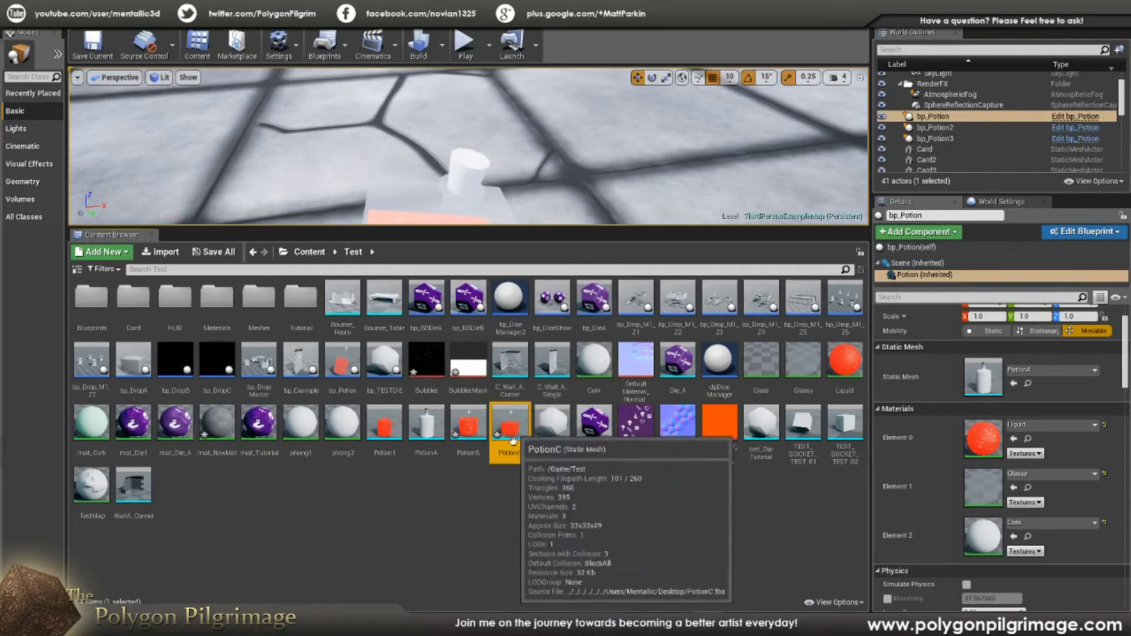
mouse_move(518, 426)
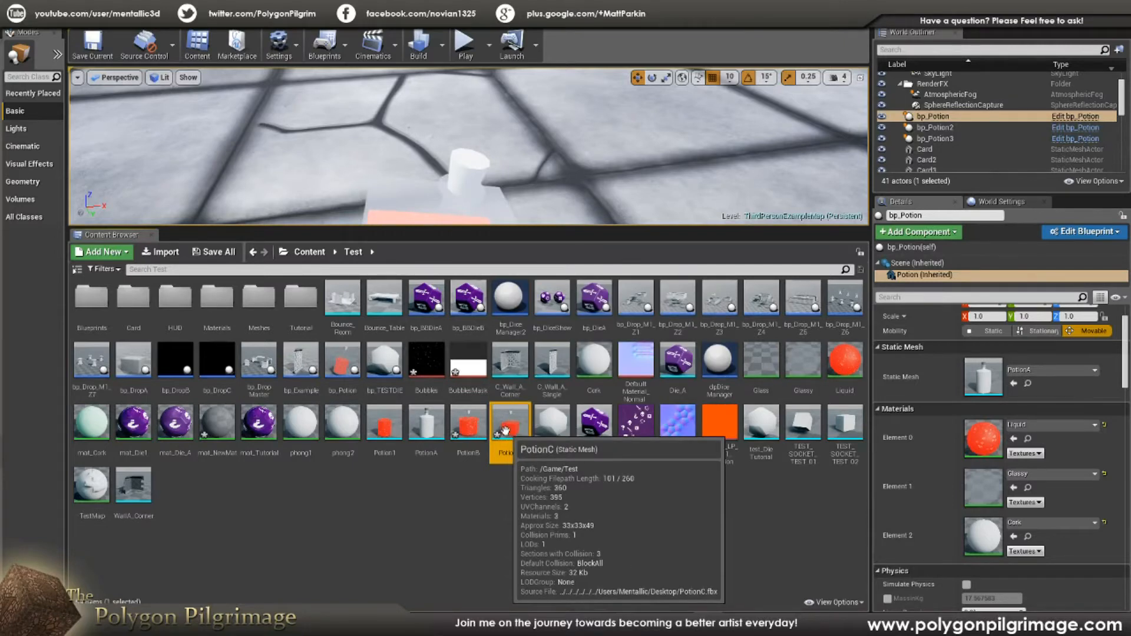
- Assign the Glassy material to the potion mesh's Glass slot in the Static Mesh Editor
double_click(511, 423)
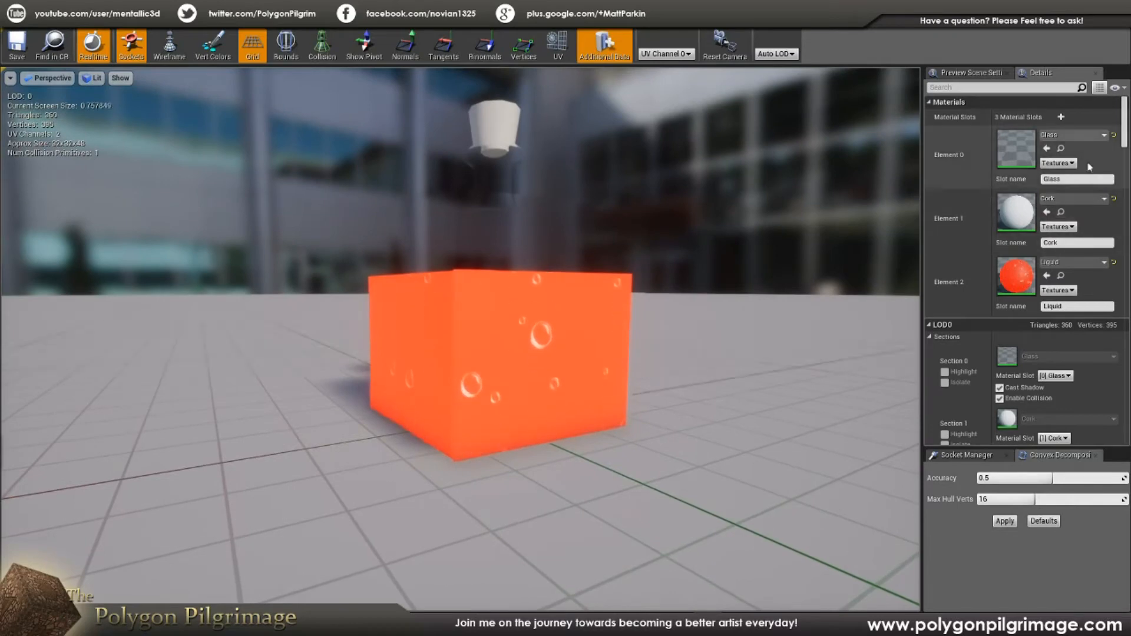
mouse_move(1018, 154)
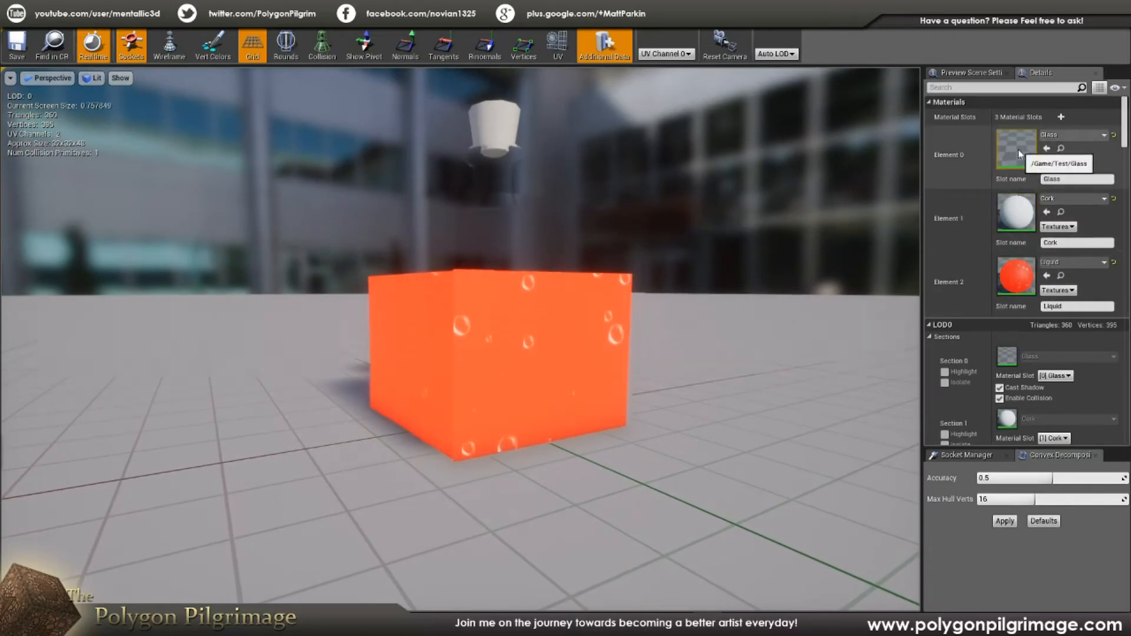
left_click(1105, 134)
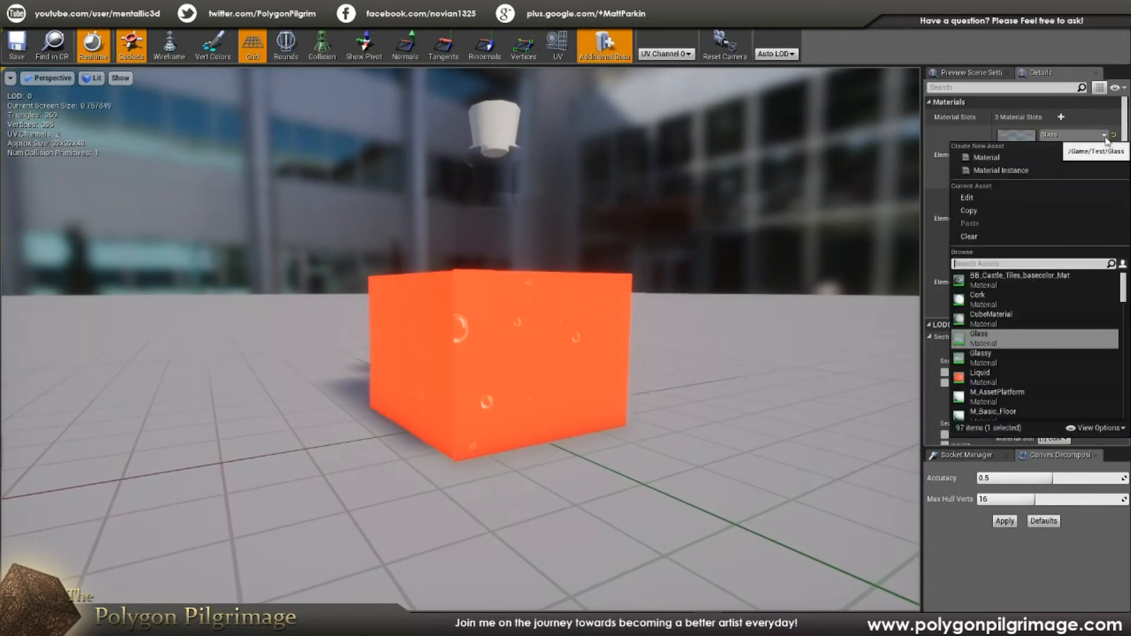
left_click(981, 353)
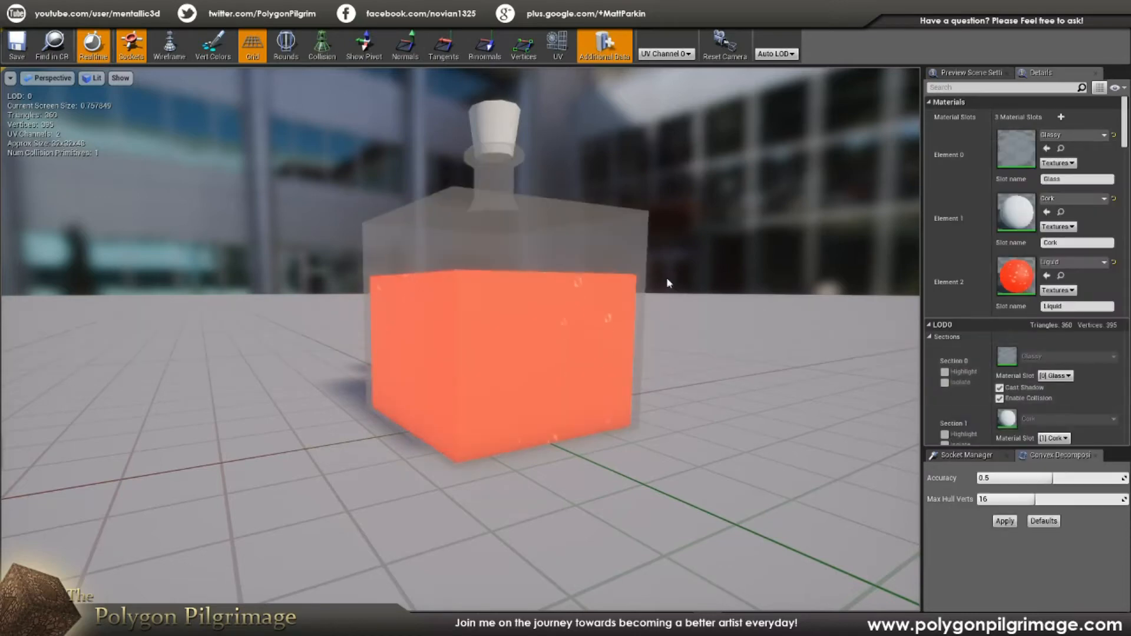
scroll("down", 3)
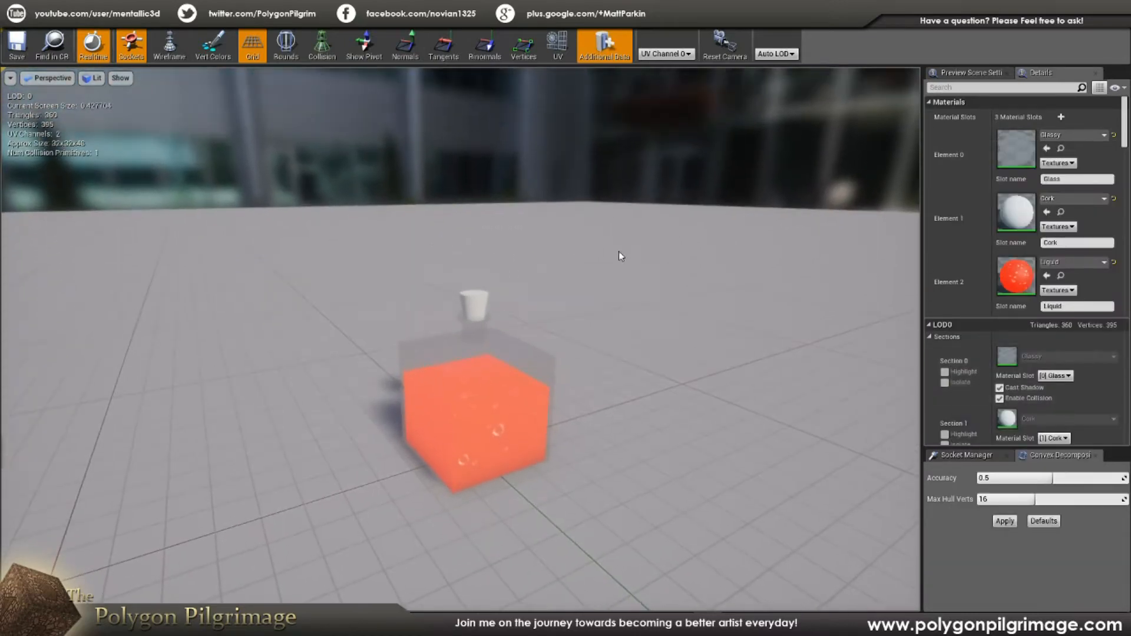
mouse_move(1017, 277)
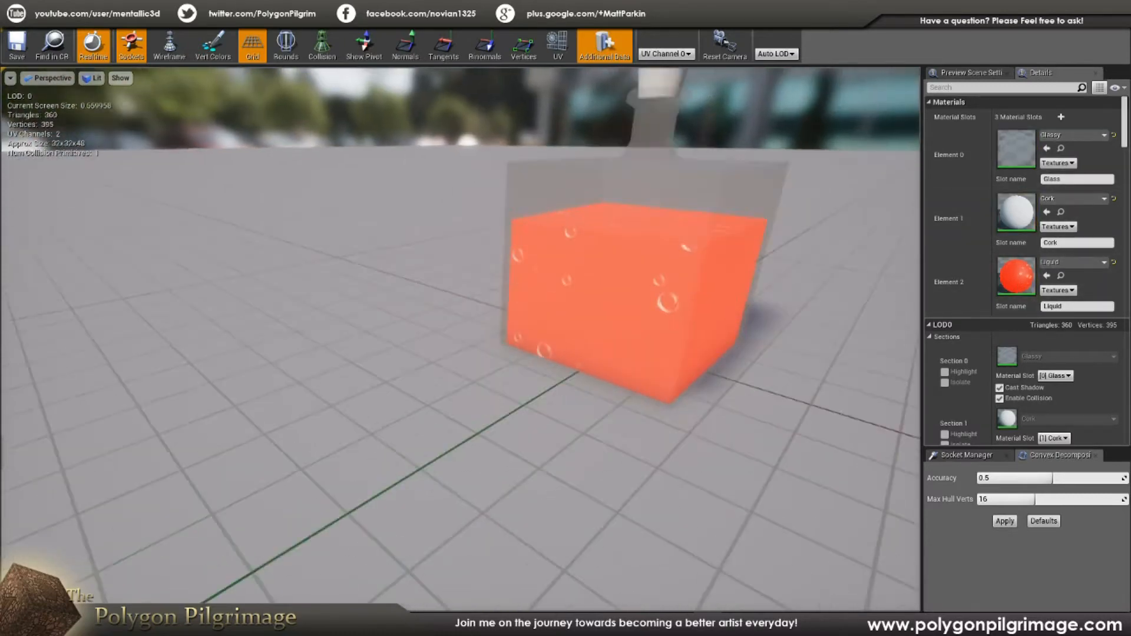
scroll("down", 3)
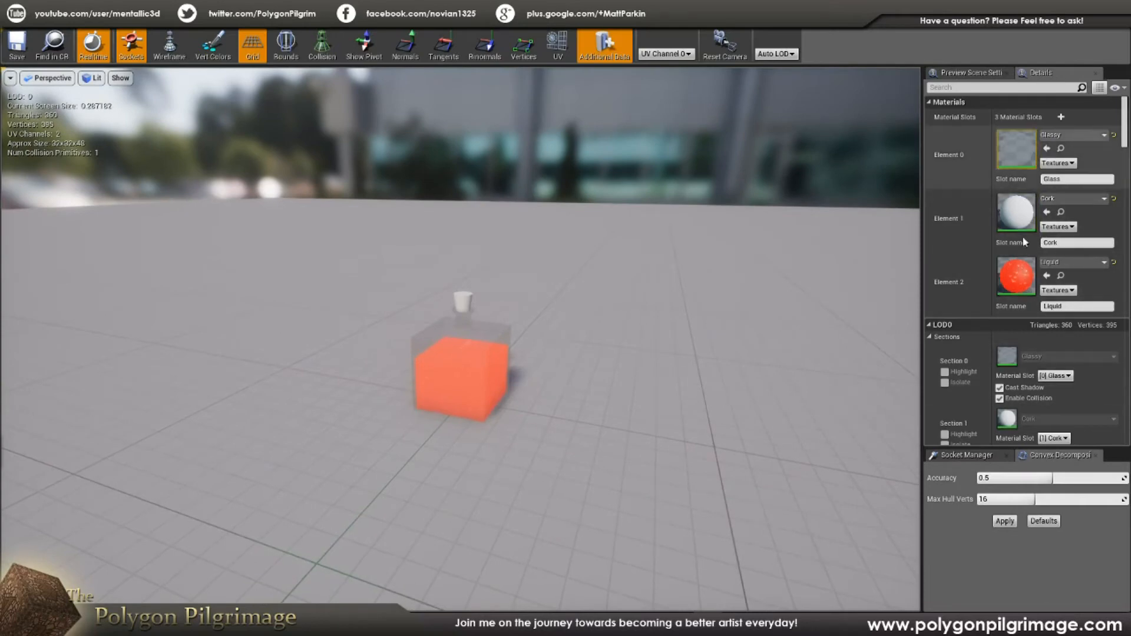
left_click(1105, 135)
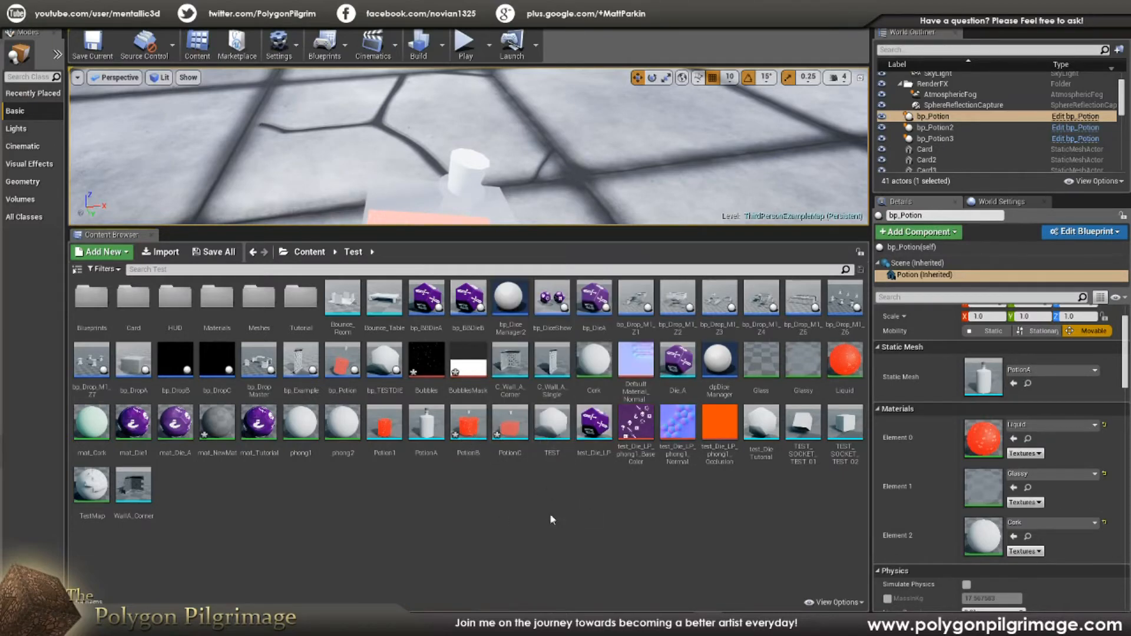
- Dismiss the Test folder context menu and open bp_Potion in the Blueprint Editor
left_click(102, 252)
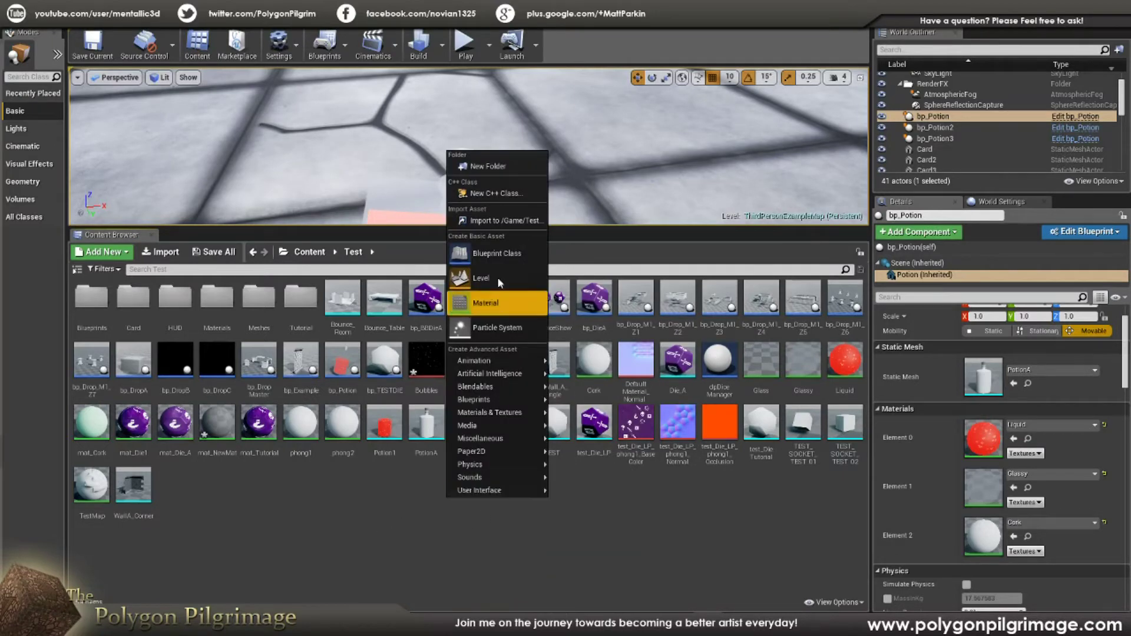
left_click(497, 253)
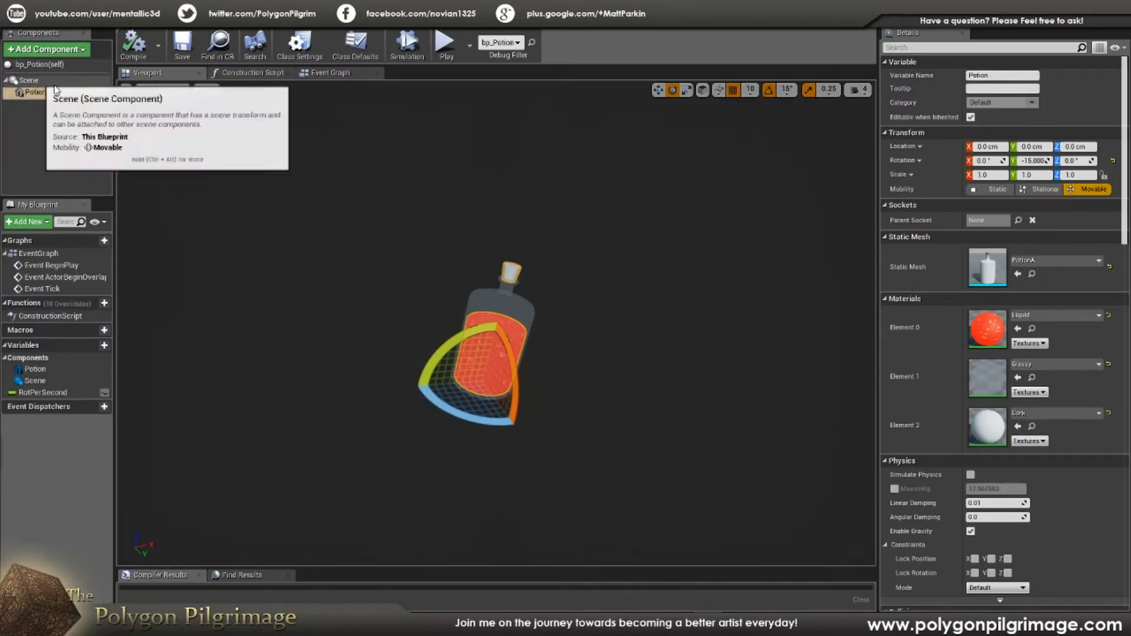
left_click(27, 80)
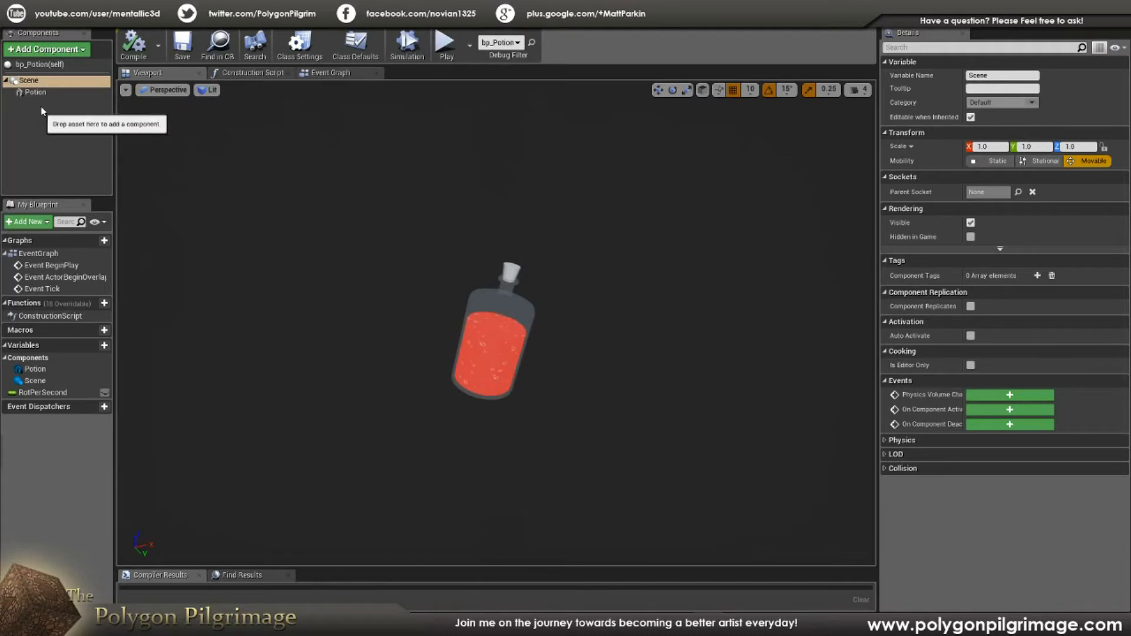
mouse_move(29, 80)
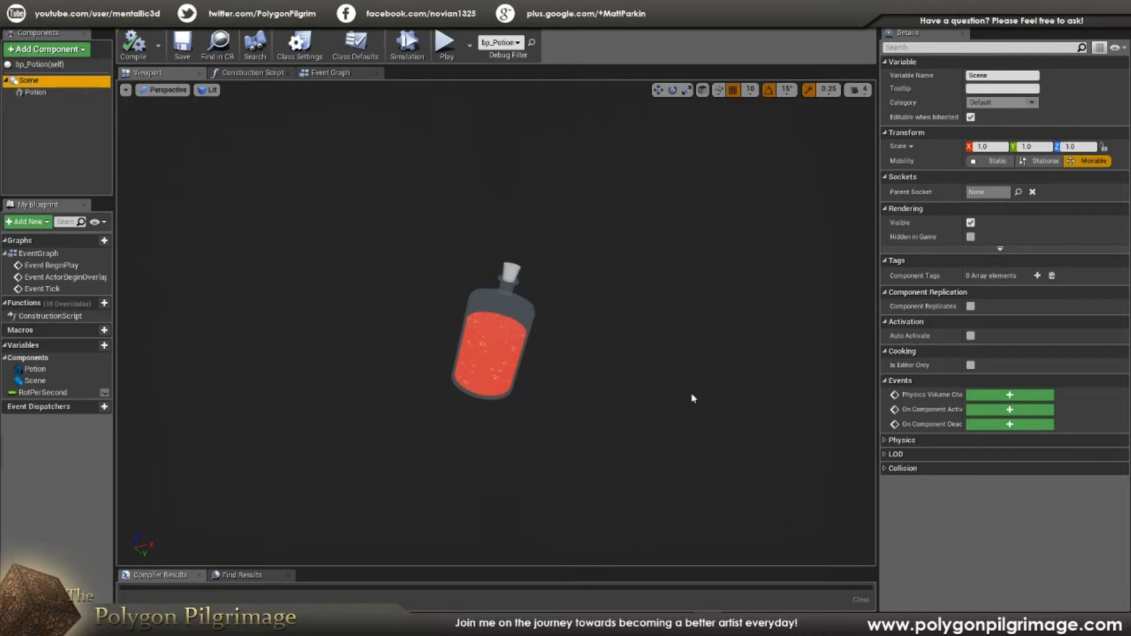
mouse_move(302, 294)
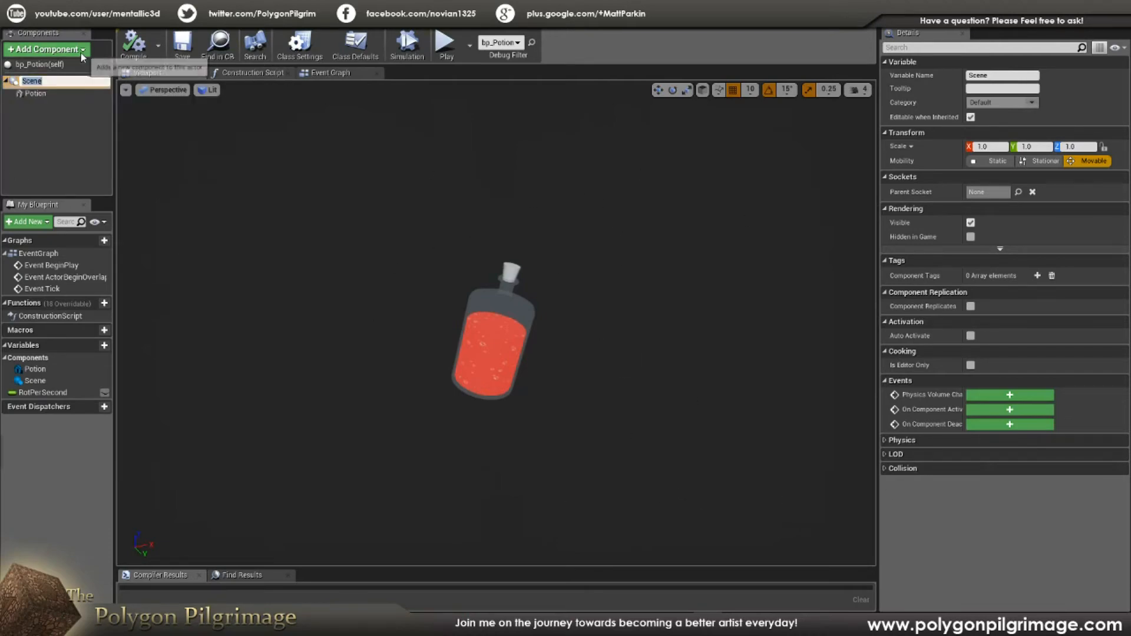
left_click(45, 48)
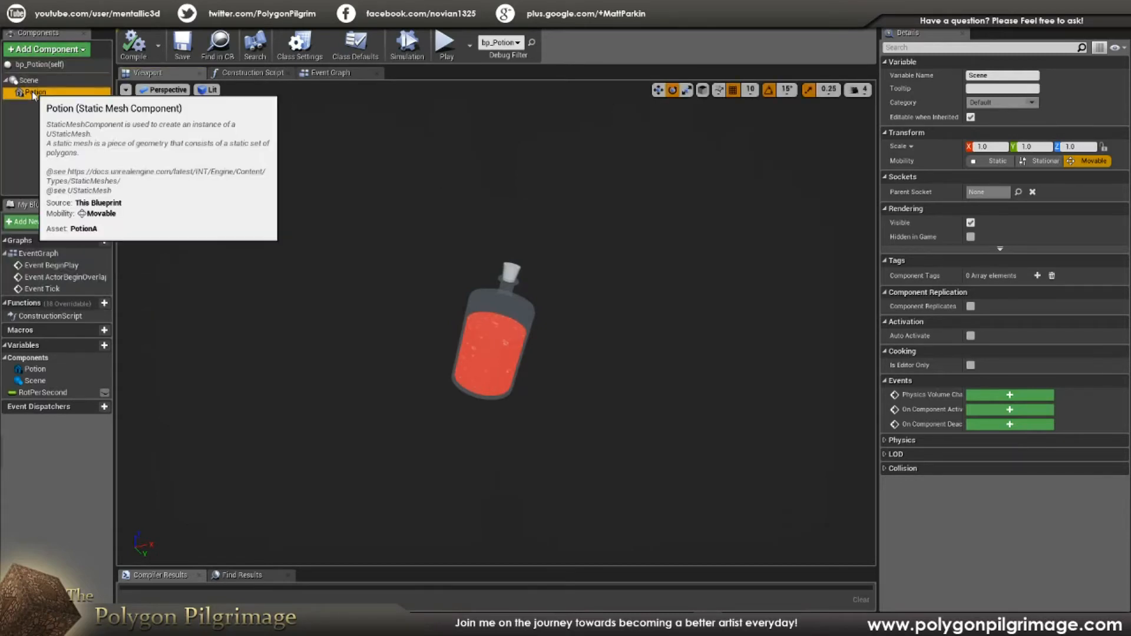
left_click(30, 92)
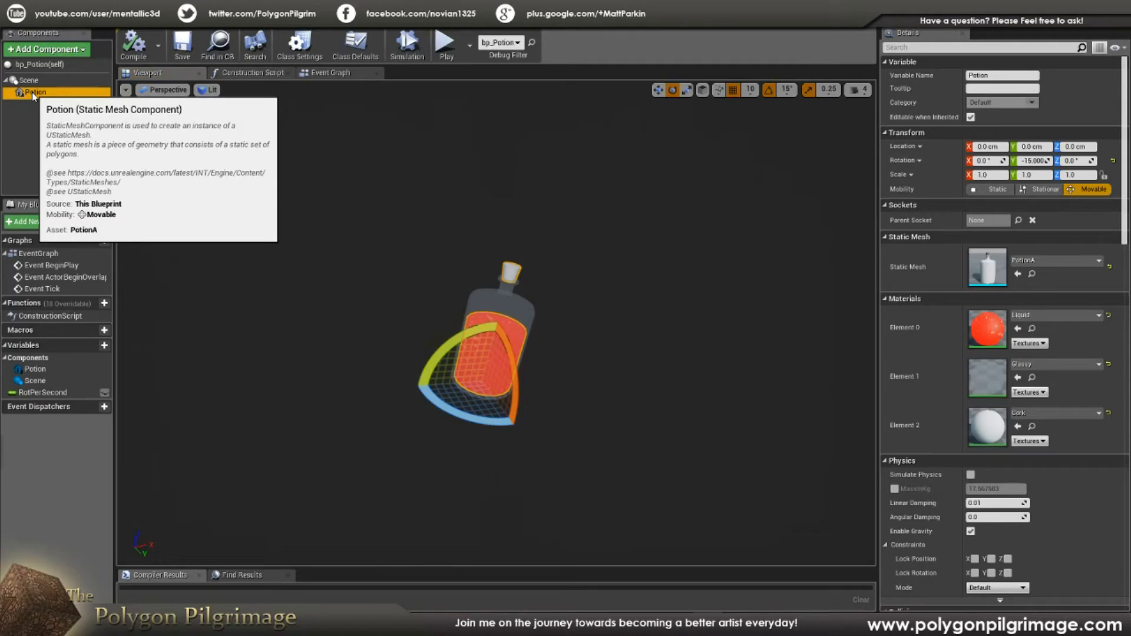
mouse_move(958, 286)
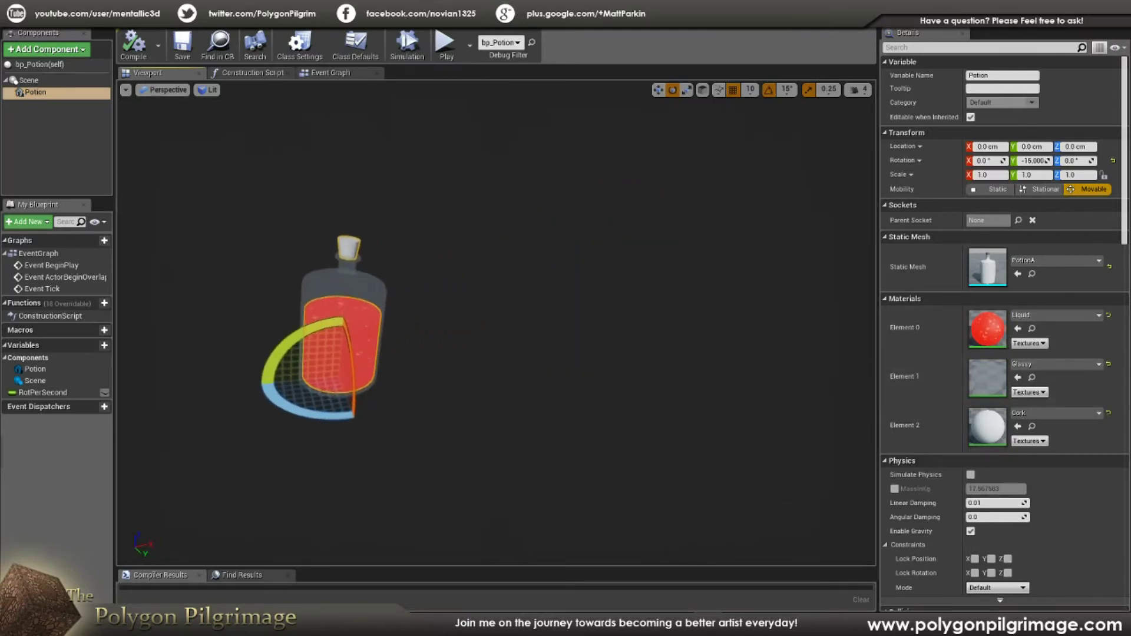
left_click_drag(325, 325, 548, 332)
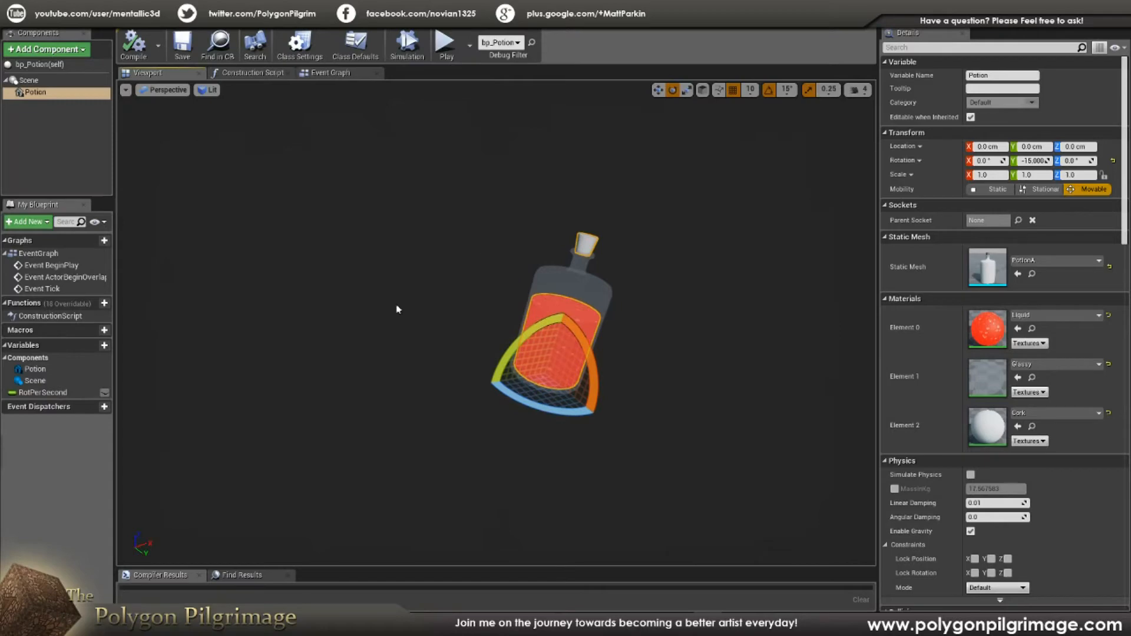
mouse_move(938, 175)
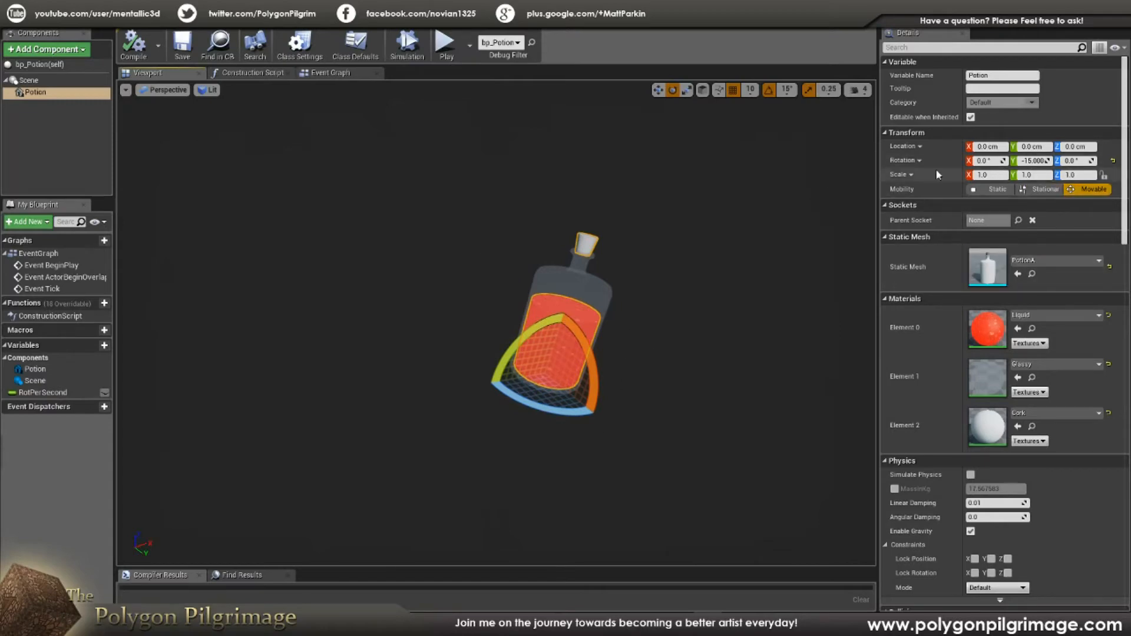
mouse_move(520, 319)
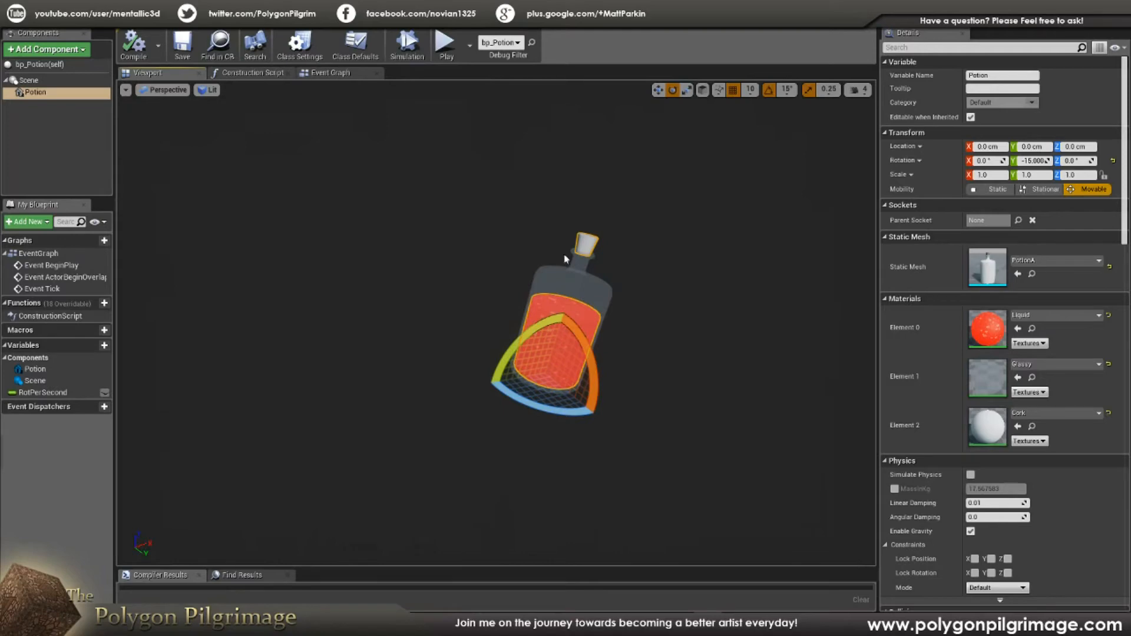
mouse_move(452, 237)
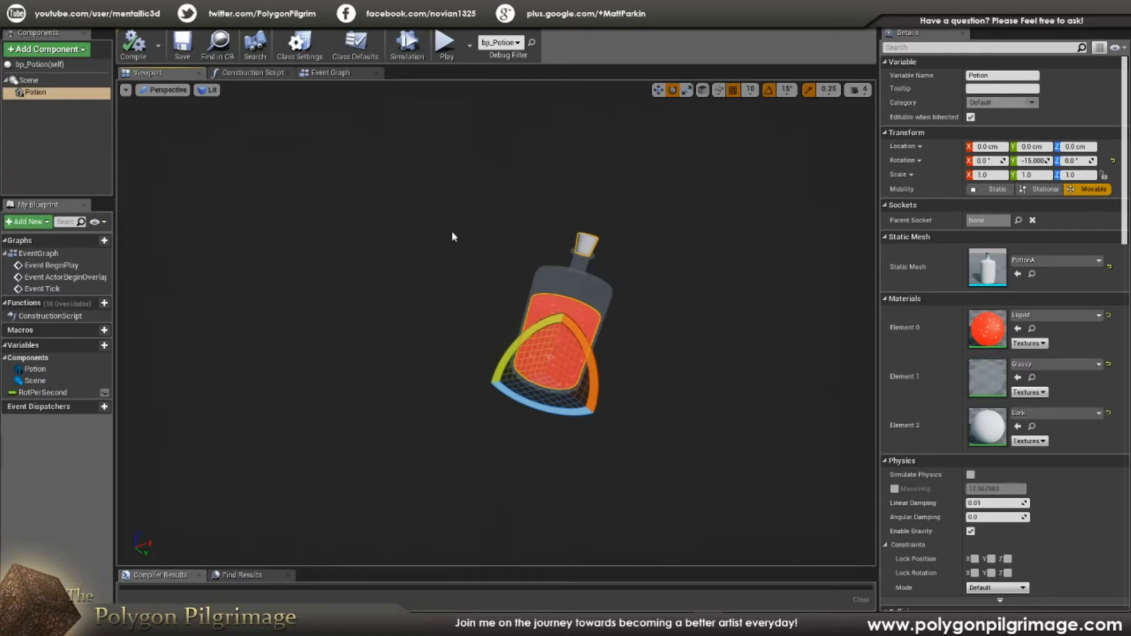
mouse_move(333, 82)
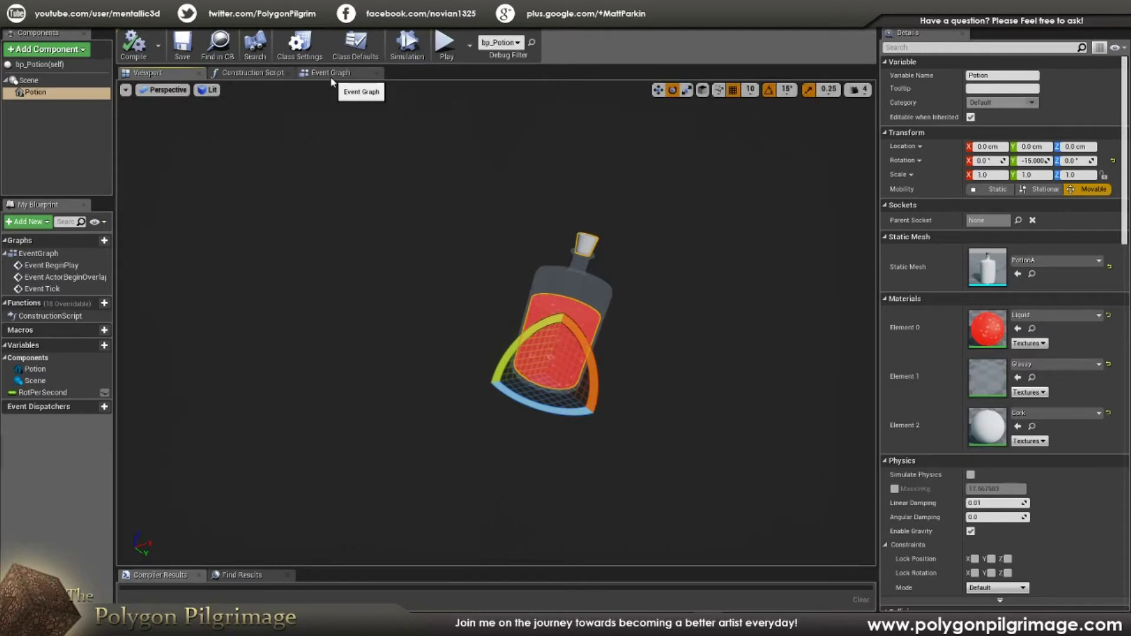
- Show the Event Graph's per-tick rotation and the RotPerSecond float defaulting to 100
left_click(327, 73)
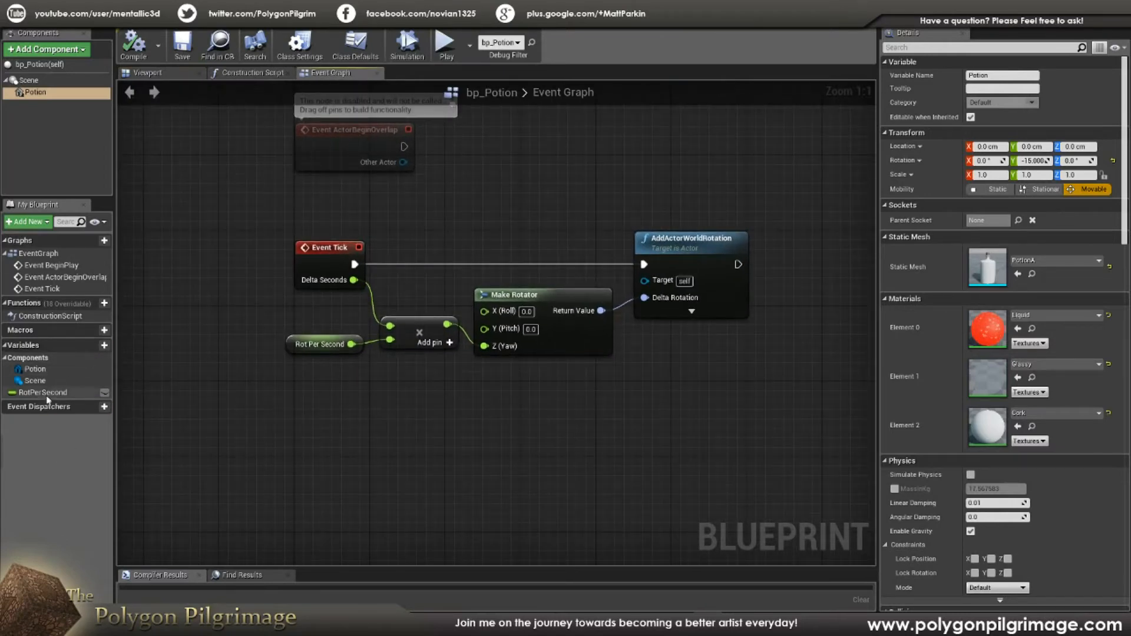
left_click(42, 392)
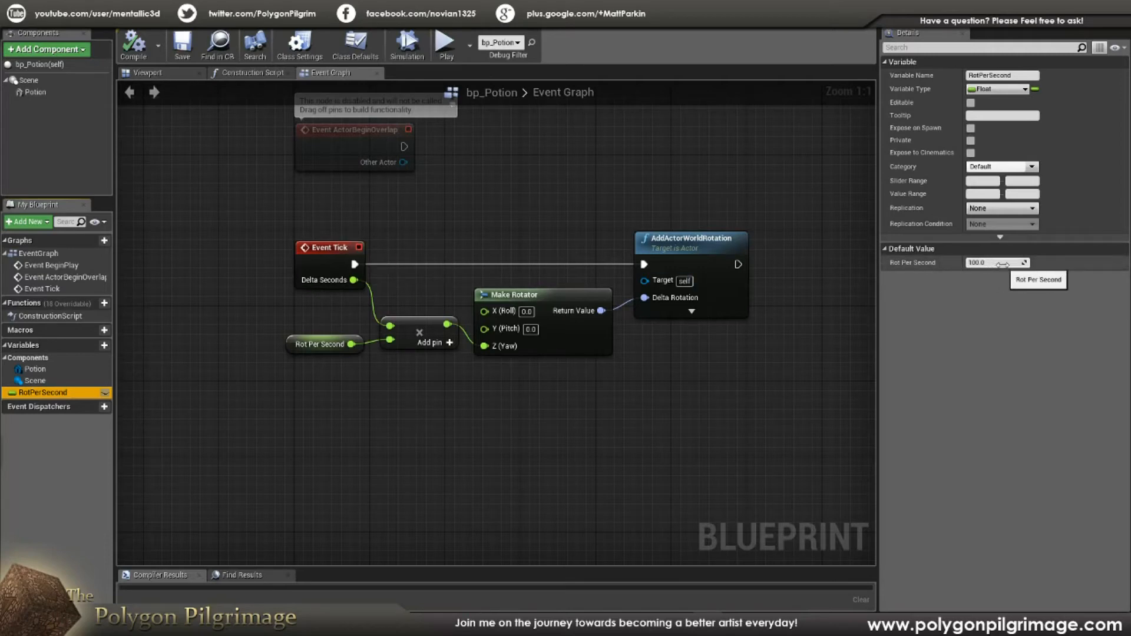
mouse_move(1010, 282)
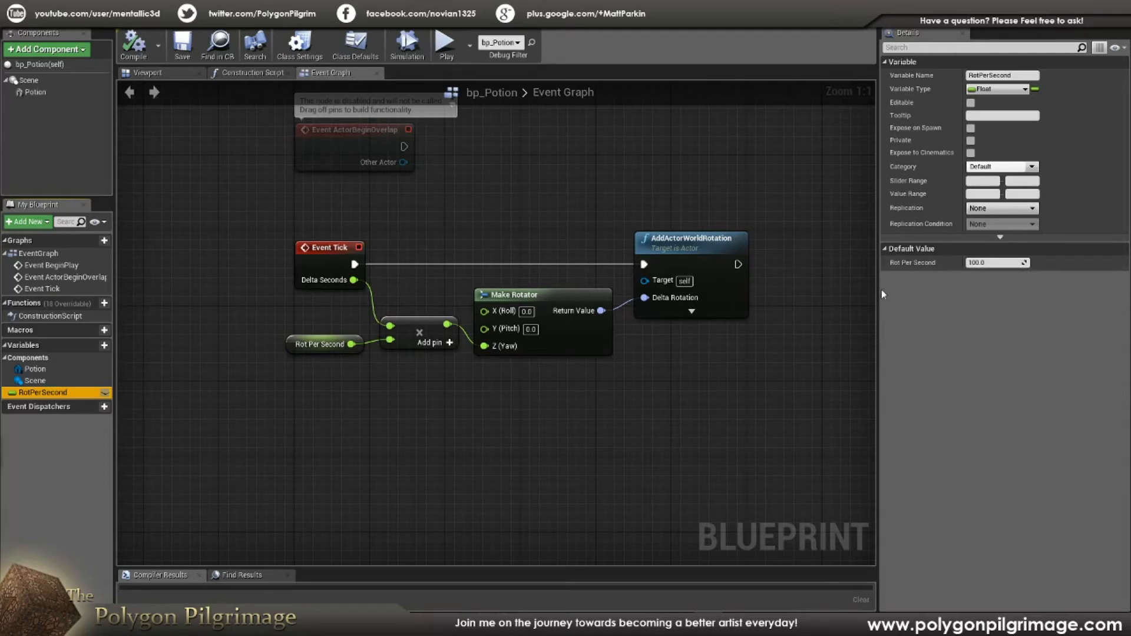
mouse_move(582, 210)
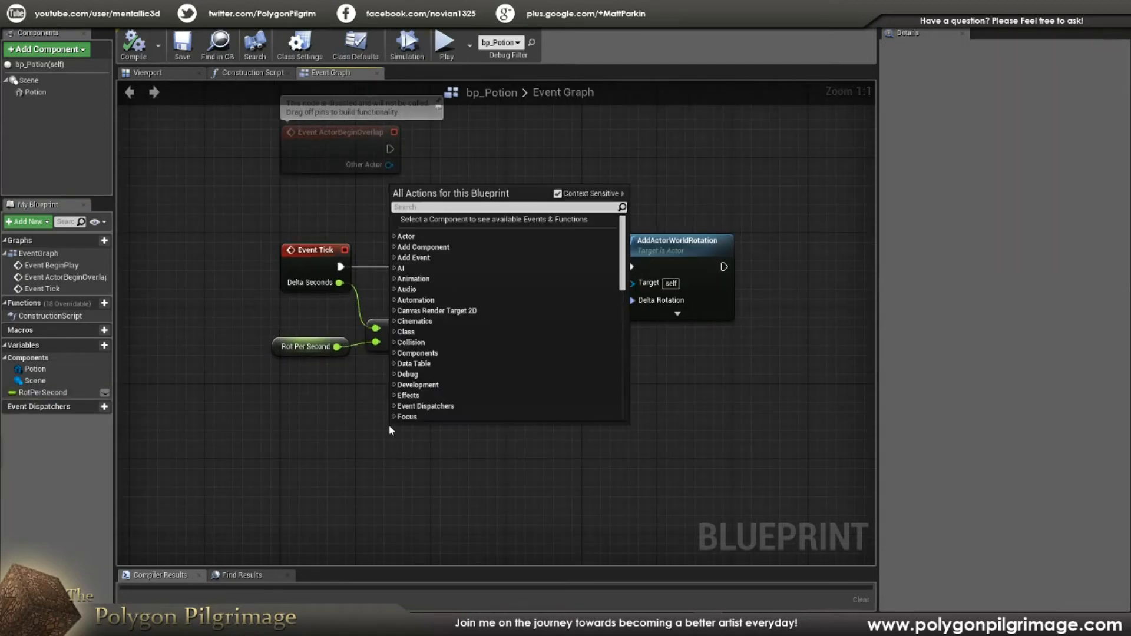
type("fo")
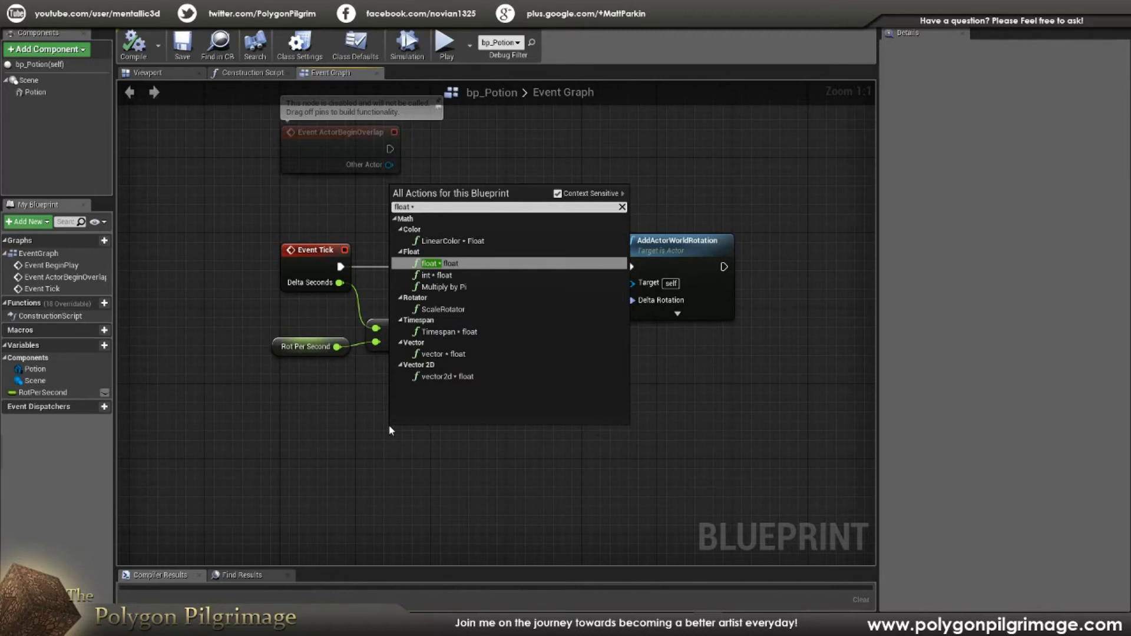
left_click(429, 264)
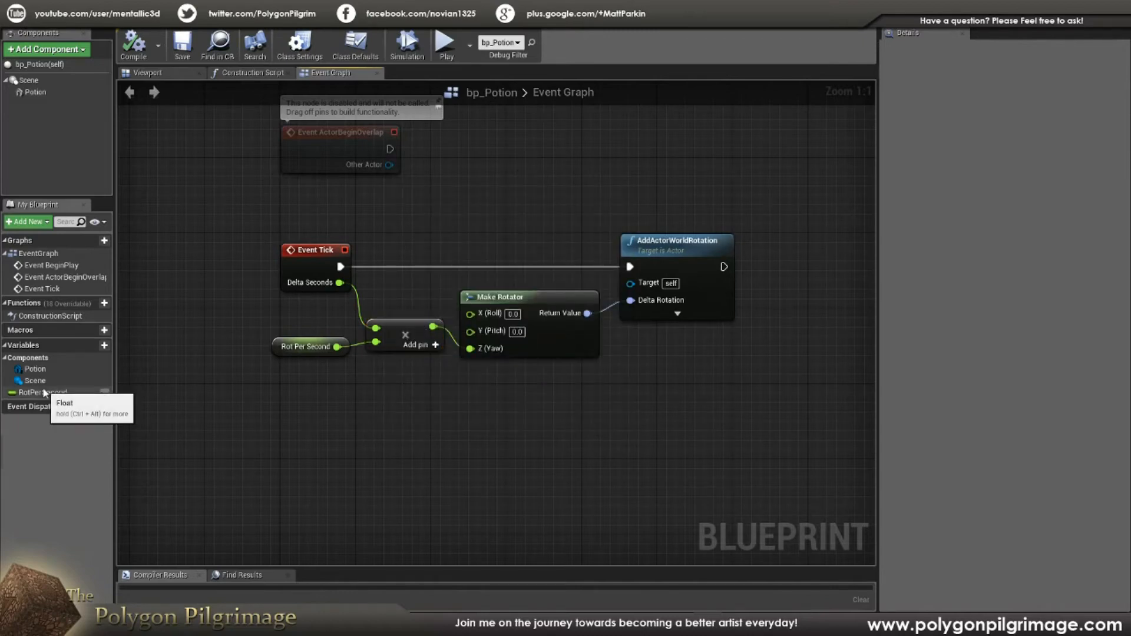
left_click(39, 393)
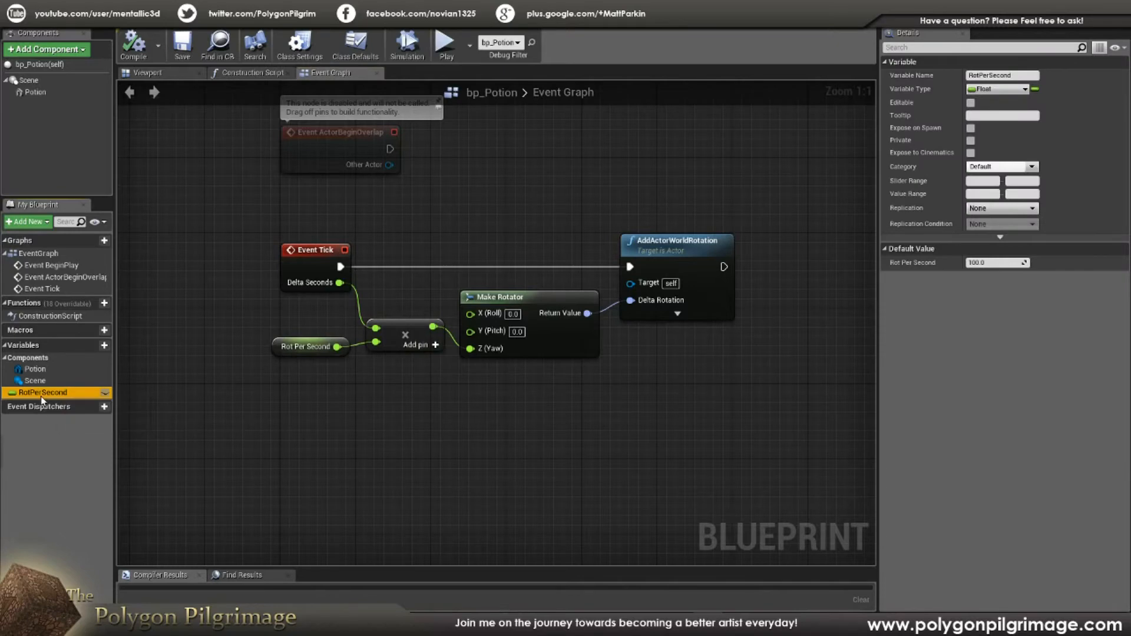
left_click_drag(43, 392, 291, 417)
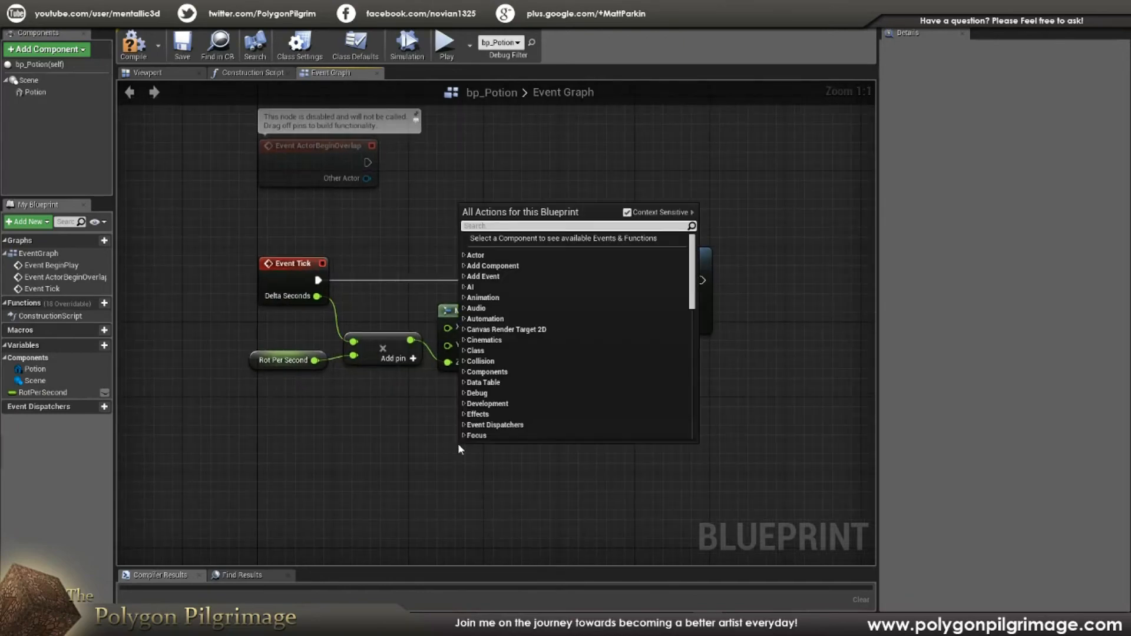
- Search the action list for a Make Rotator node without adding one
type("make roa")
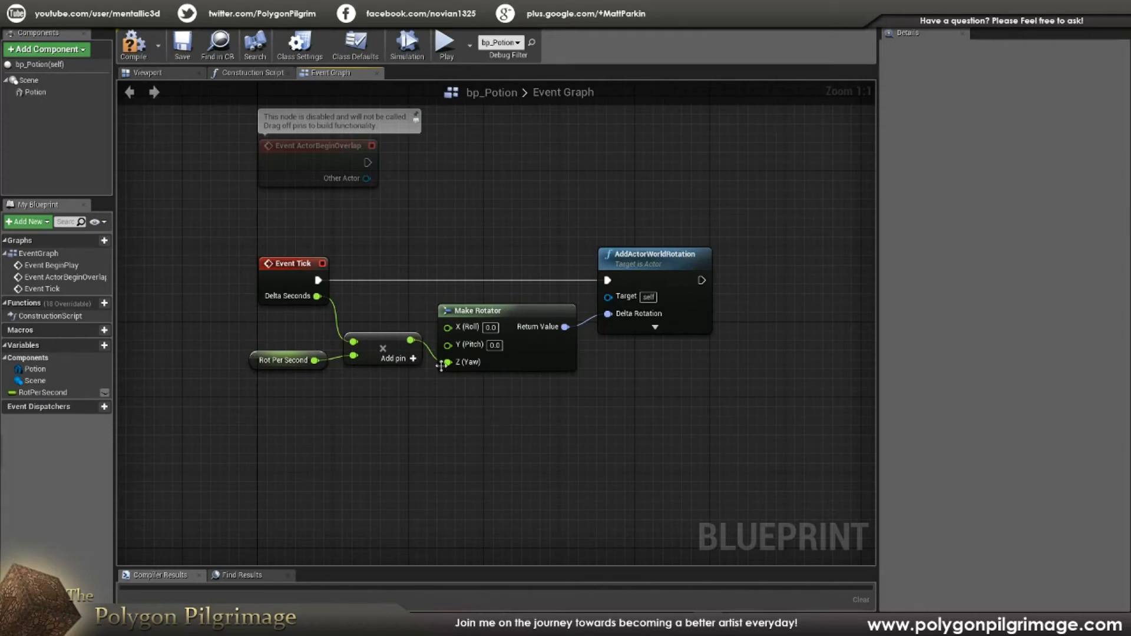
mouse_move(447, 363)
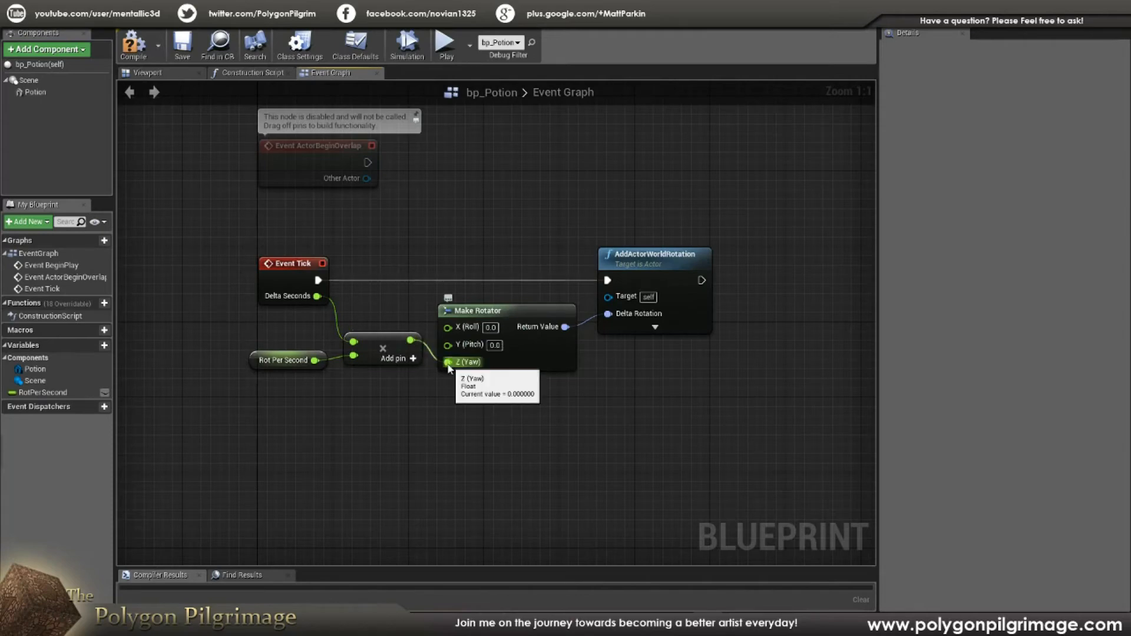
mouse_move(389, 495)
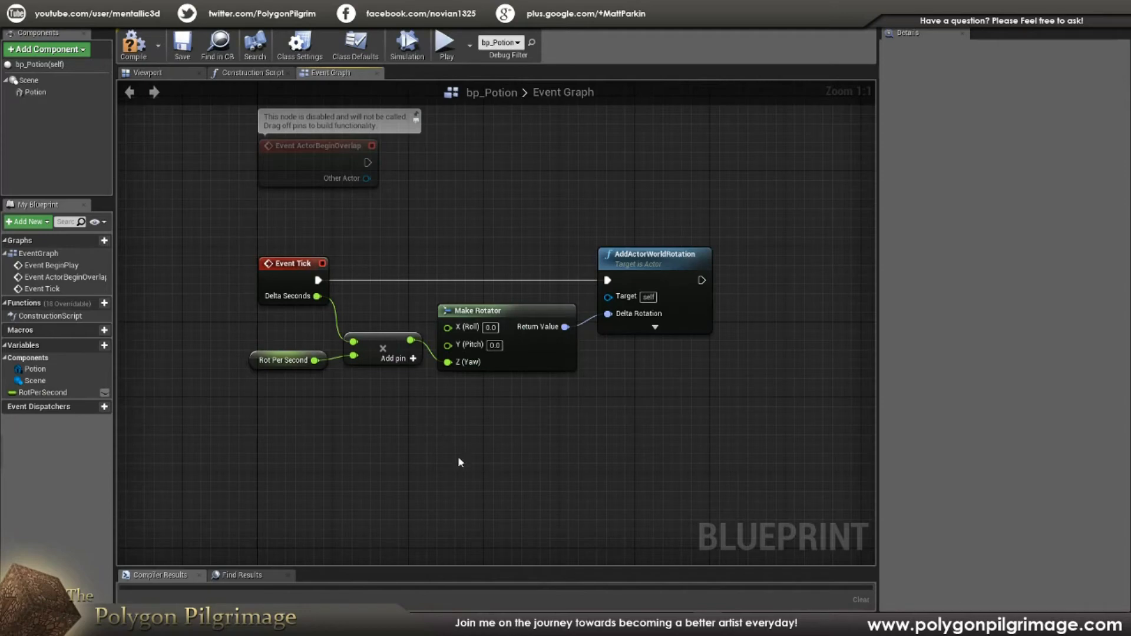
mouse_move(335, 275)
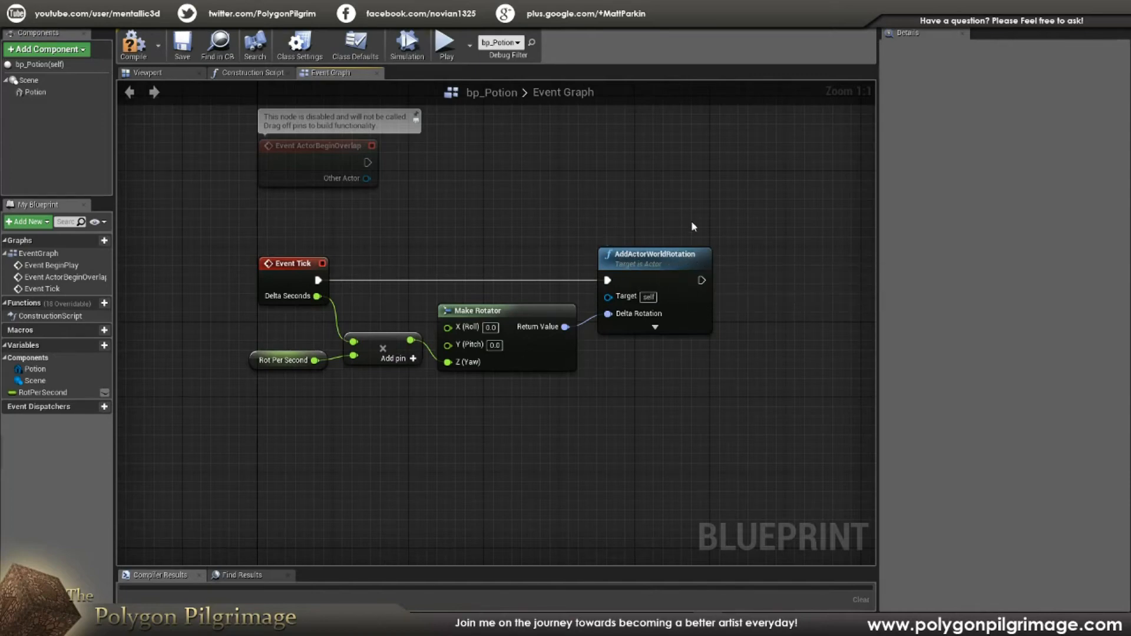
- Add an AddActorWorldRotation node to the bp_Potion event graph via the action search
right_click(693, 227)
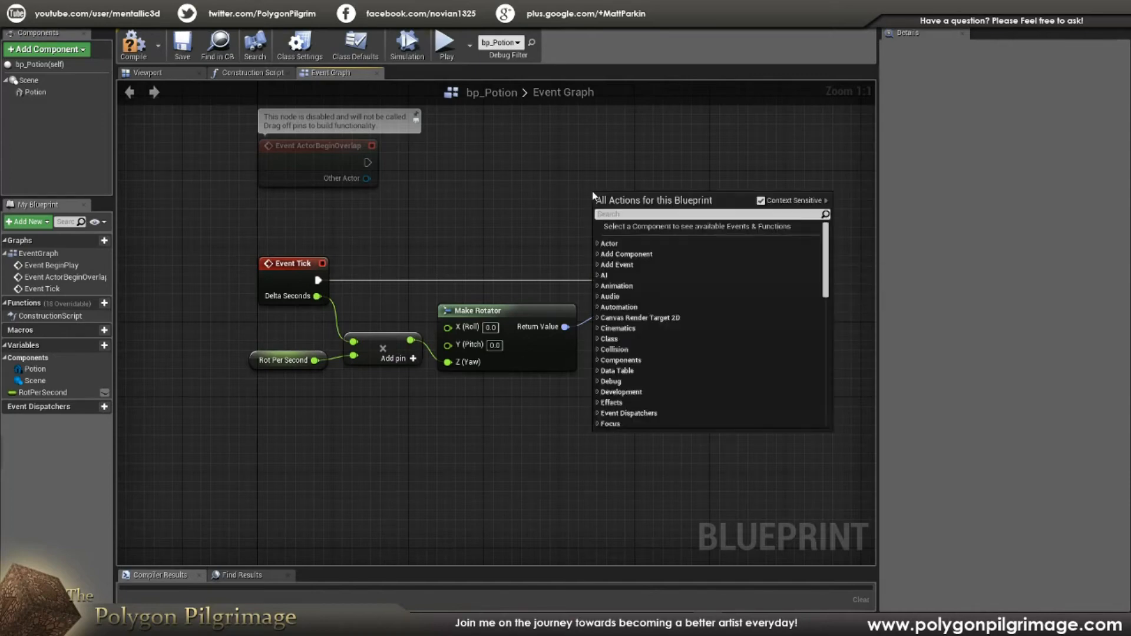
type("add actor world ro")
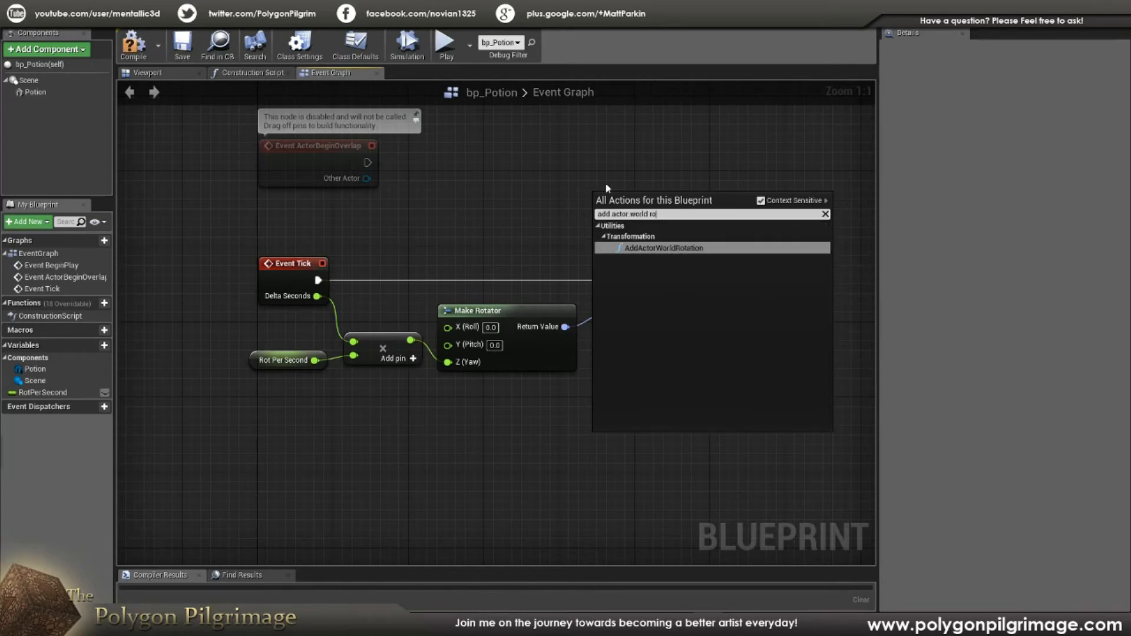
left_click(663, 247)
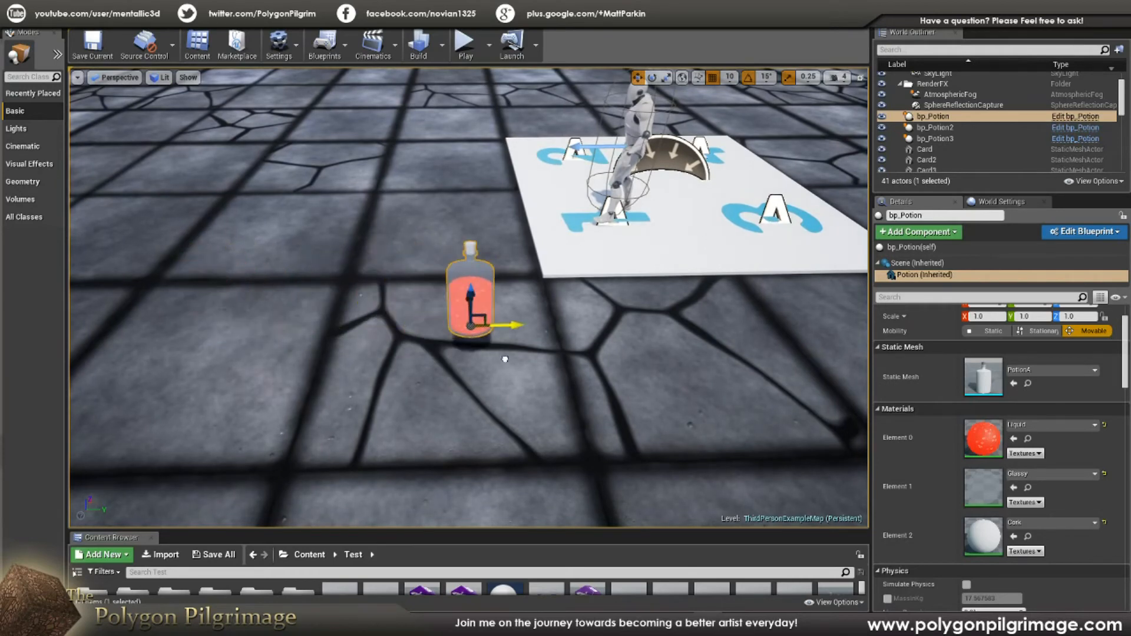
- Place bp_Potion copies in the level and select placed potions to give one the PotionB mesh
left_click_drag(514, 325, 472, 329)
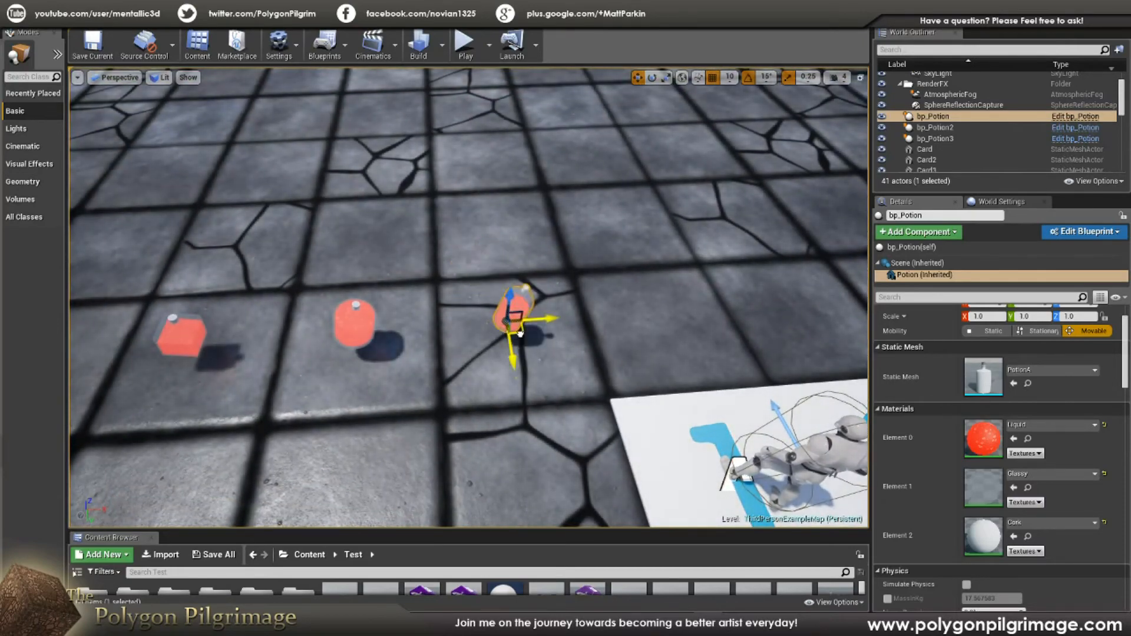
left_click(933, 127)
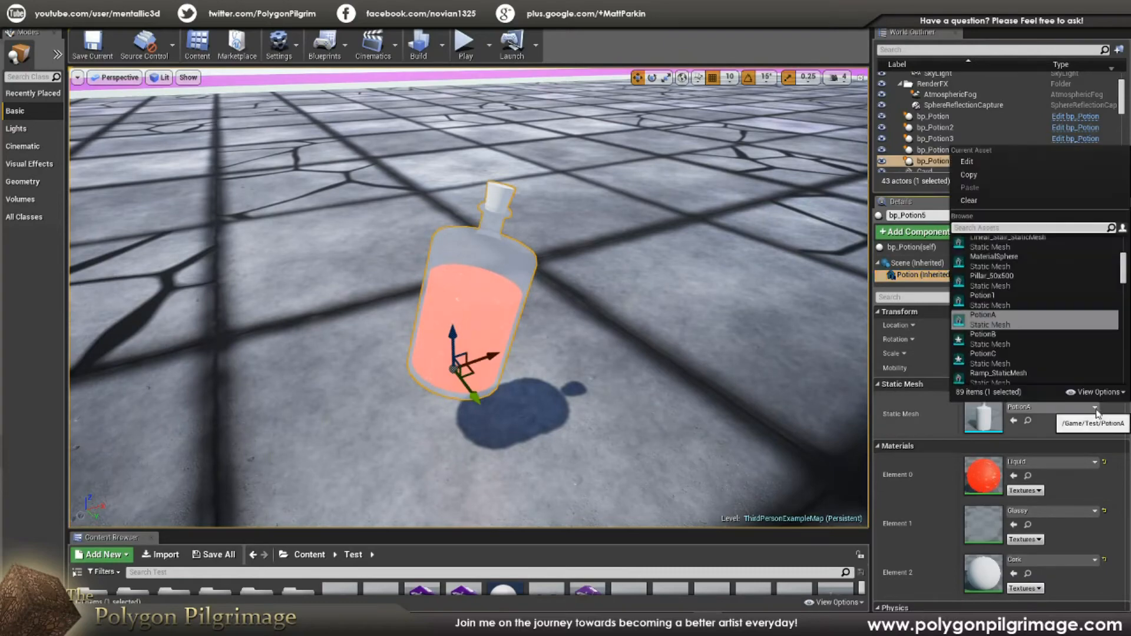
mouse_move(1000, 340)
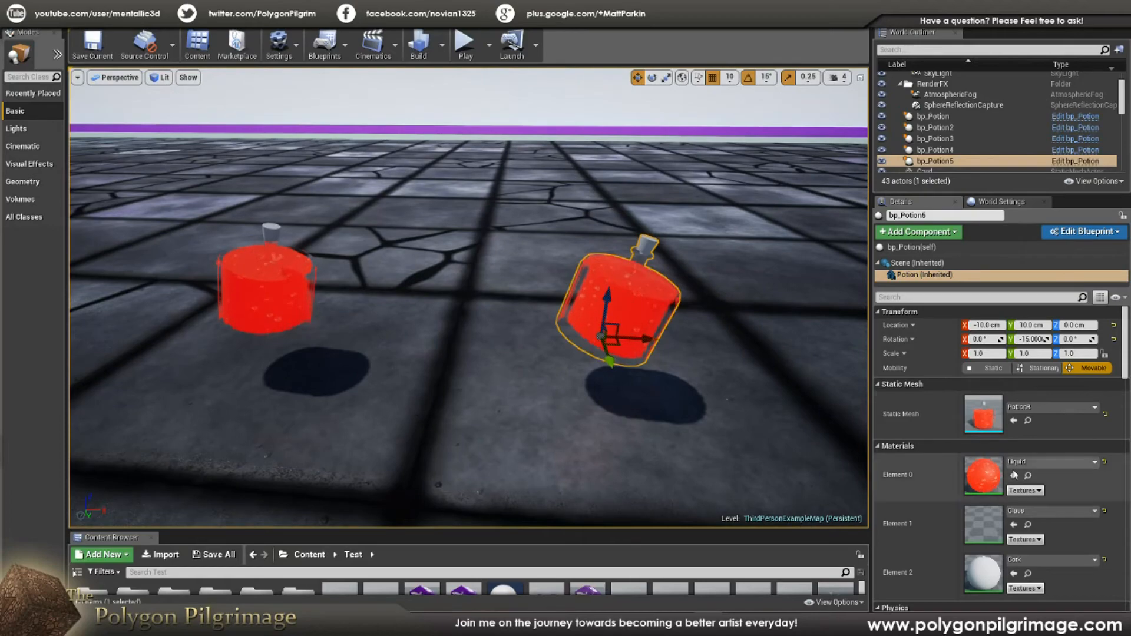
left_click(1097, 512)
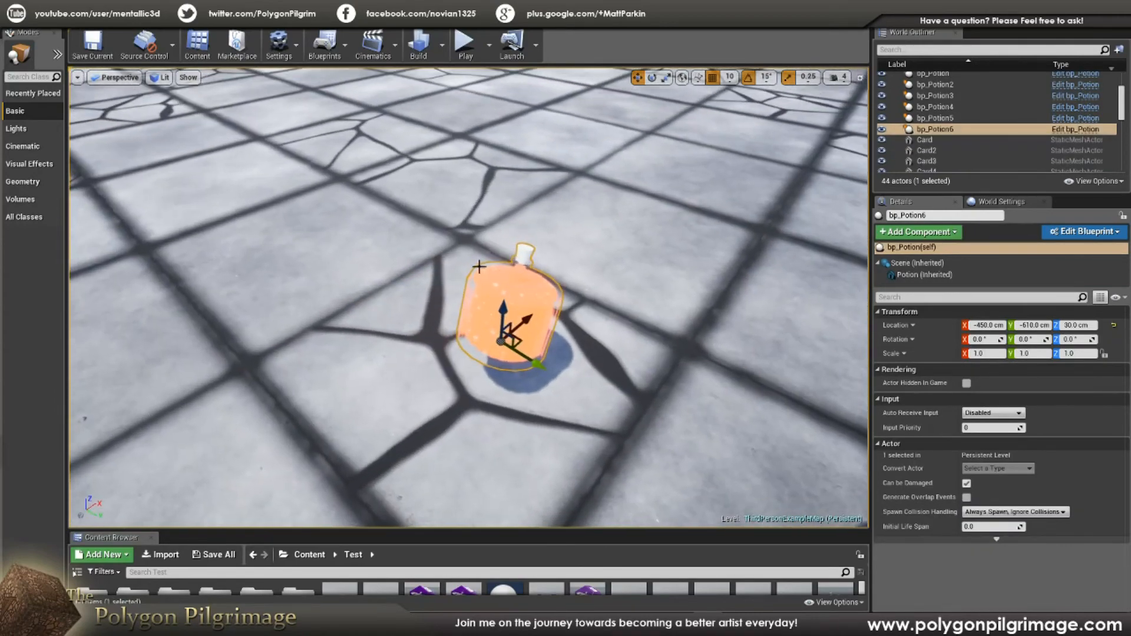
- Swap bp_Potion6's Potion component mesh to Pillar_50x500 and start playing the level
left_click(925, 274)
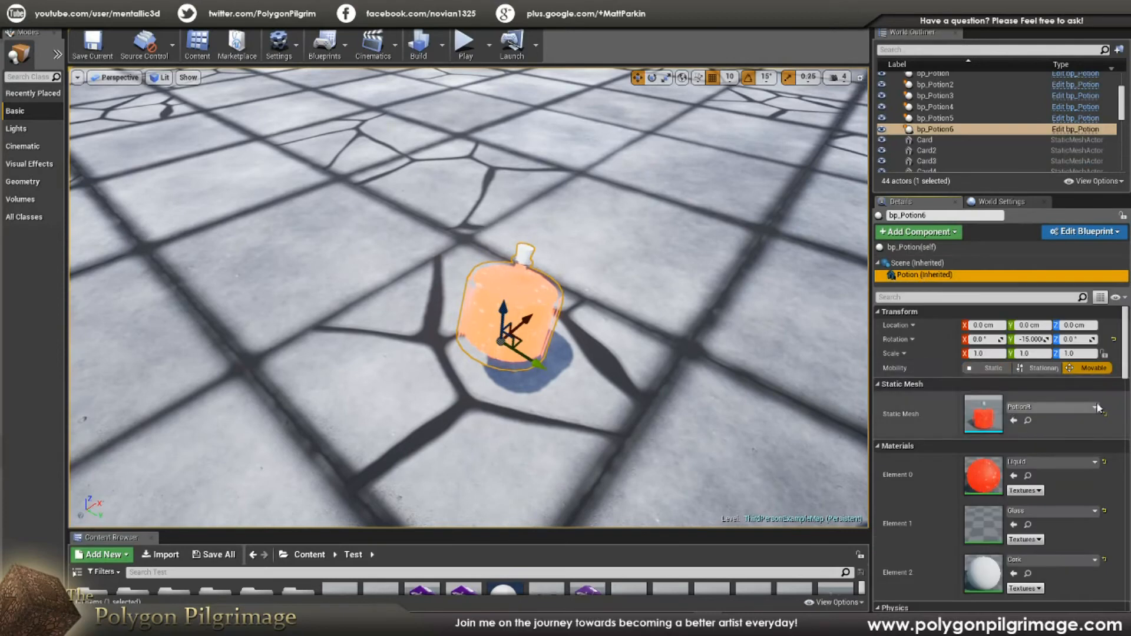
left_click(1096, 406)
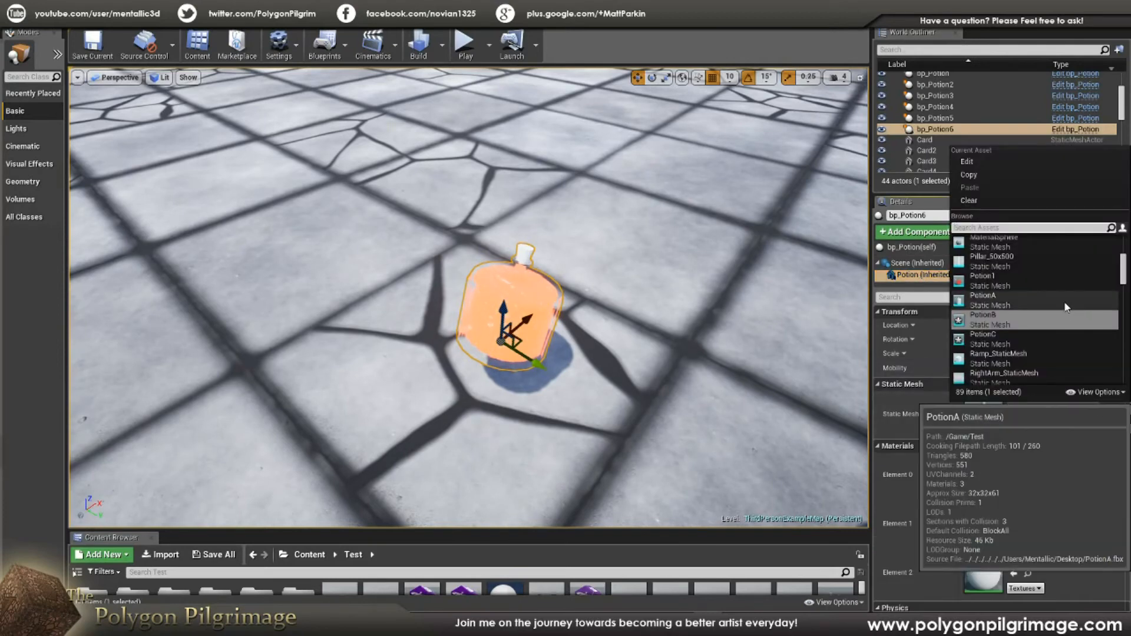
mouse_move(1004, 262)
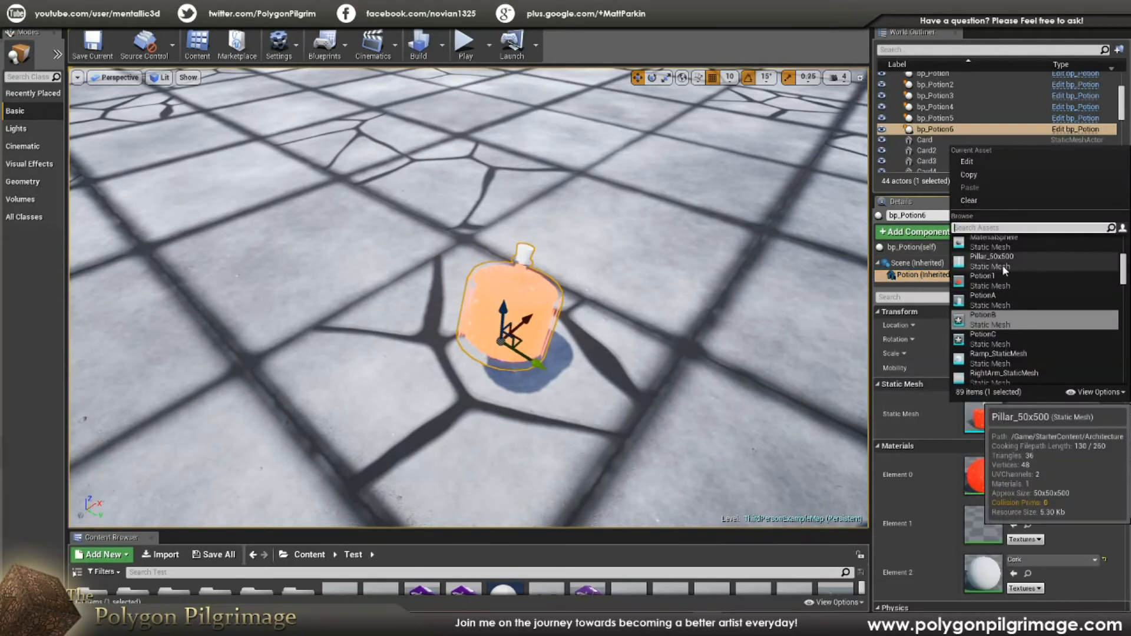
left_click(990, 257)
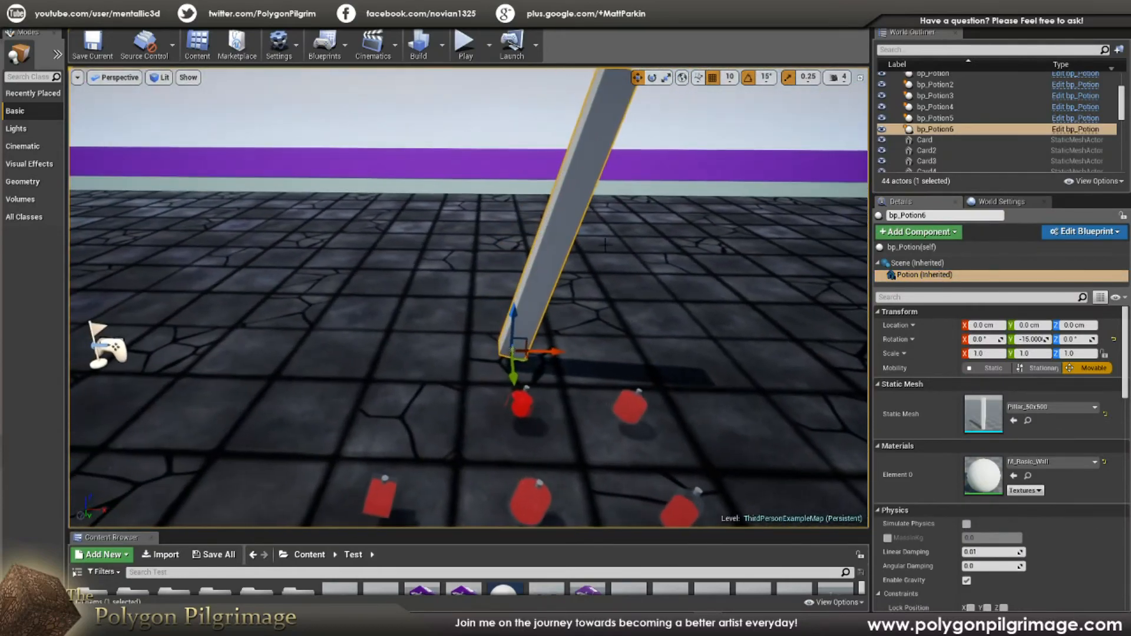
left_click(463, 43)
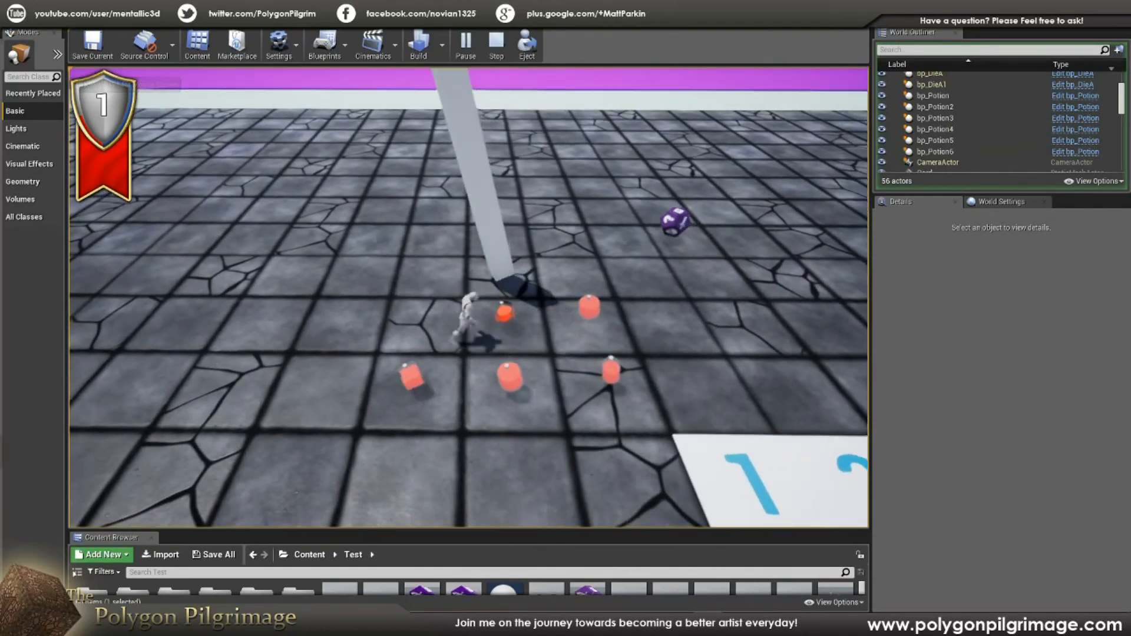
- Stop play and review bp_Potion through bp_Potion4 in the World Outliner for mesh and materials
left_click(496, 42)
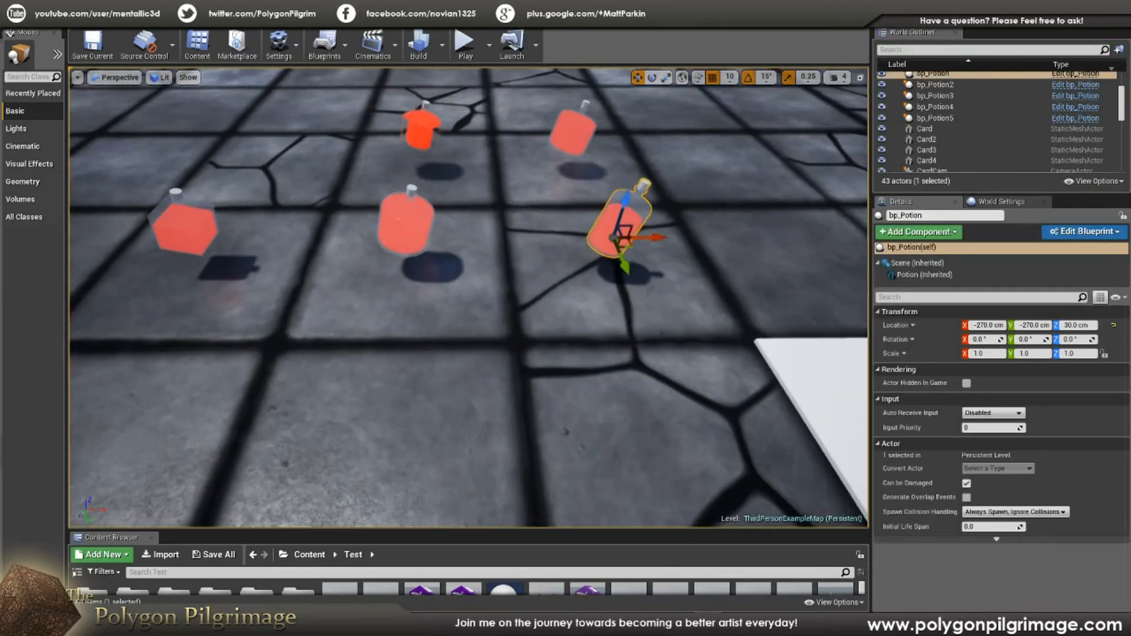
left_click(934, 85)
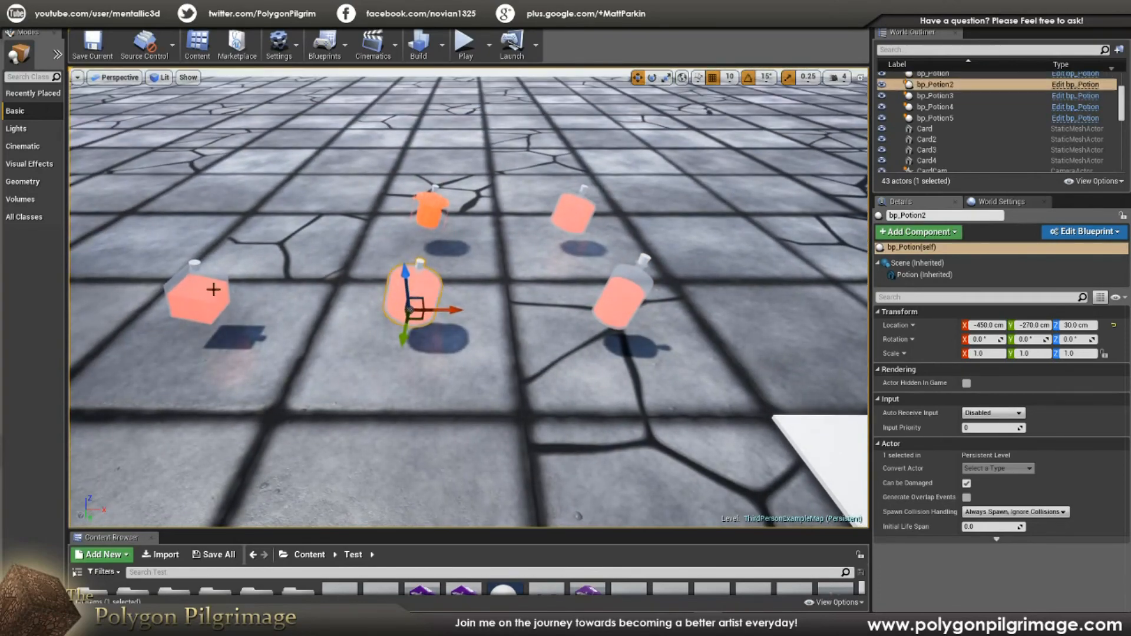
left_click(933, 96)
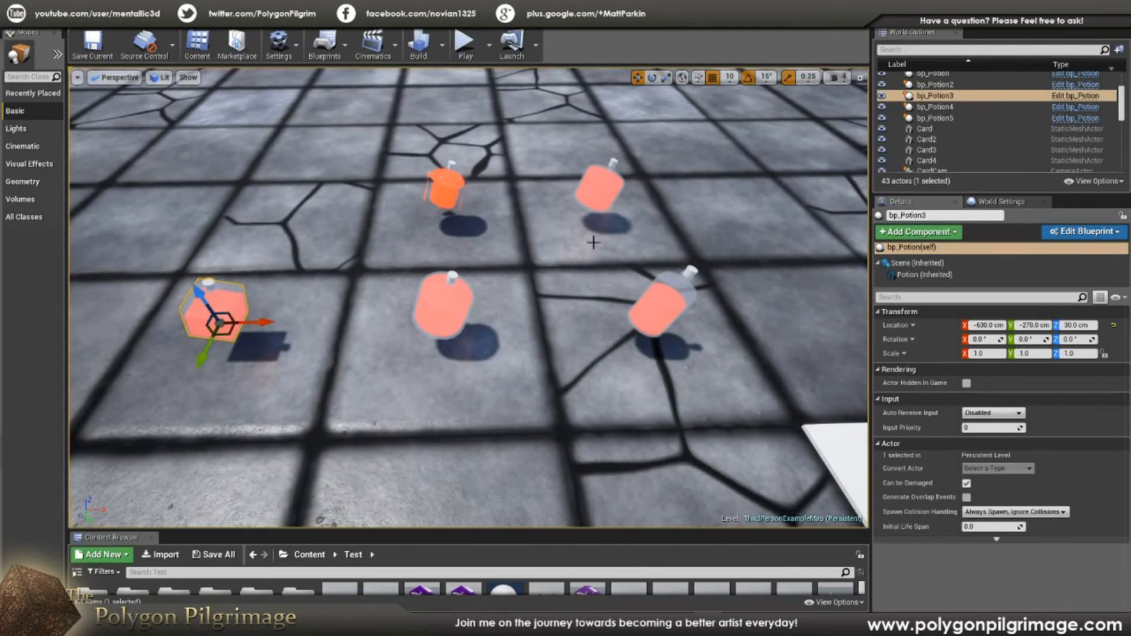
left_click(935, 106)
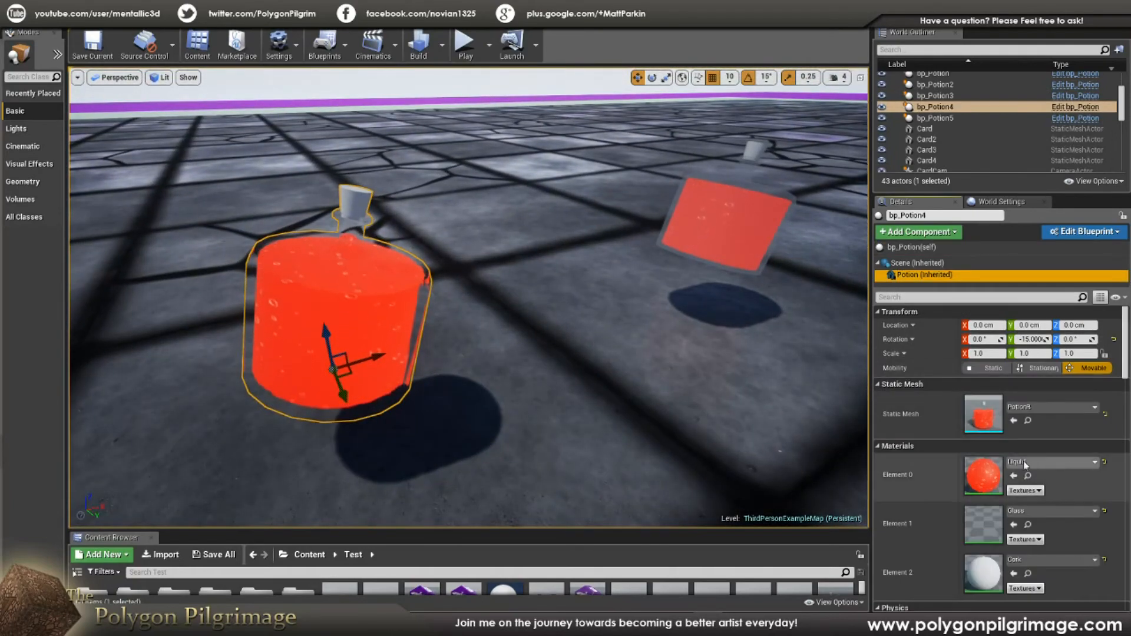
left_click(1094, 462)
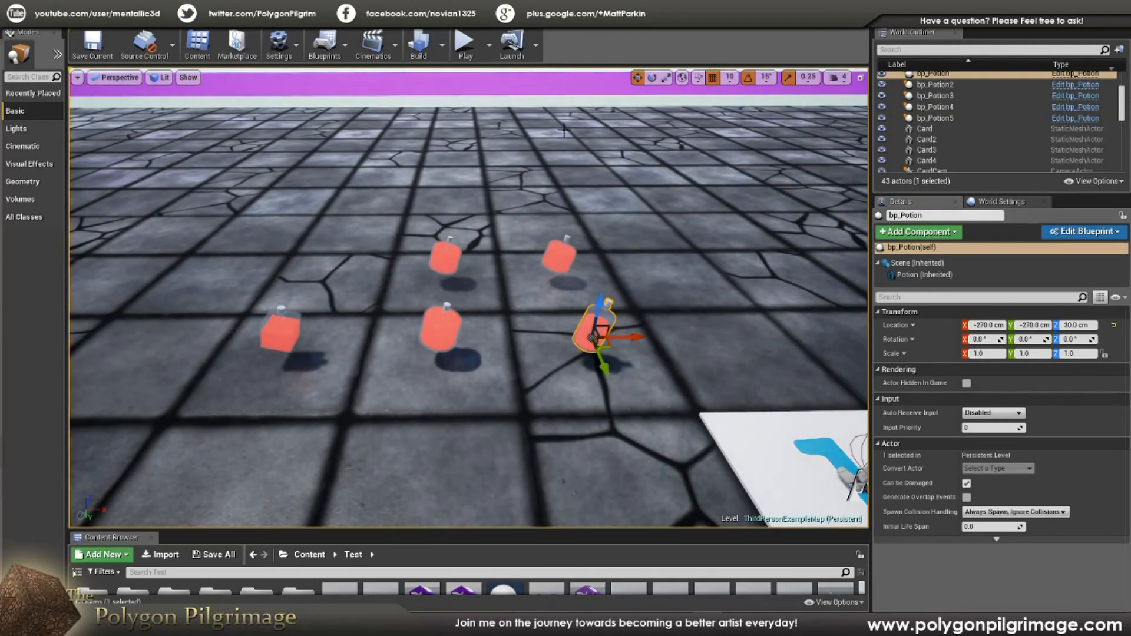
left_click(464, 42)
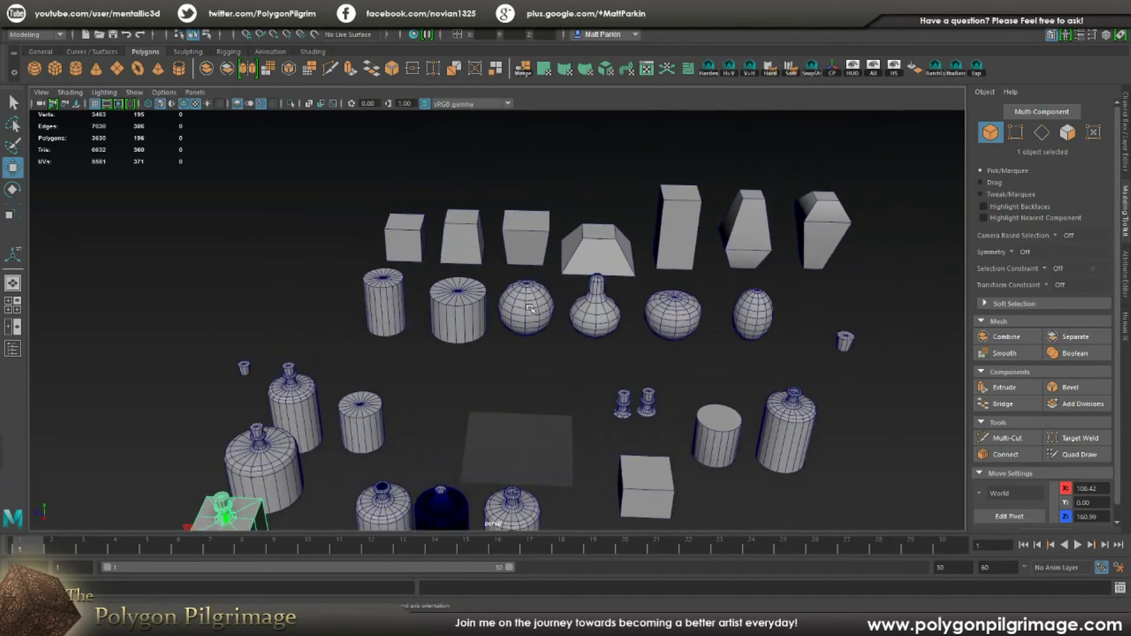
left_click(674, 314)
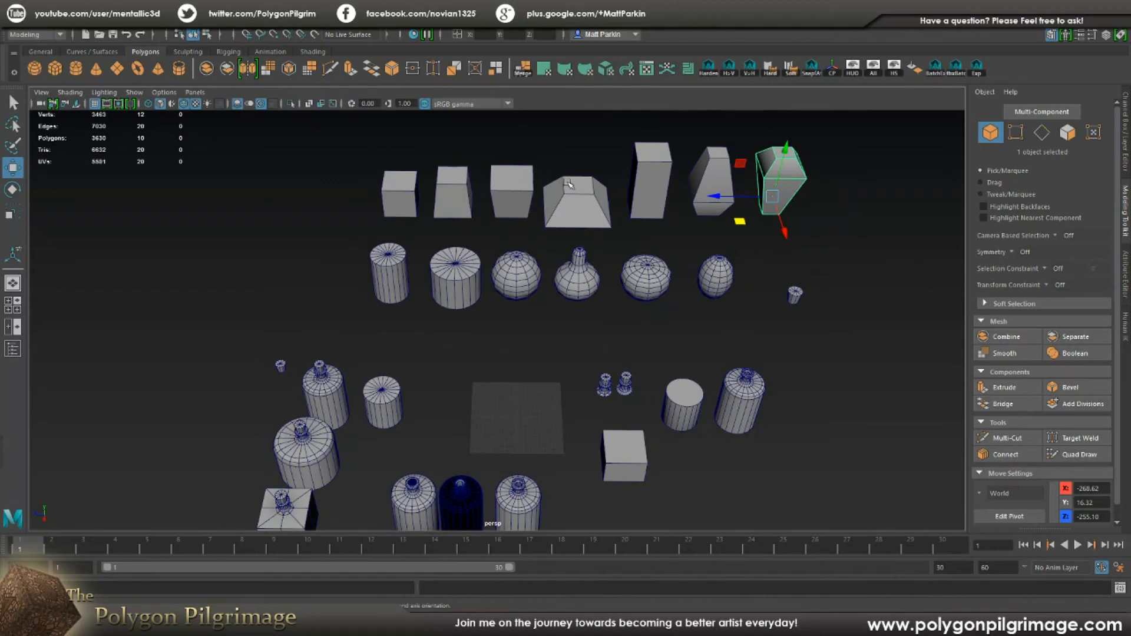
mouse_move(510, 292)
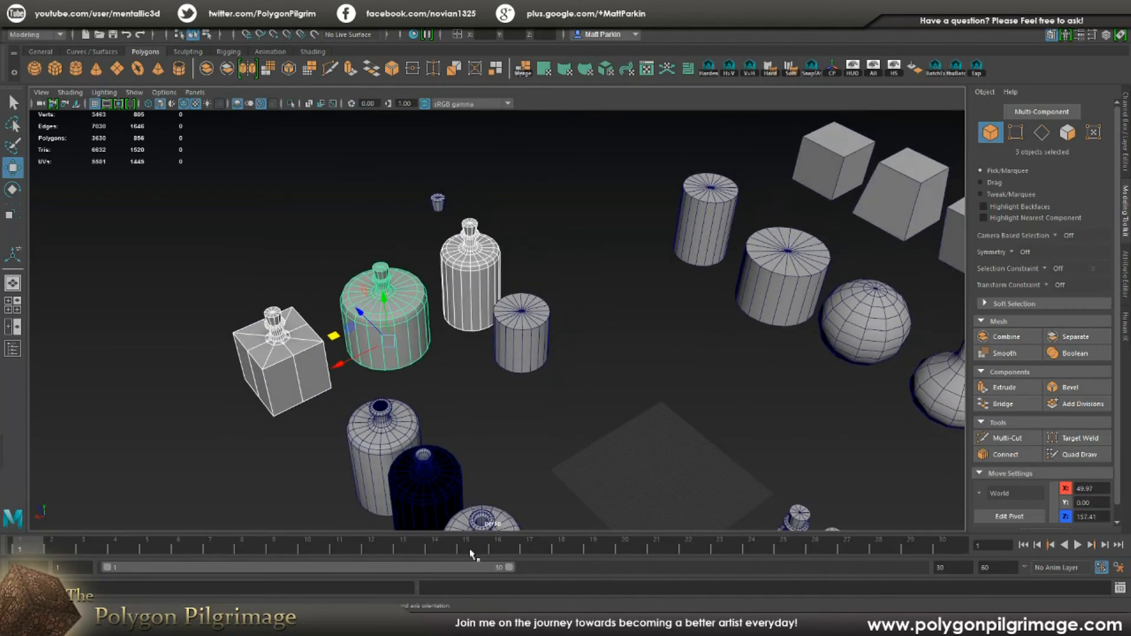
mouse_move(713, 549)
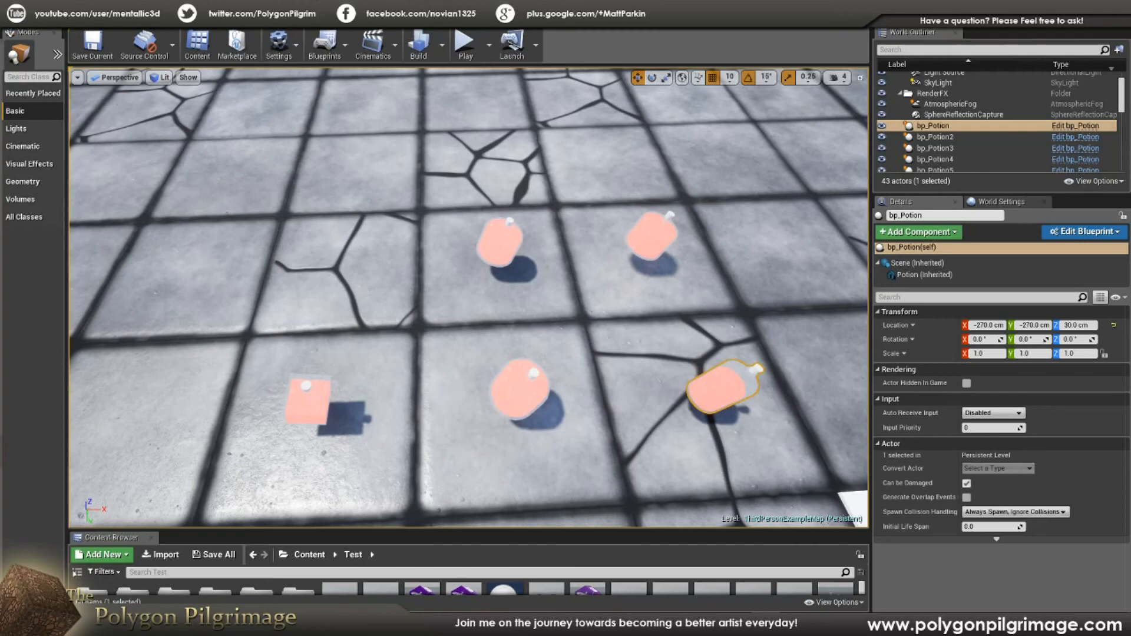
mouse_move(395, 264)
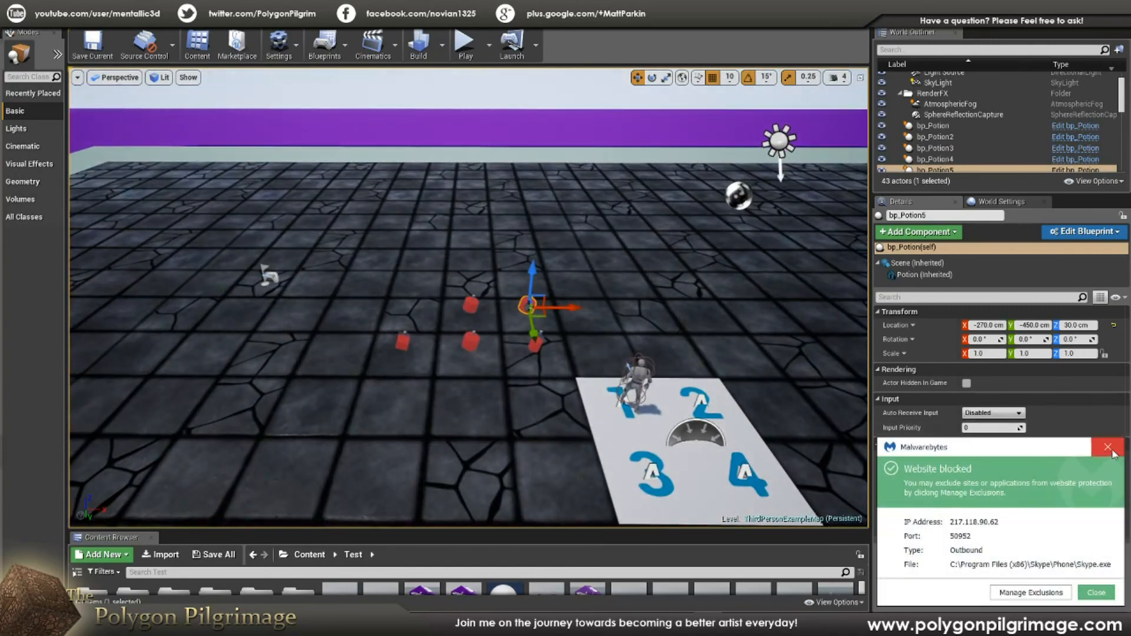
left_click(1107, 446)
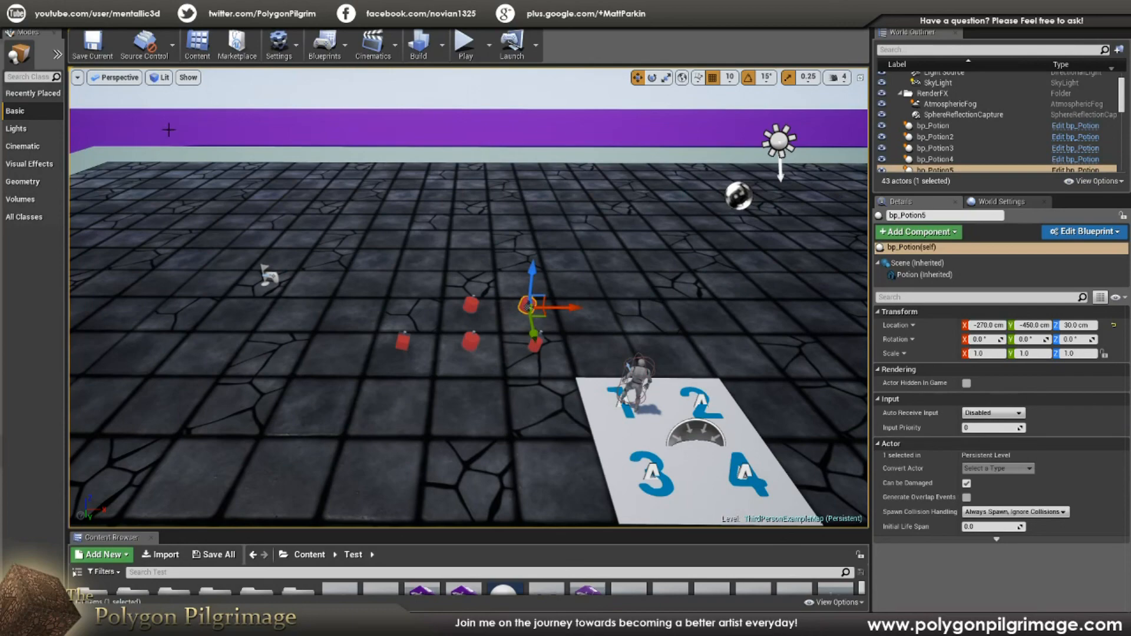